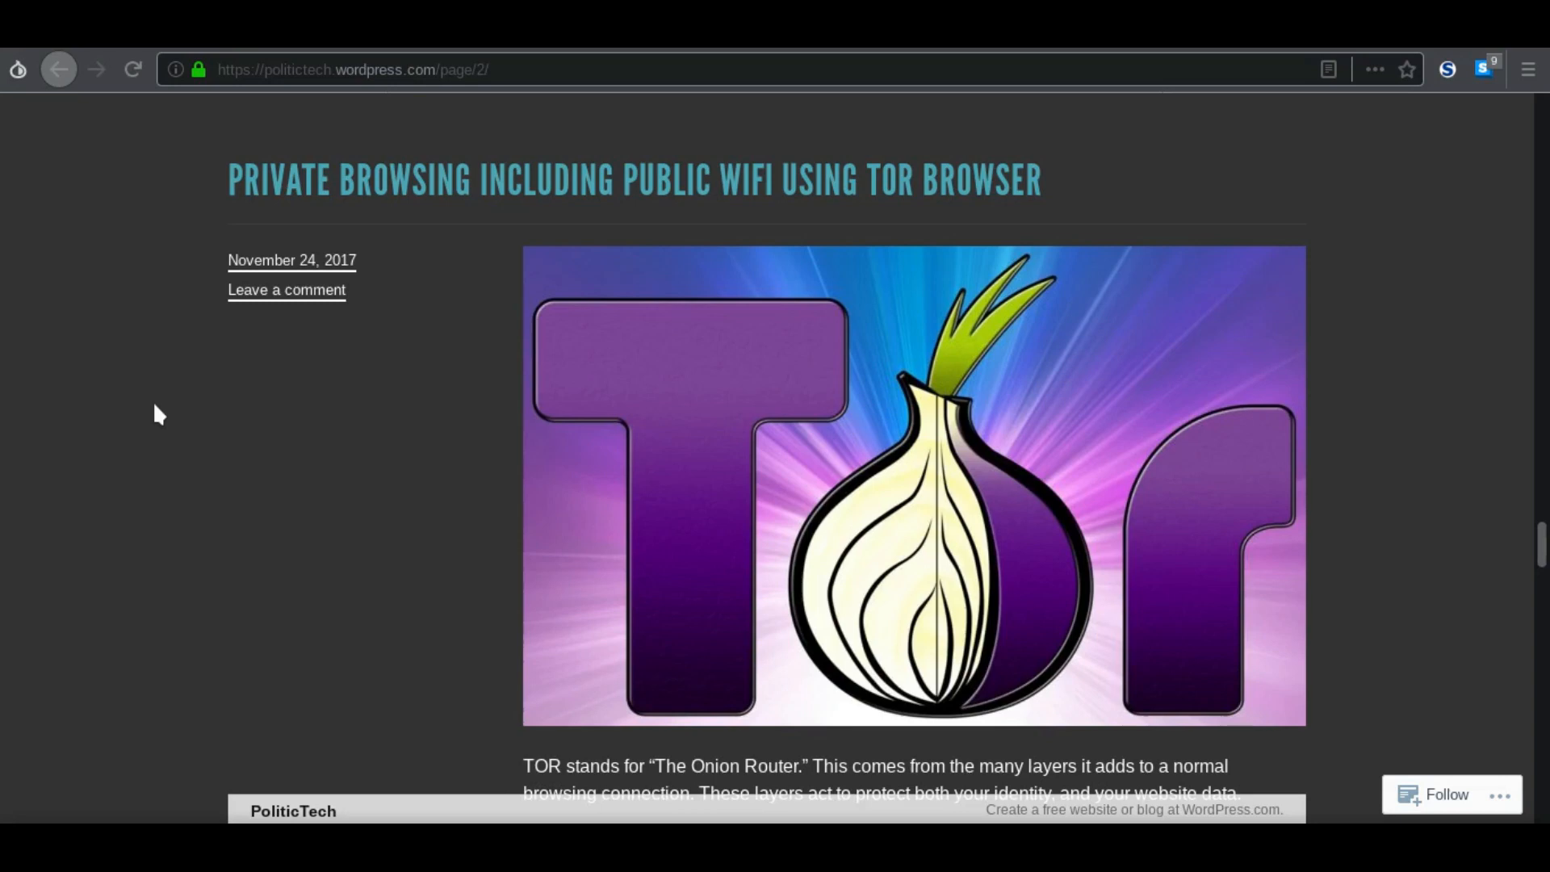
Step: Scroll the Tor Browser post past the TOR logo to the Tor network diagram
scroll(down, 3)
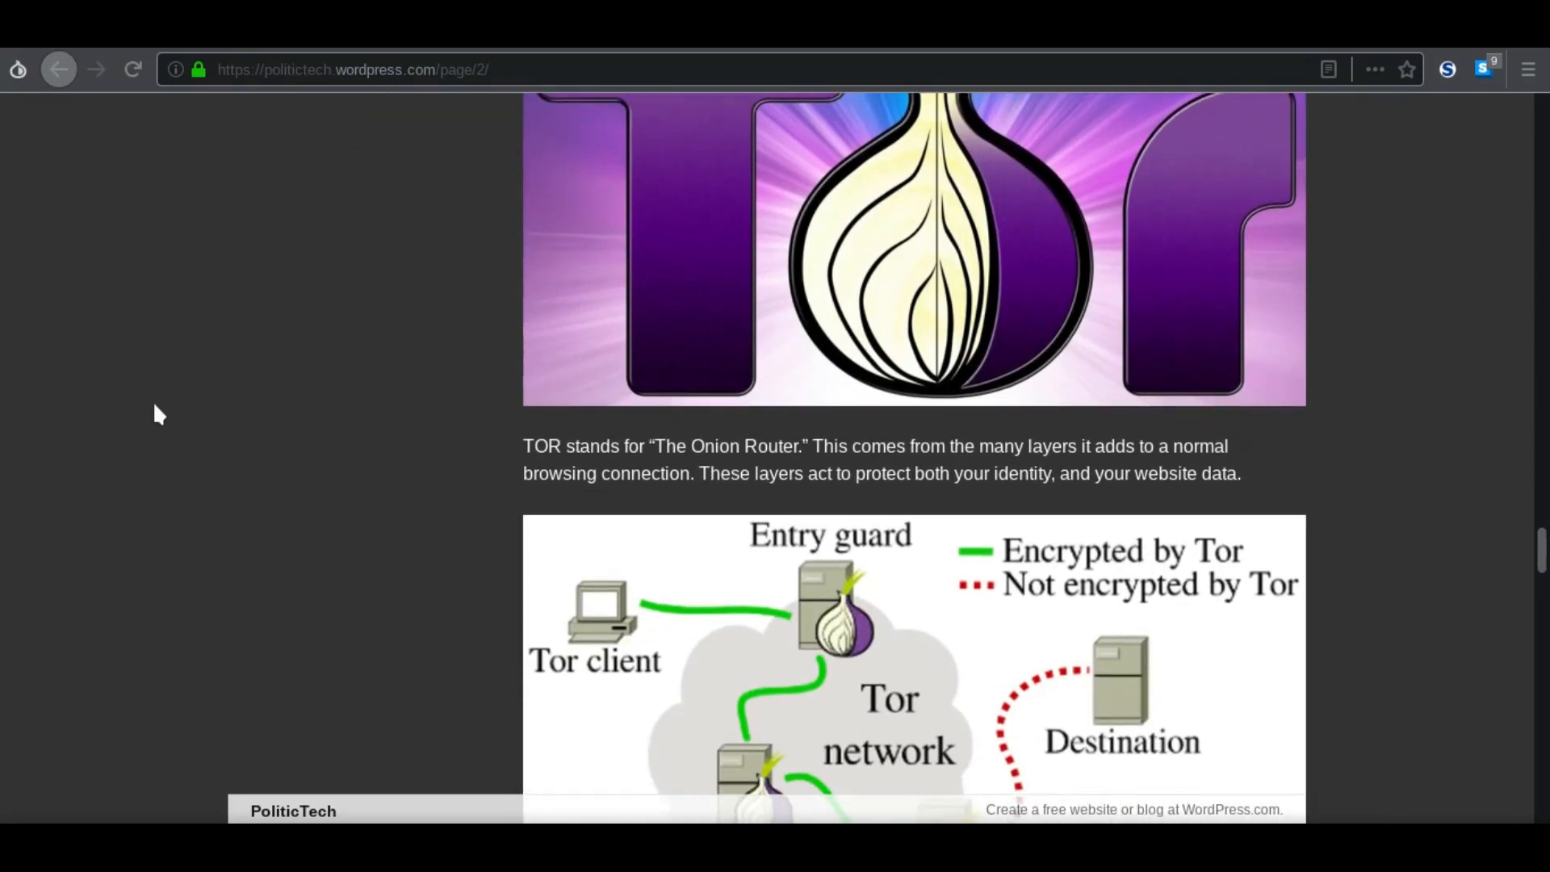
scroll(down, 3)
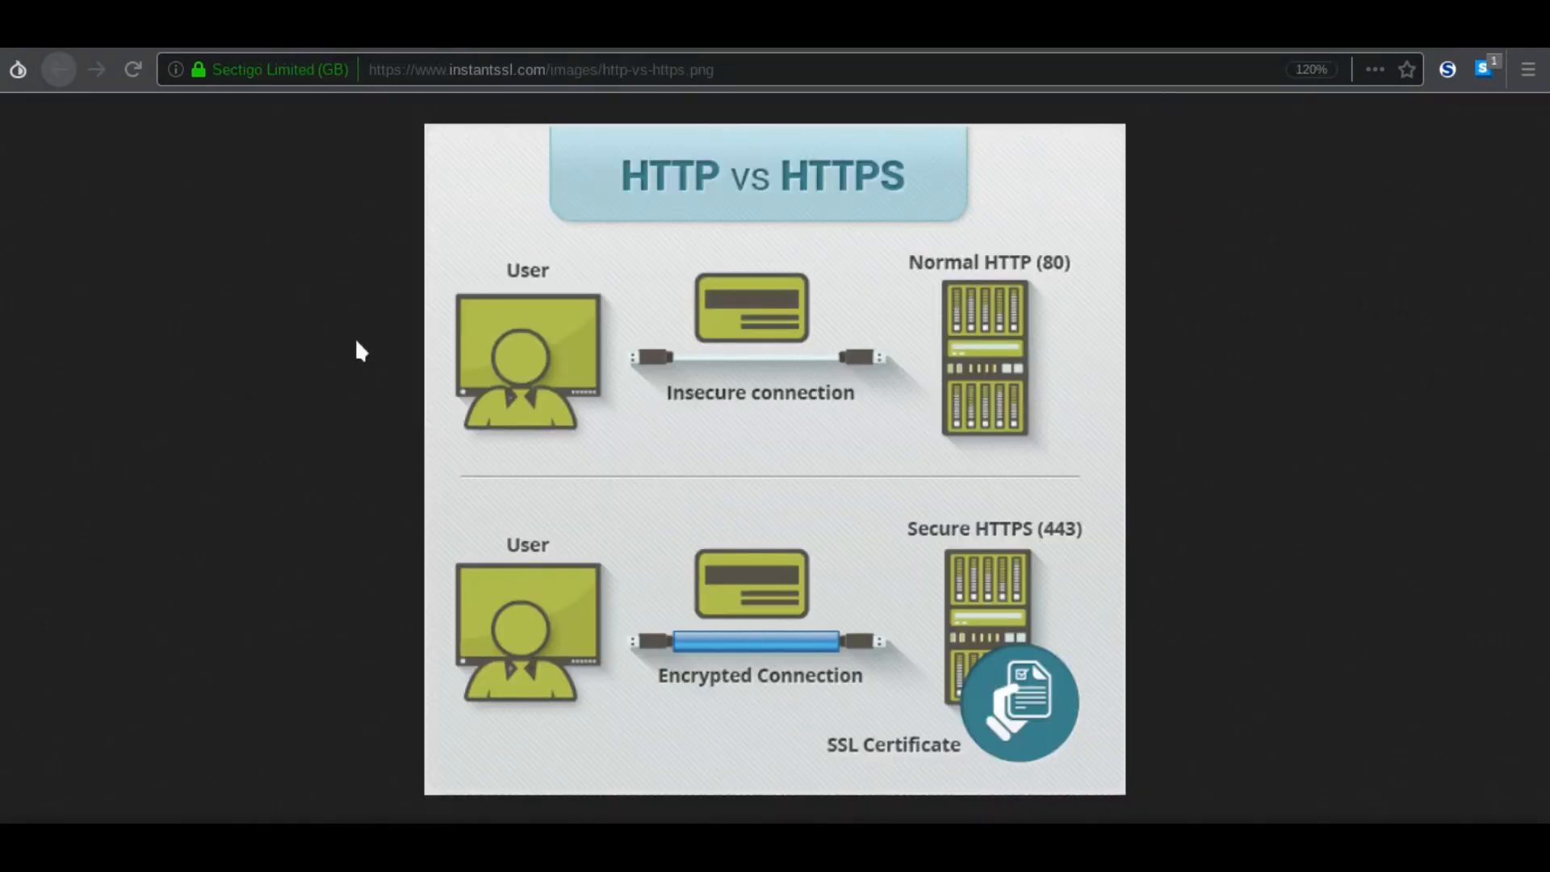
mouse_move(578, 343)
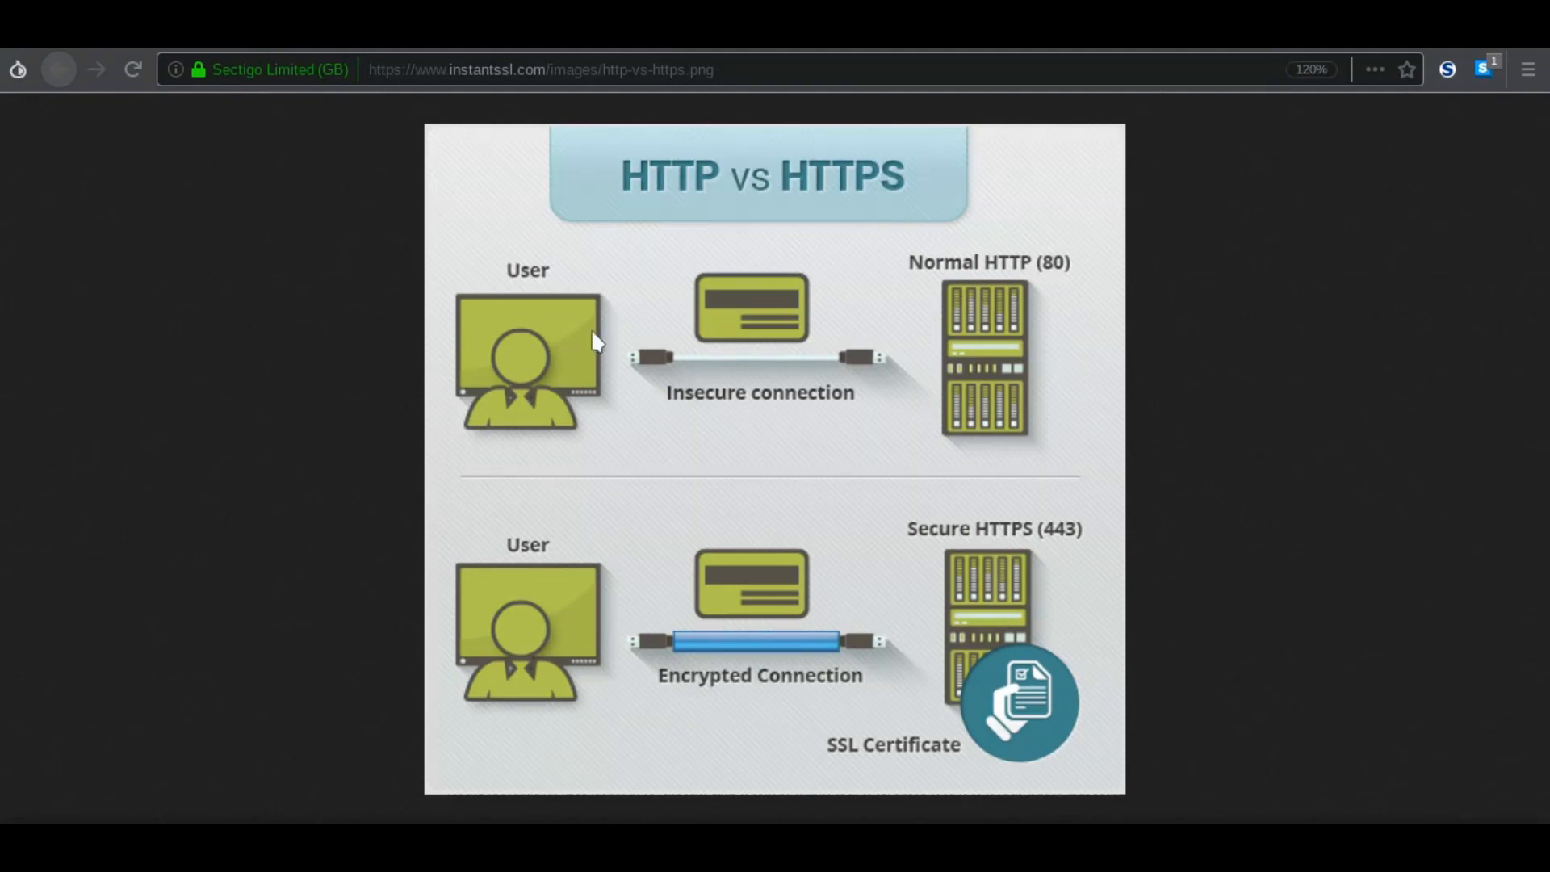
mouse_move(837, 352)
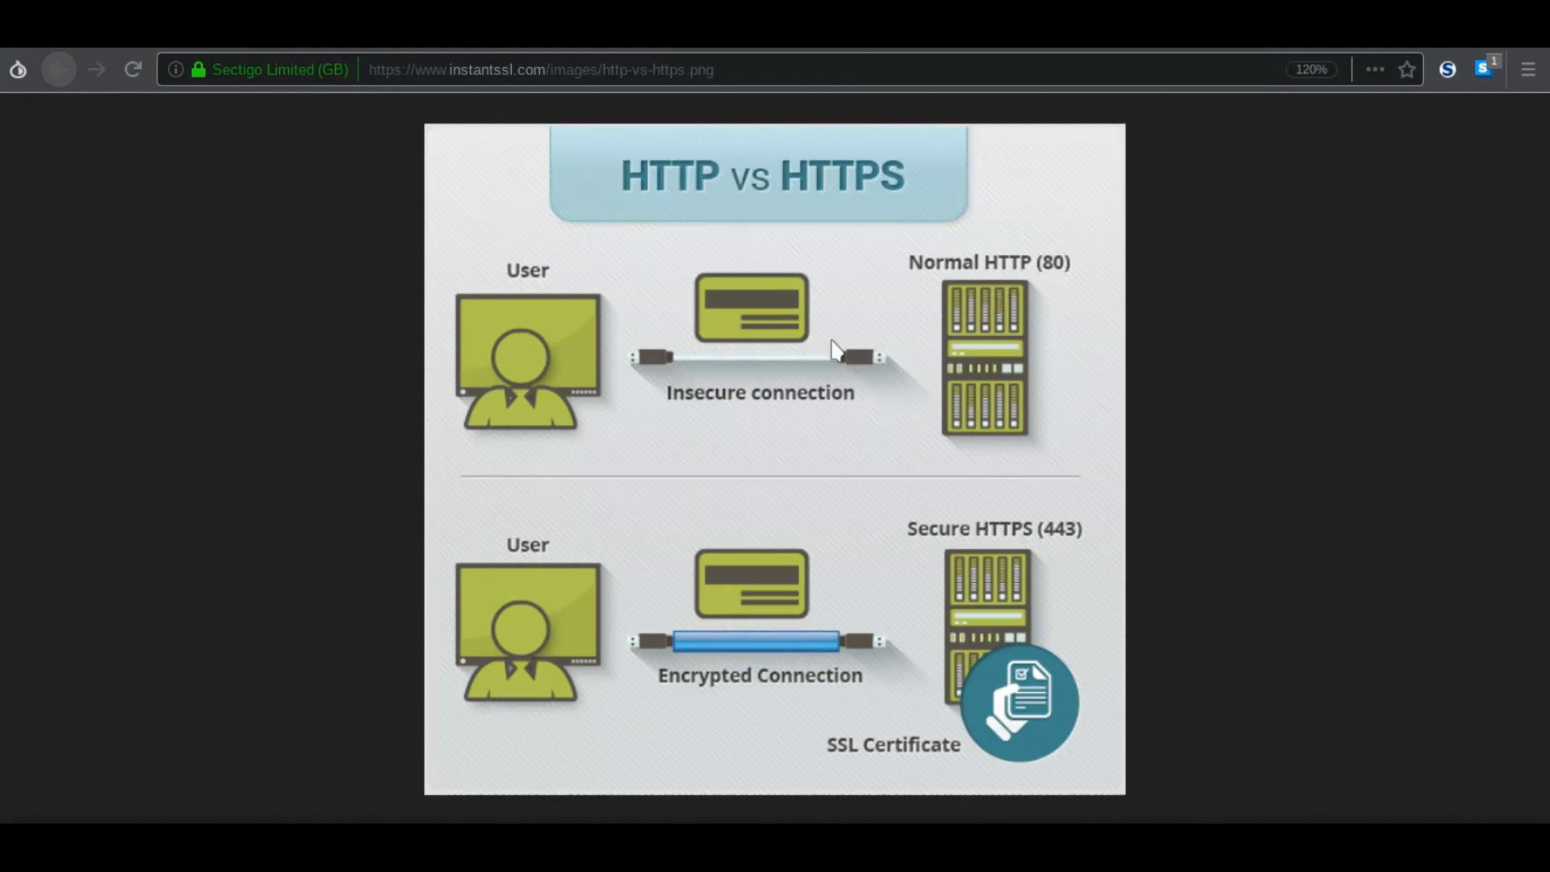
mouse_move(868, 386)
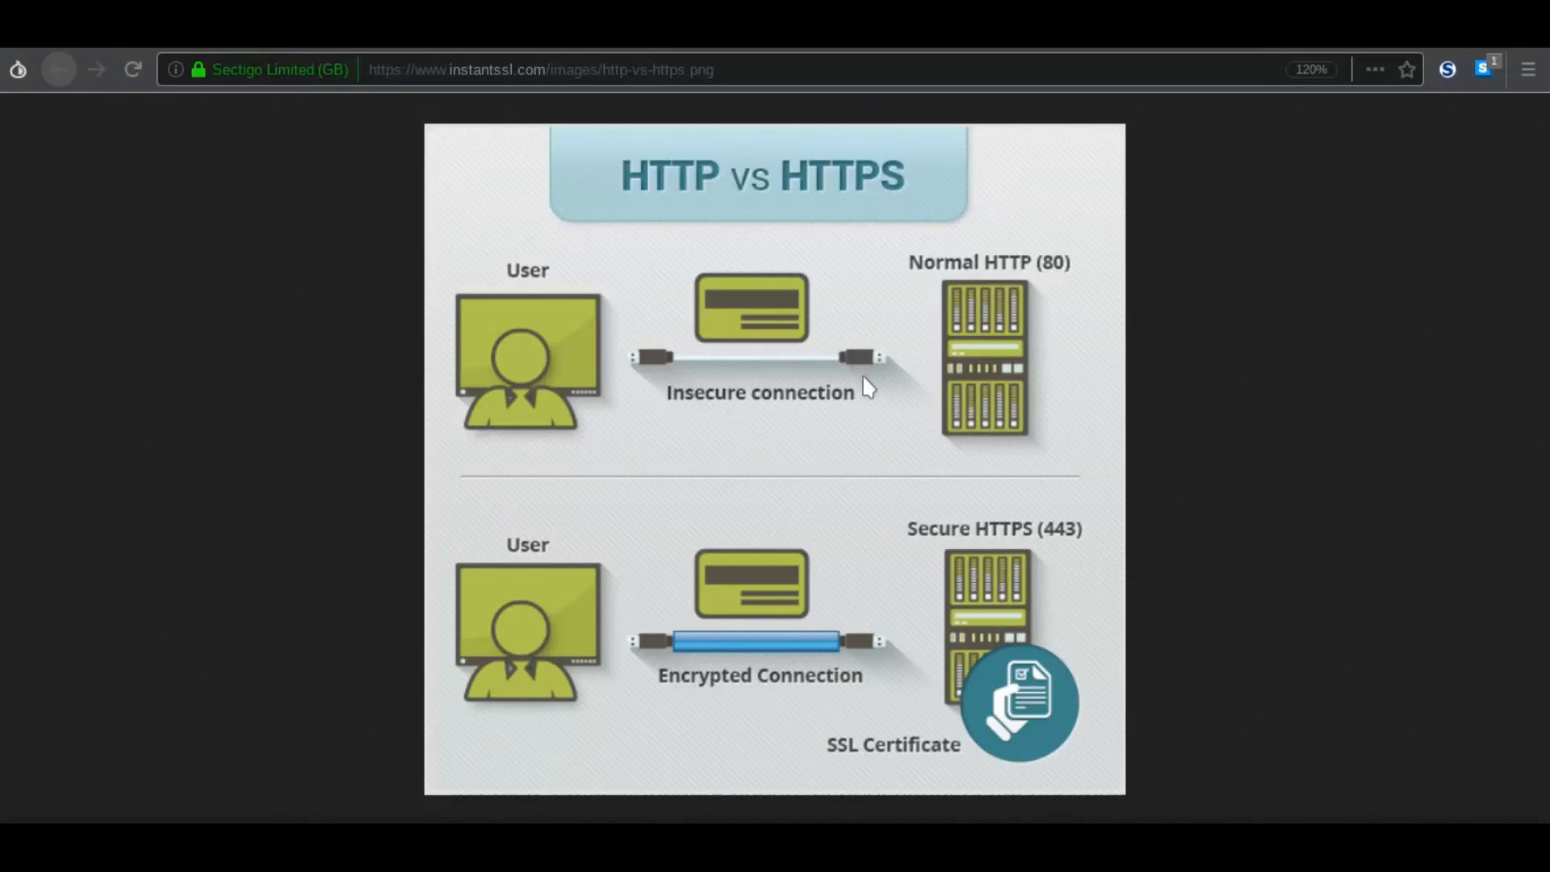
mouse_move(559, 348)
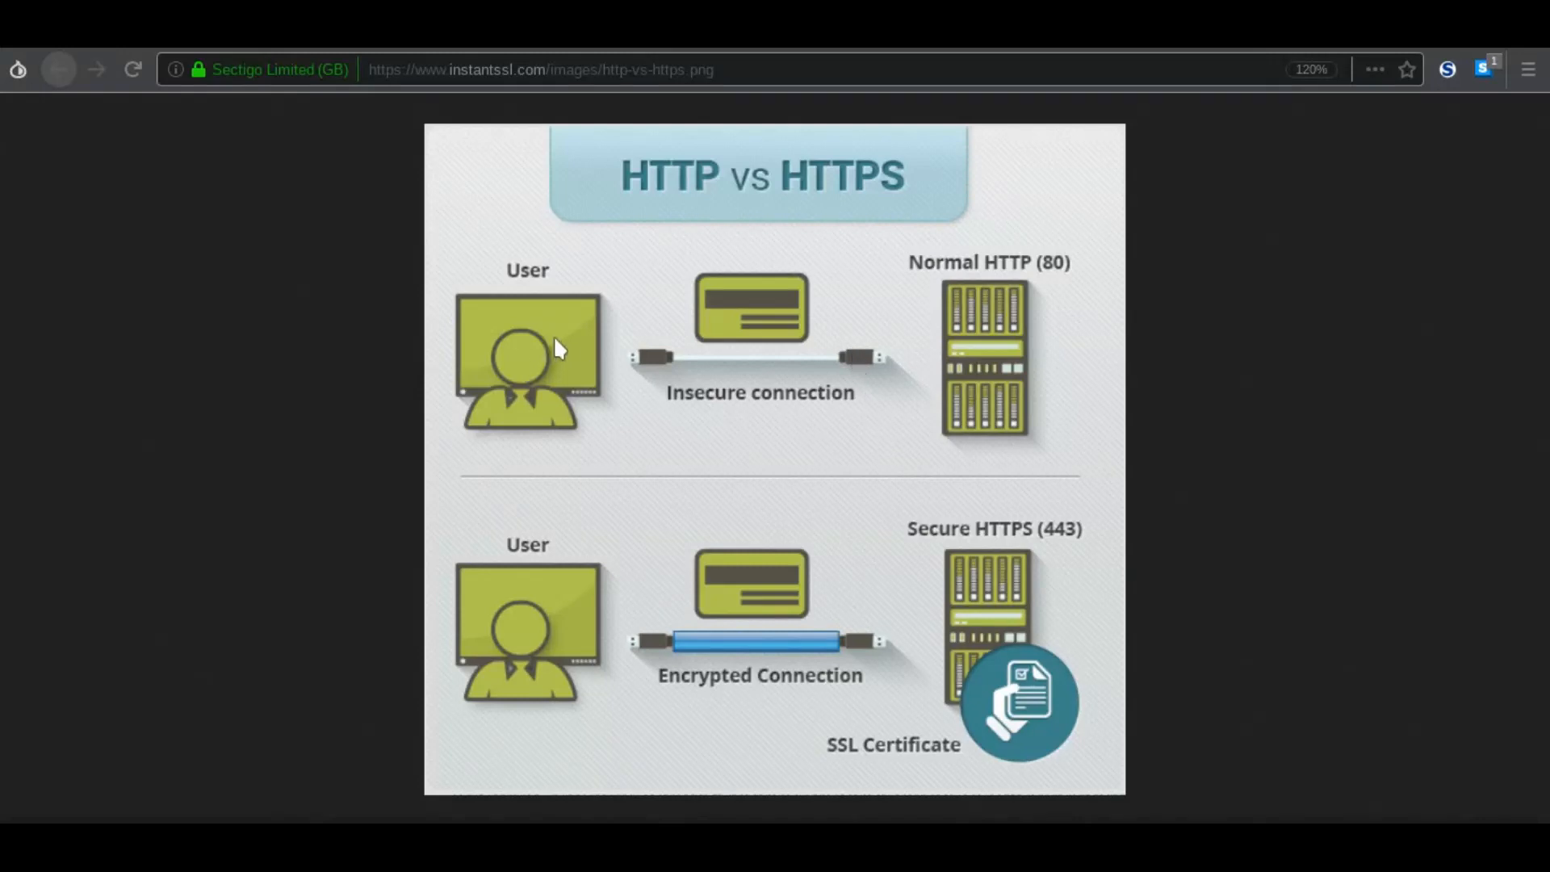
mouse_move(845, 317)
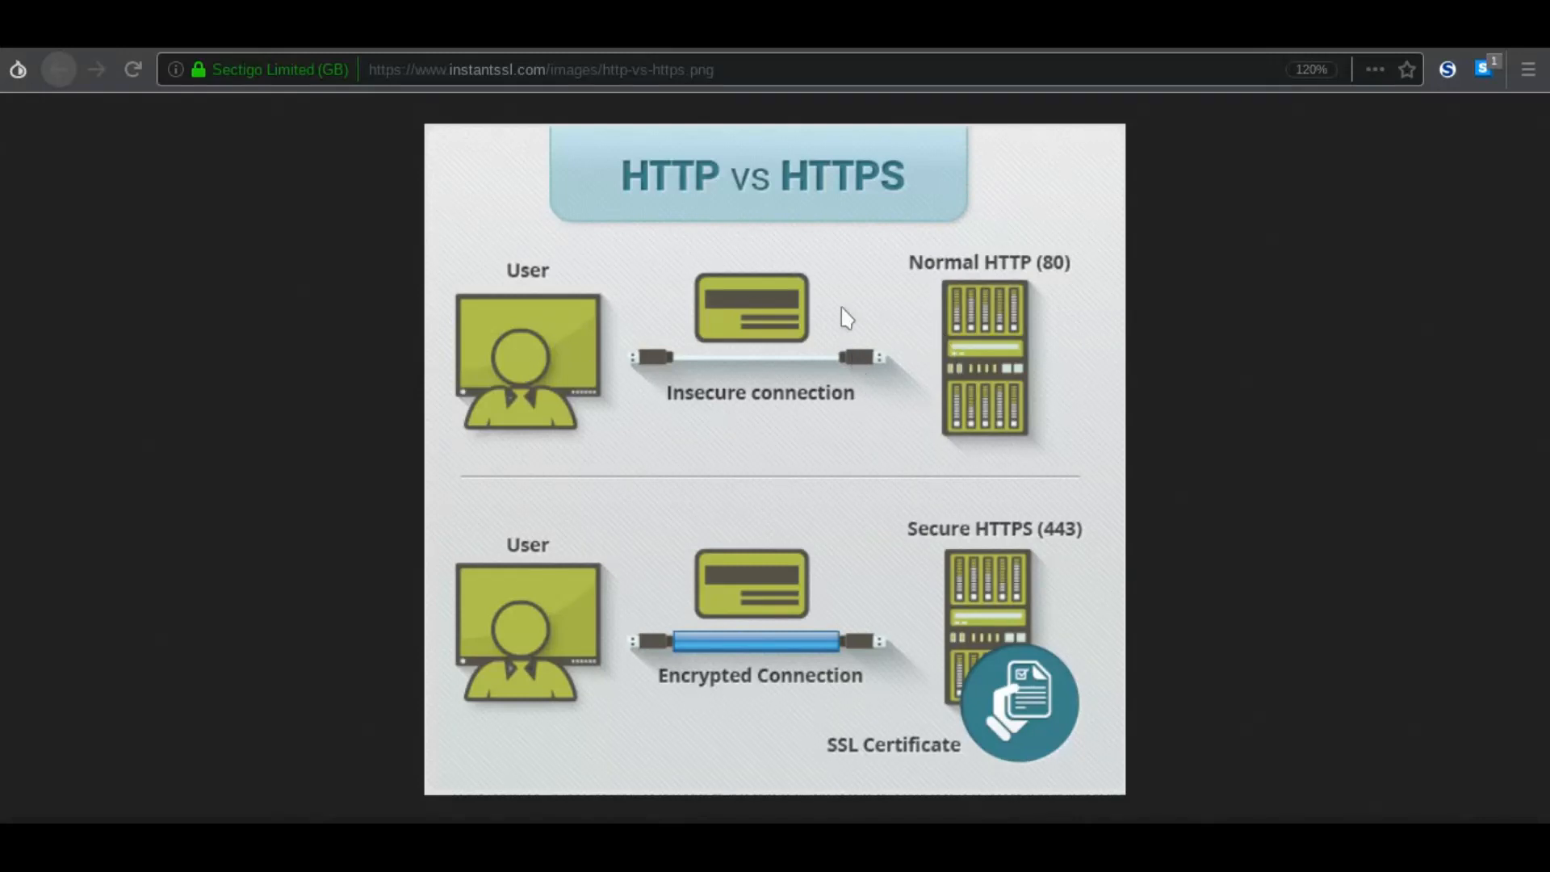
mouse_move(836, 359)
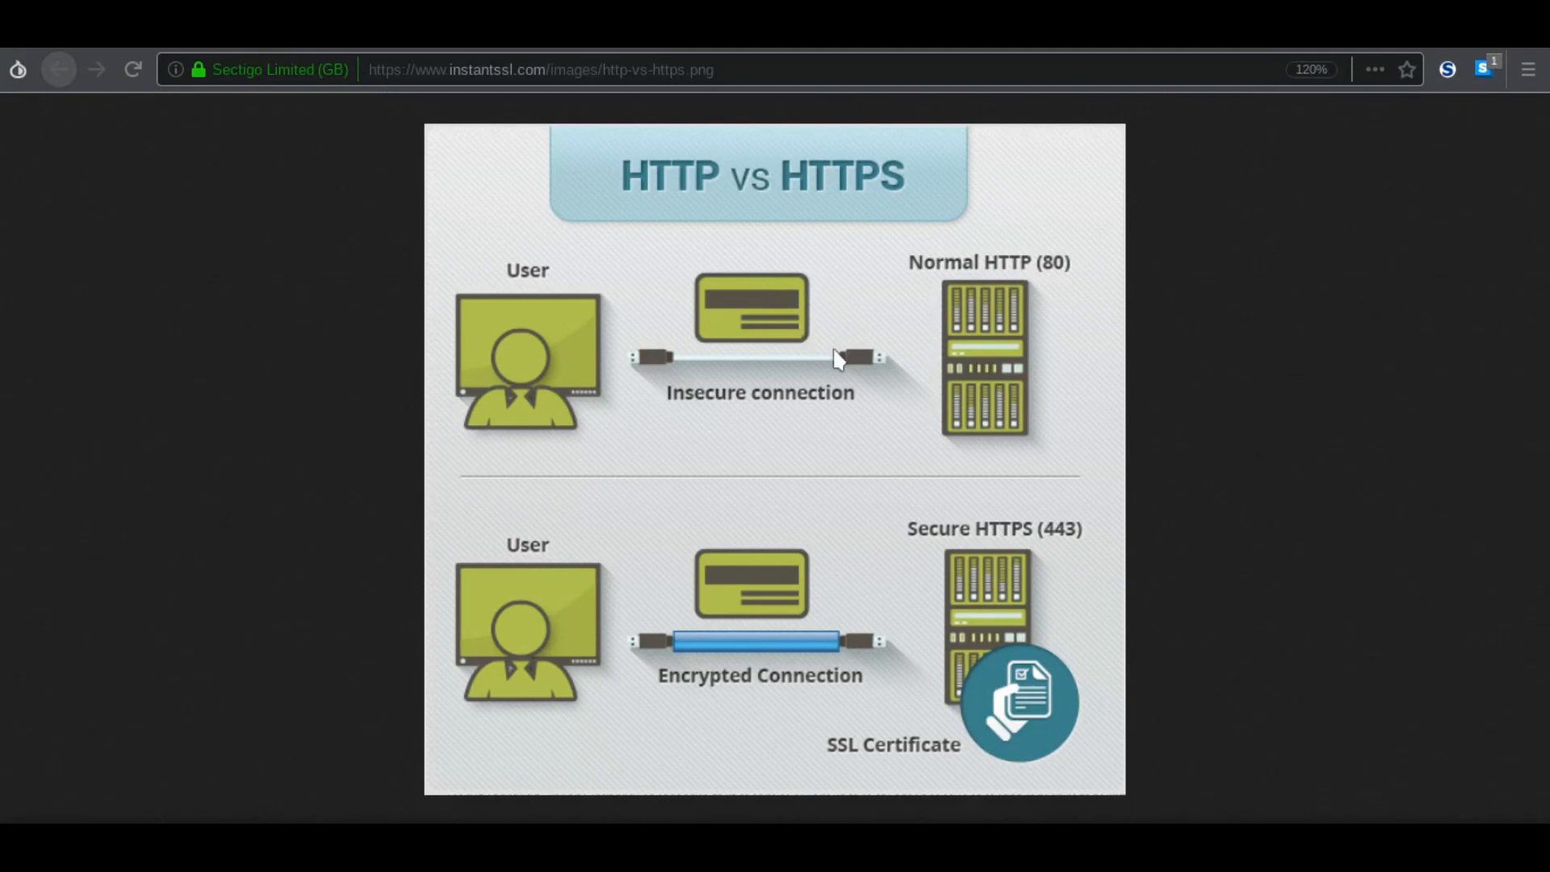
mouse_move(684, 309)
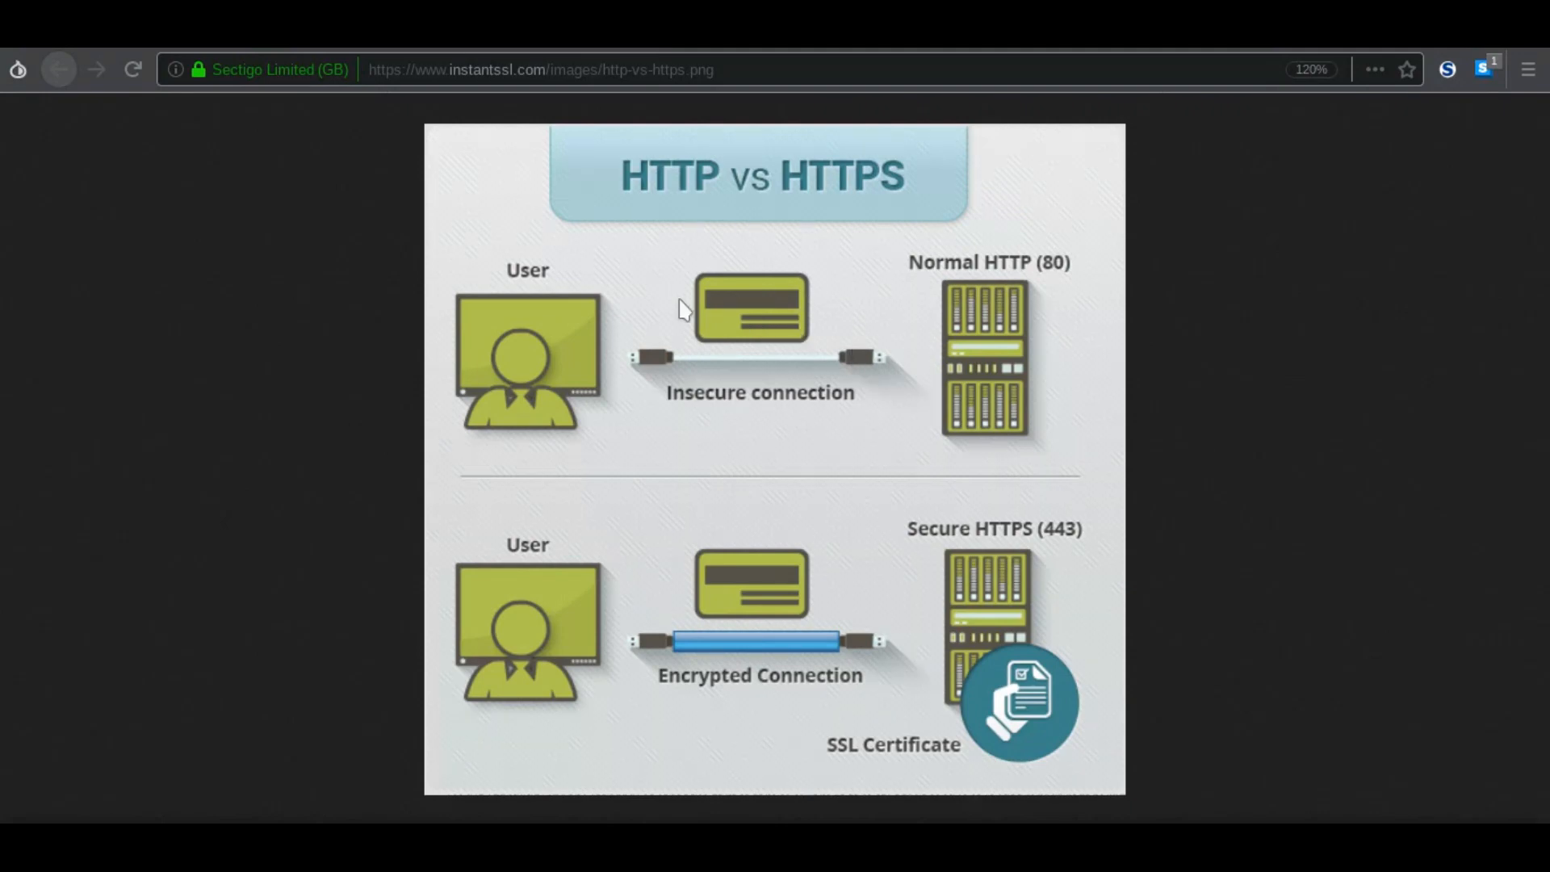
mouse_move(1035, 246)
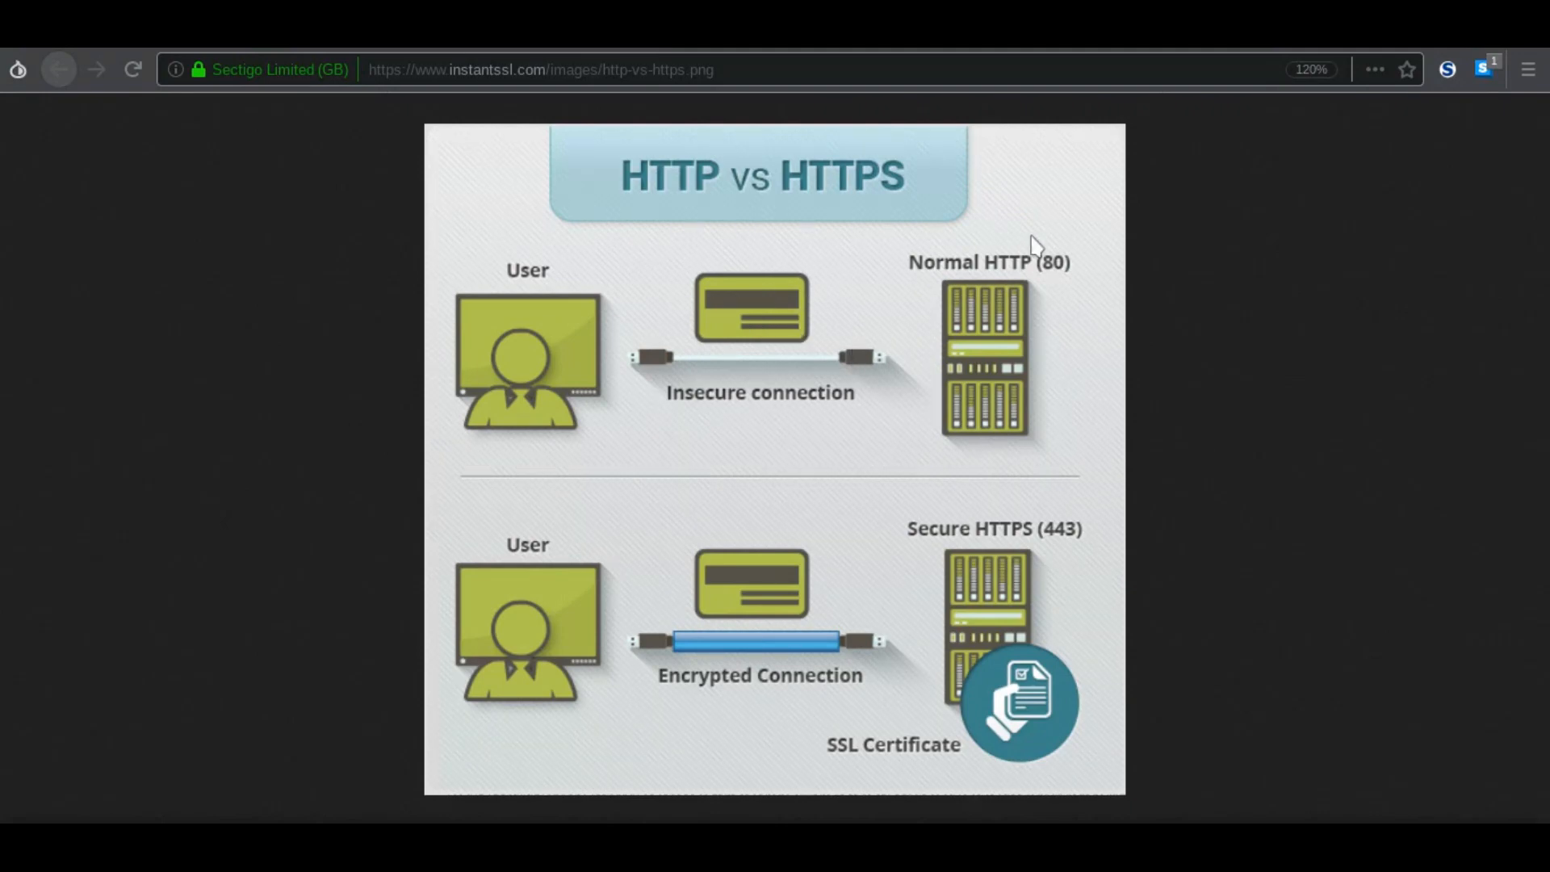
mouse_move(883, 286)
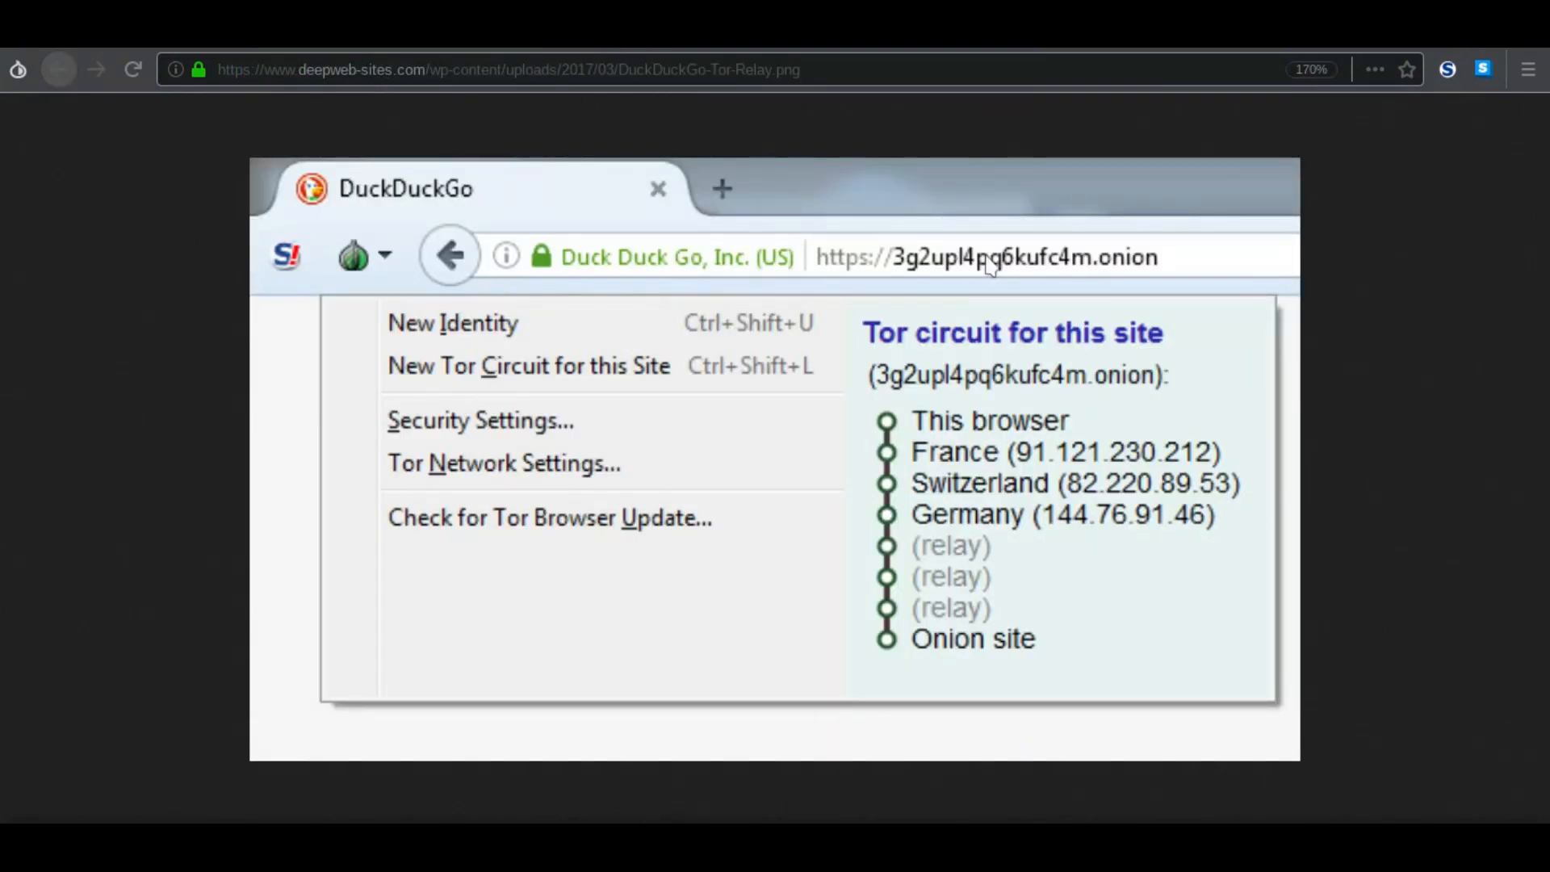
mouse_move(852, 272)
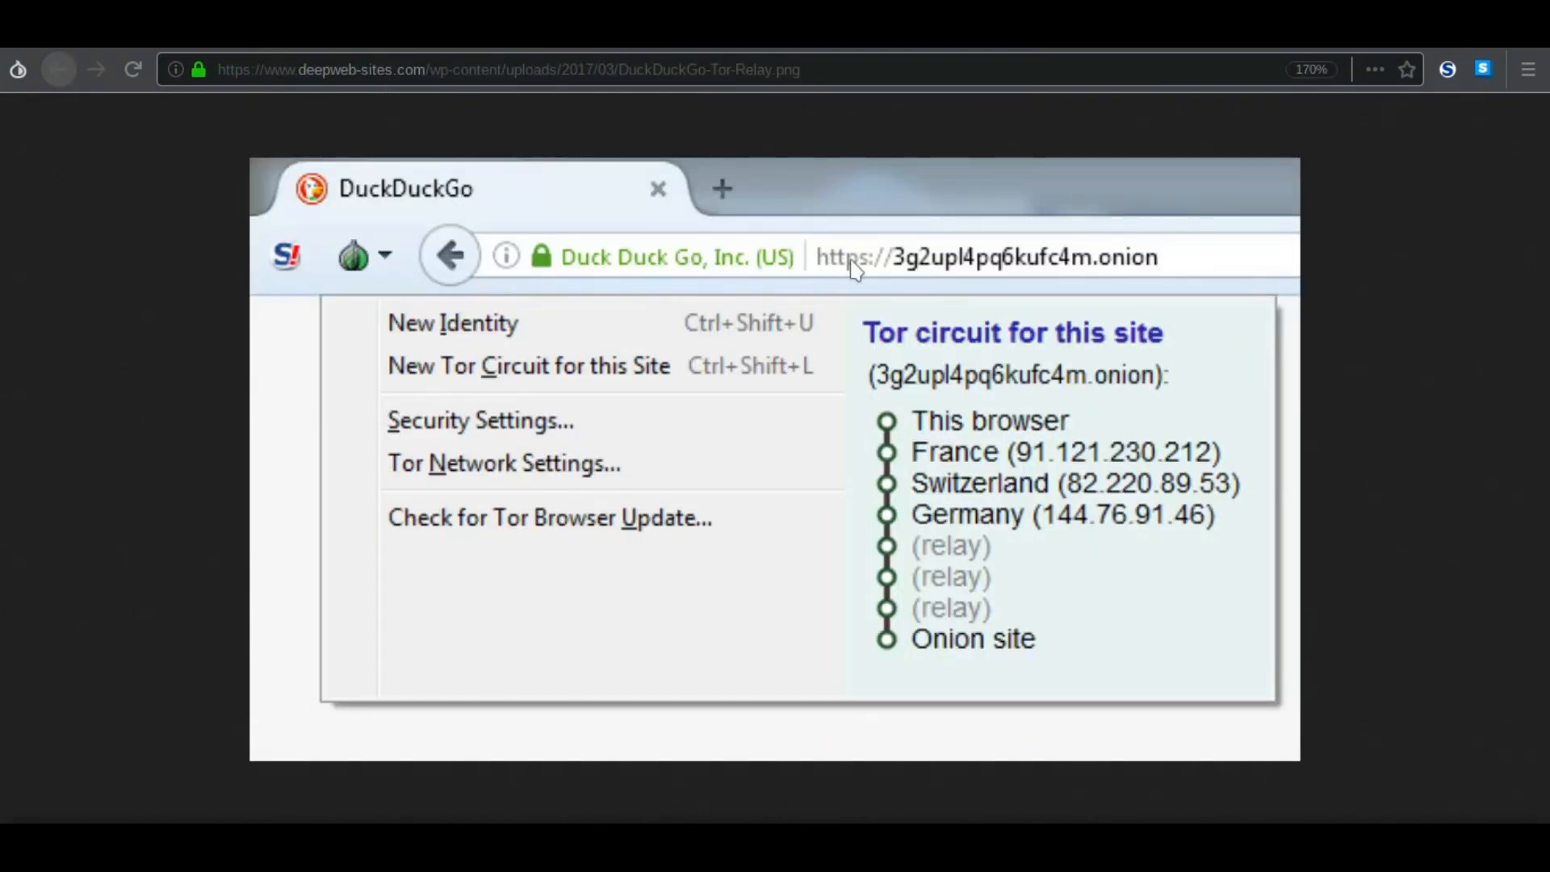
mouse_move(834, 269)
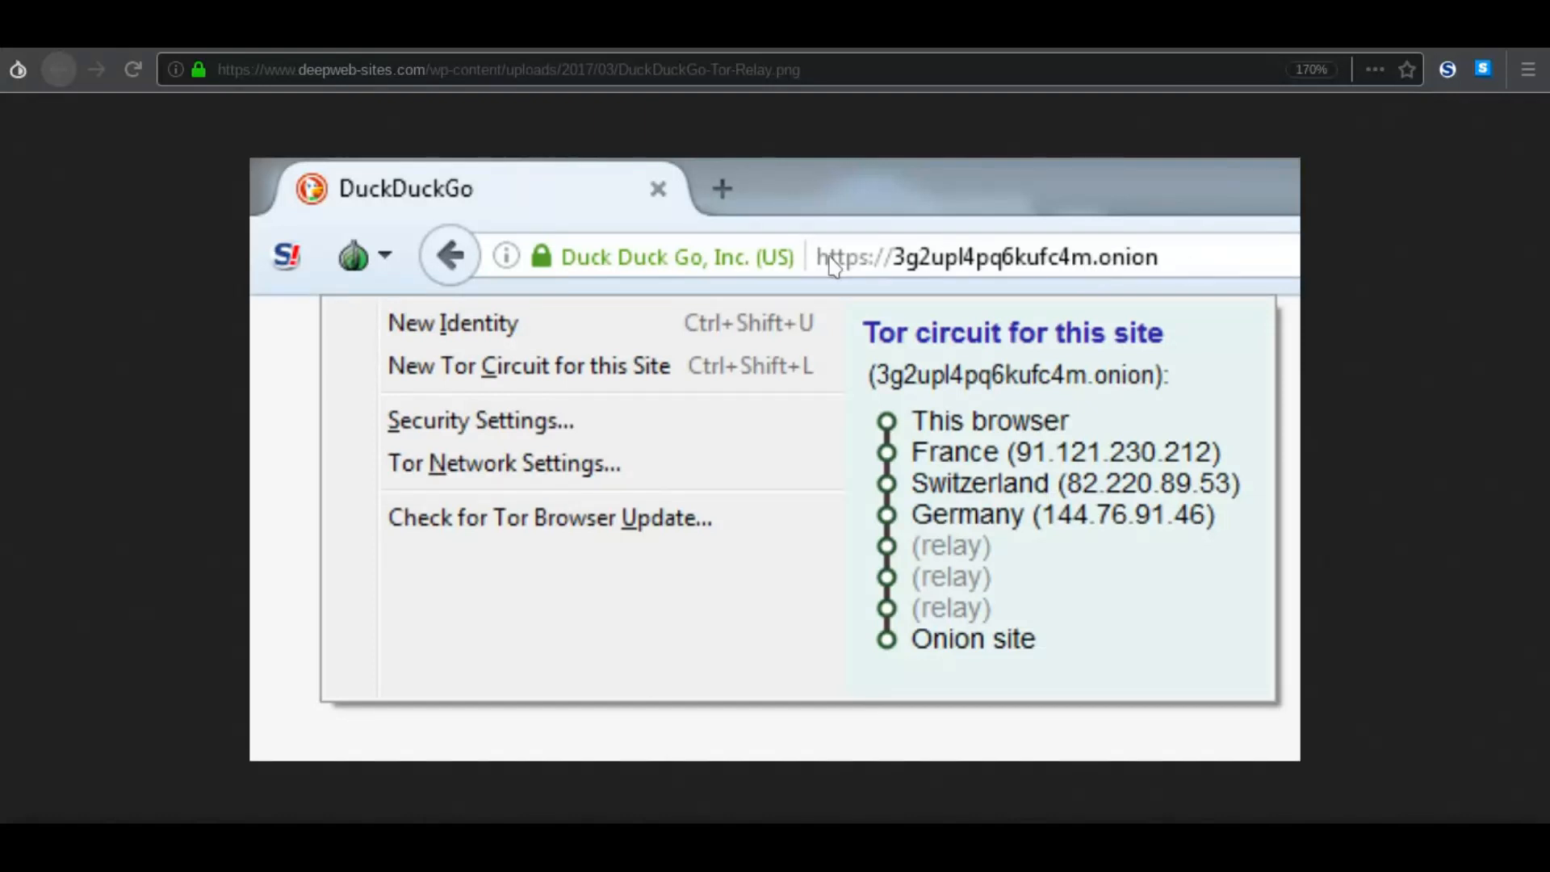
mouse_move(820, 374)
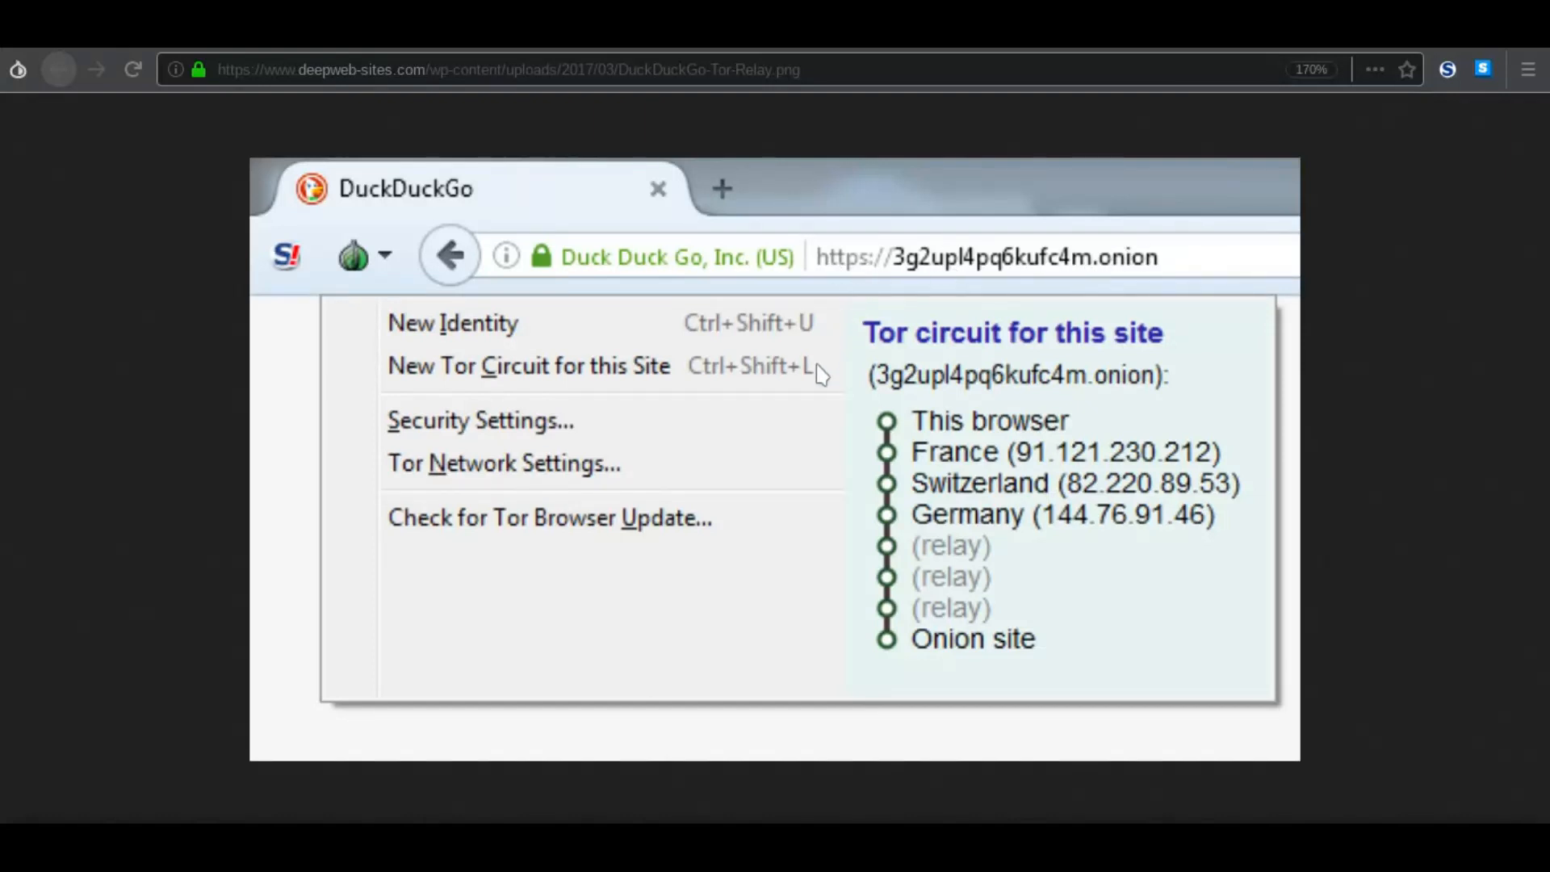
mouse_move(937, 455)
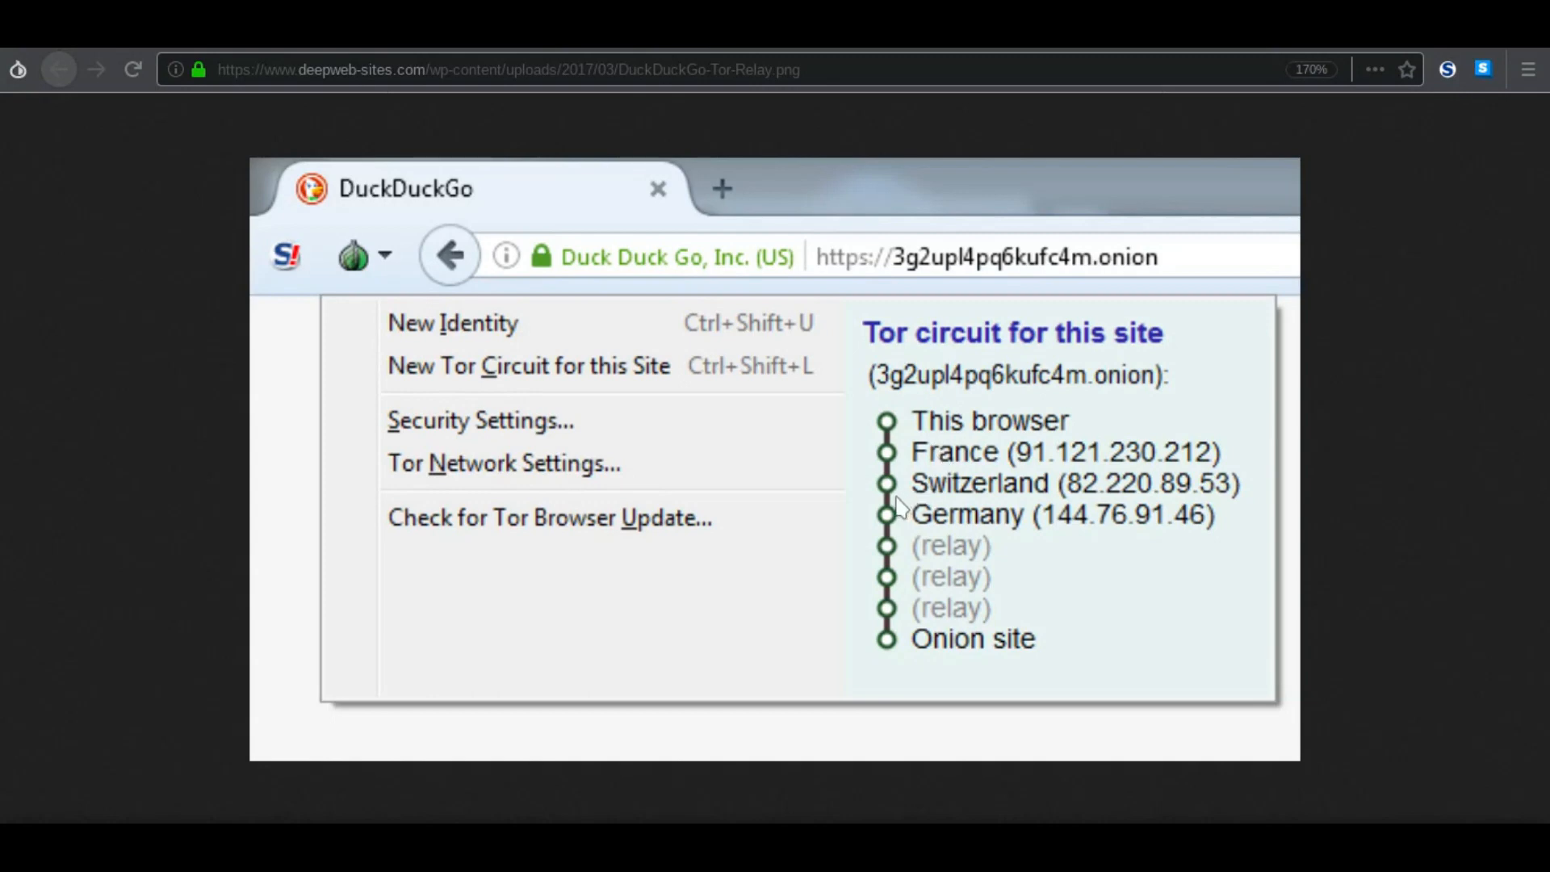
mouse_move(934, 529)
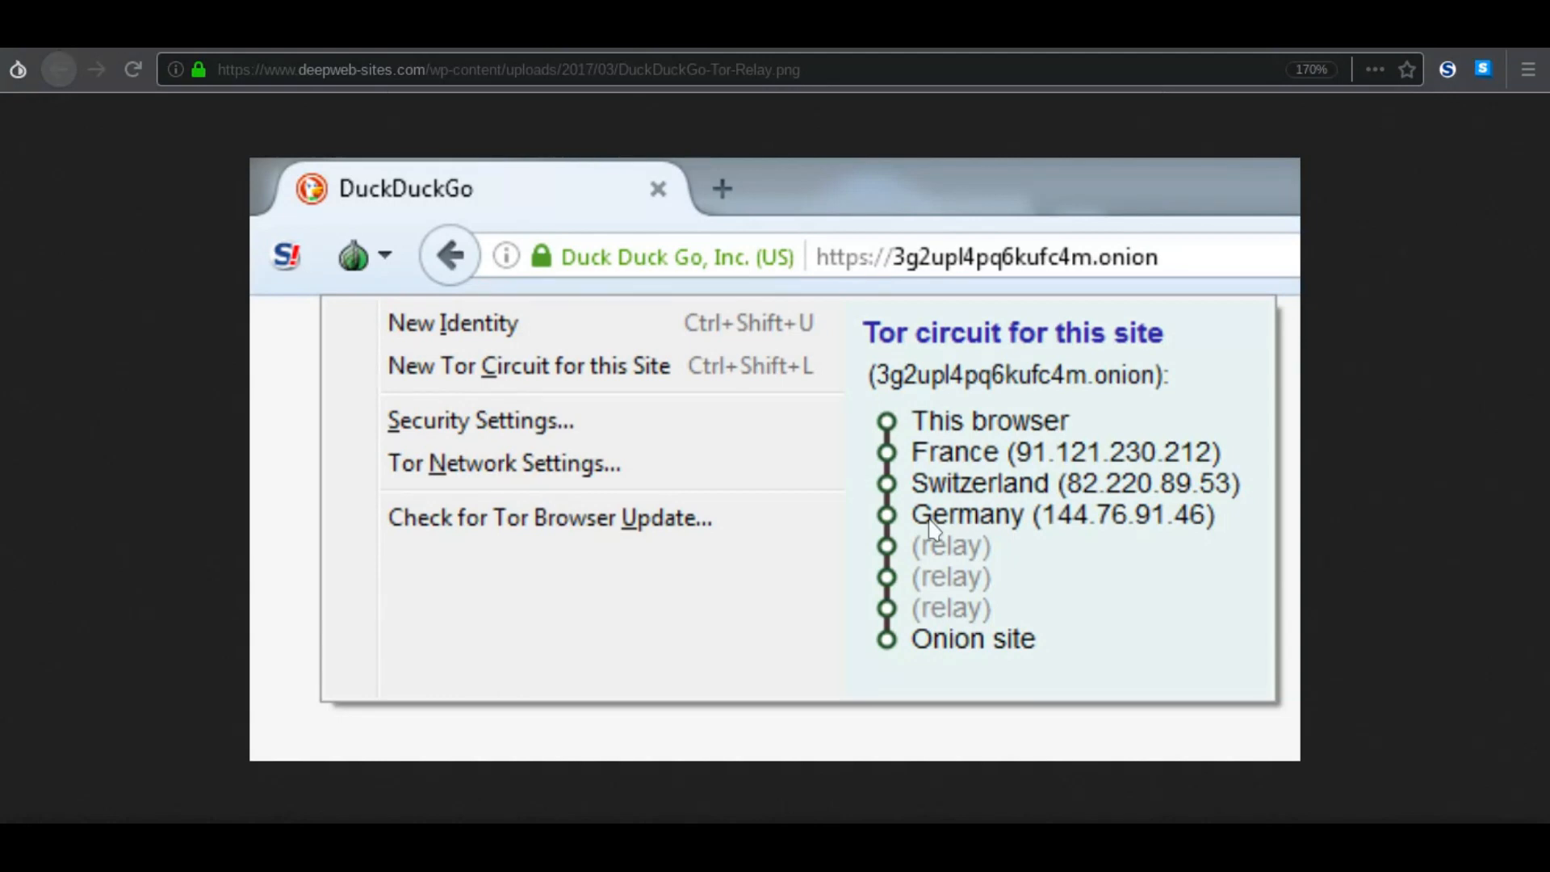
mouse_move(895, 465)
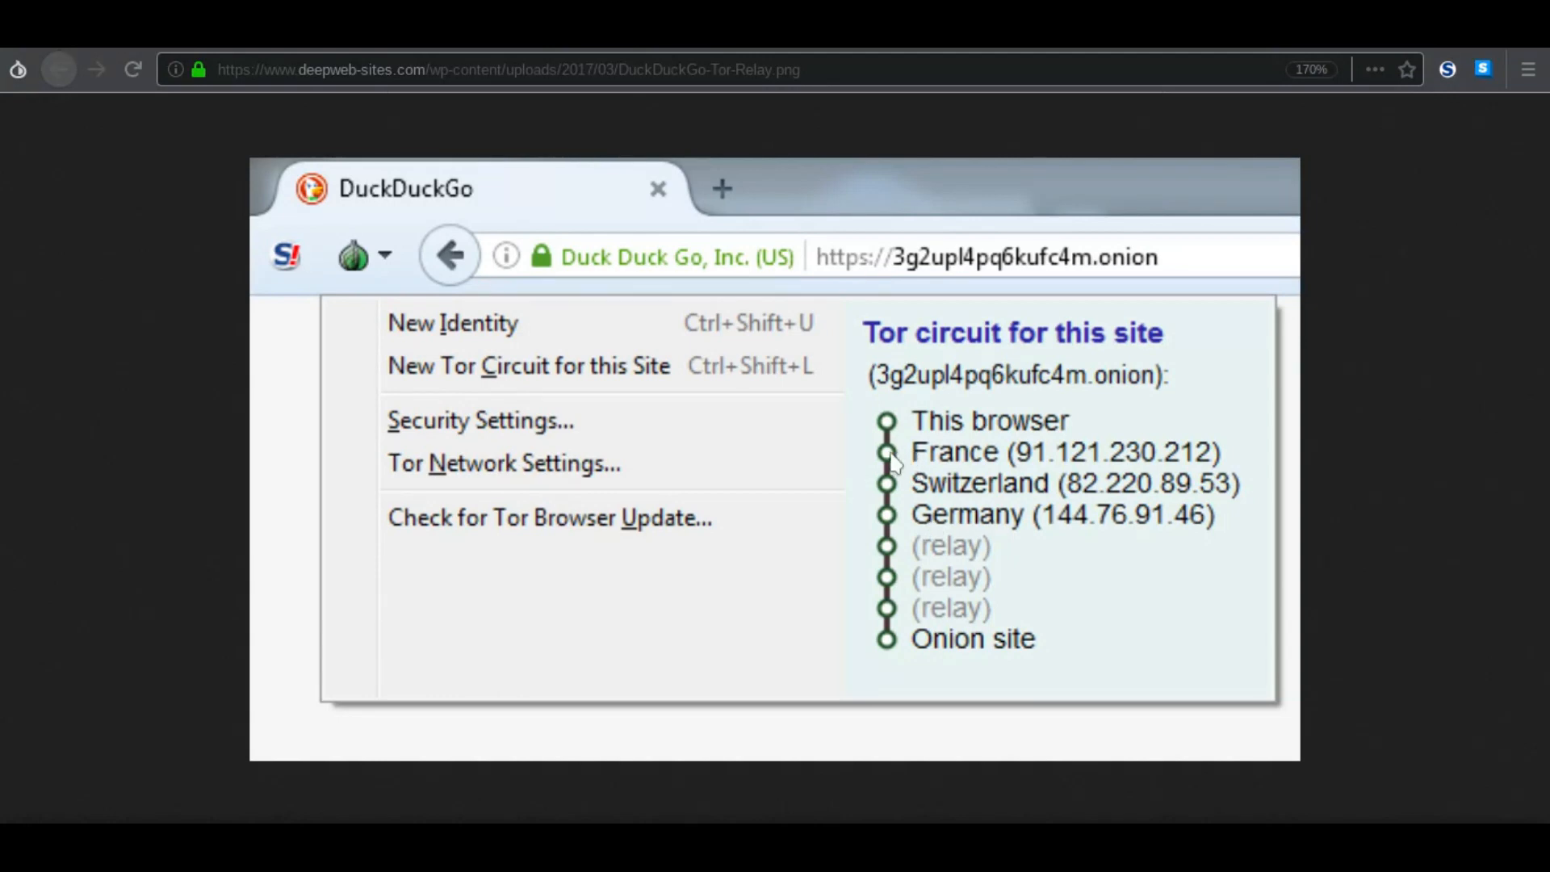
mouse_move(977, 518)
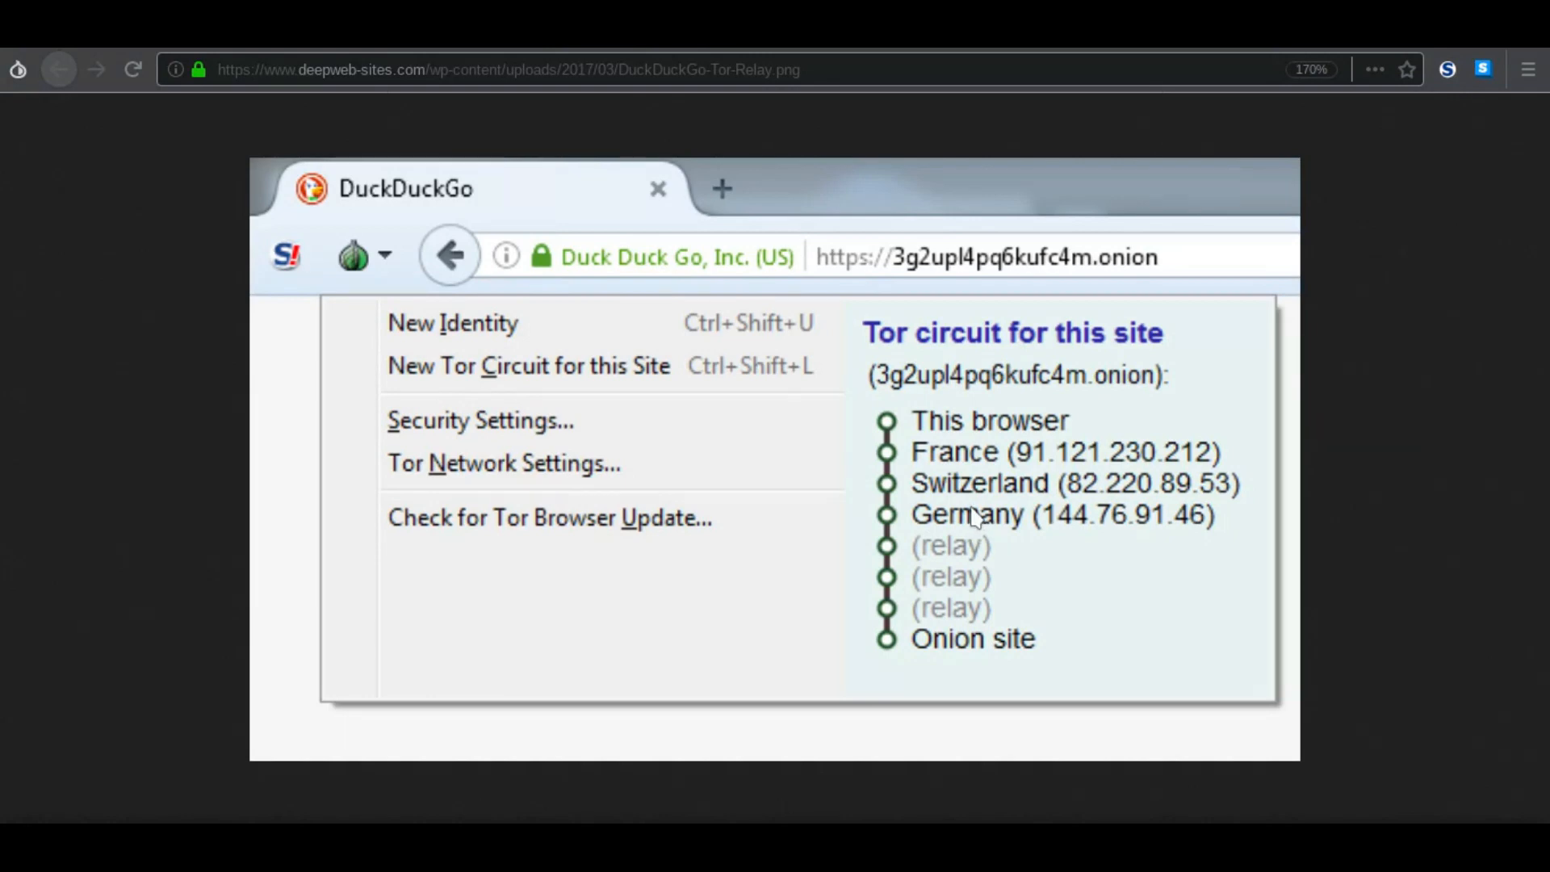
mouse_move(946, 541)
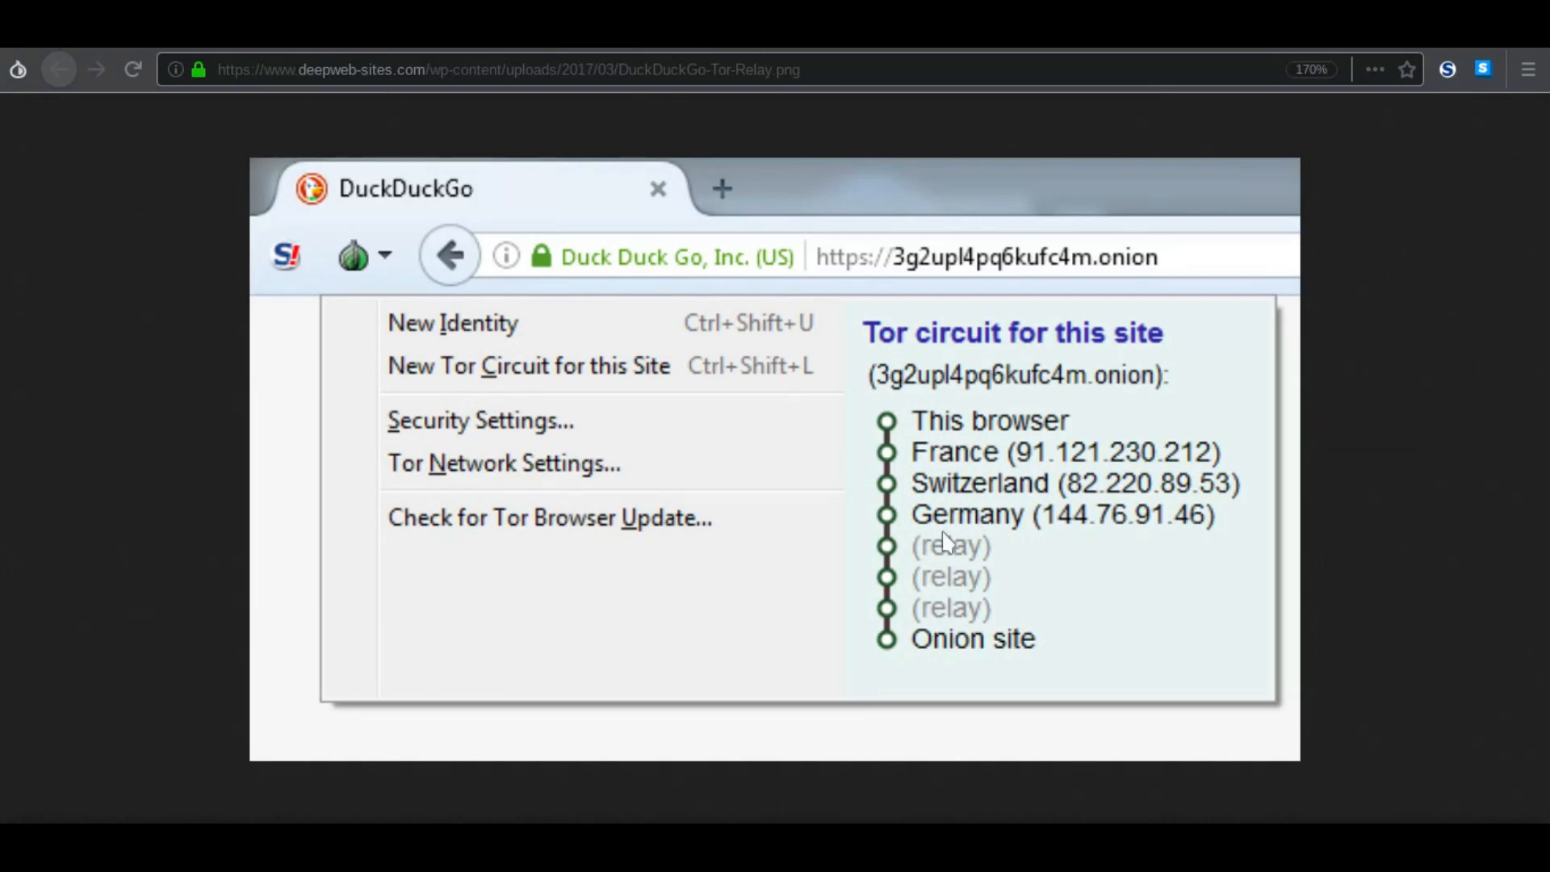
mouse_move(956, 512)
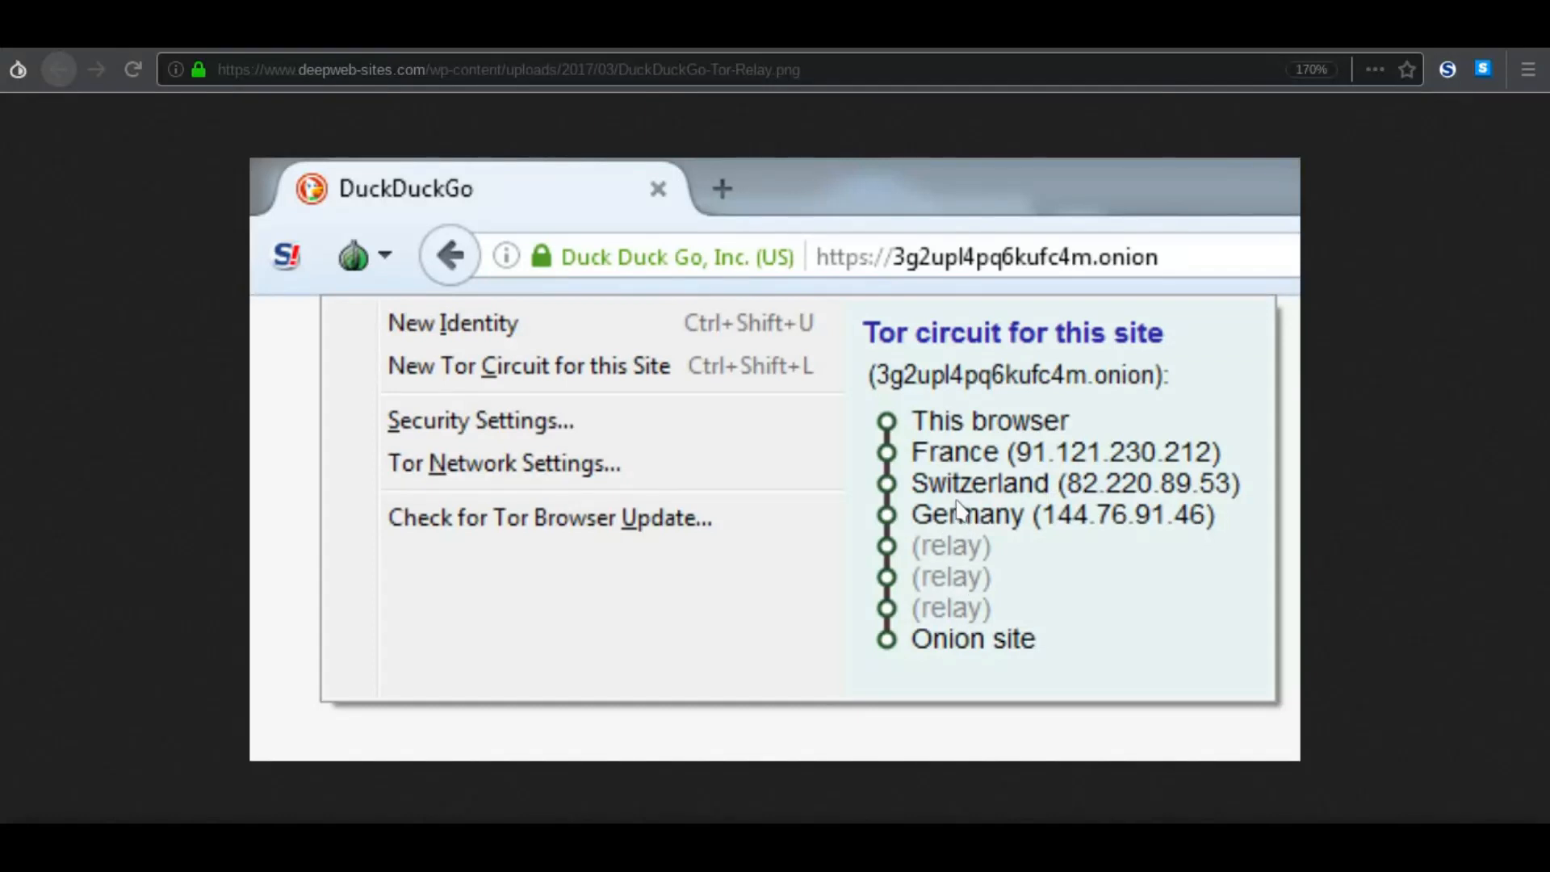
mouse_move(939, 454)
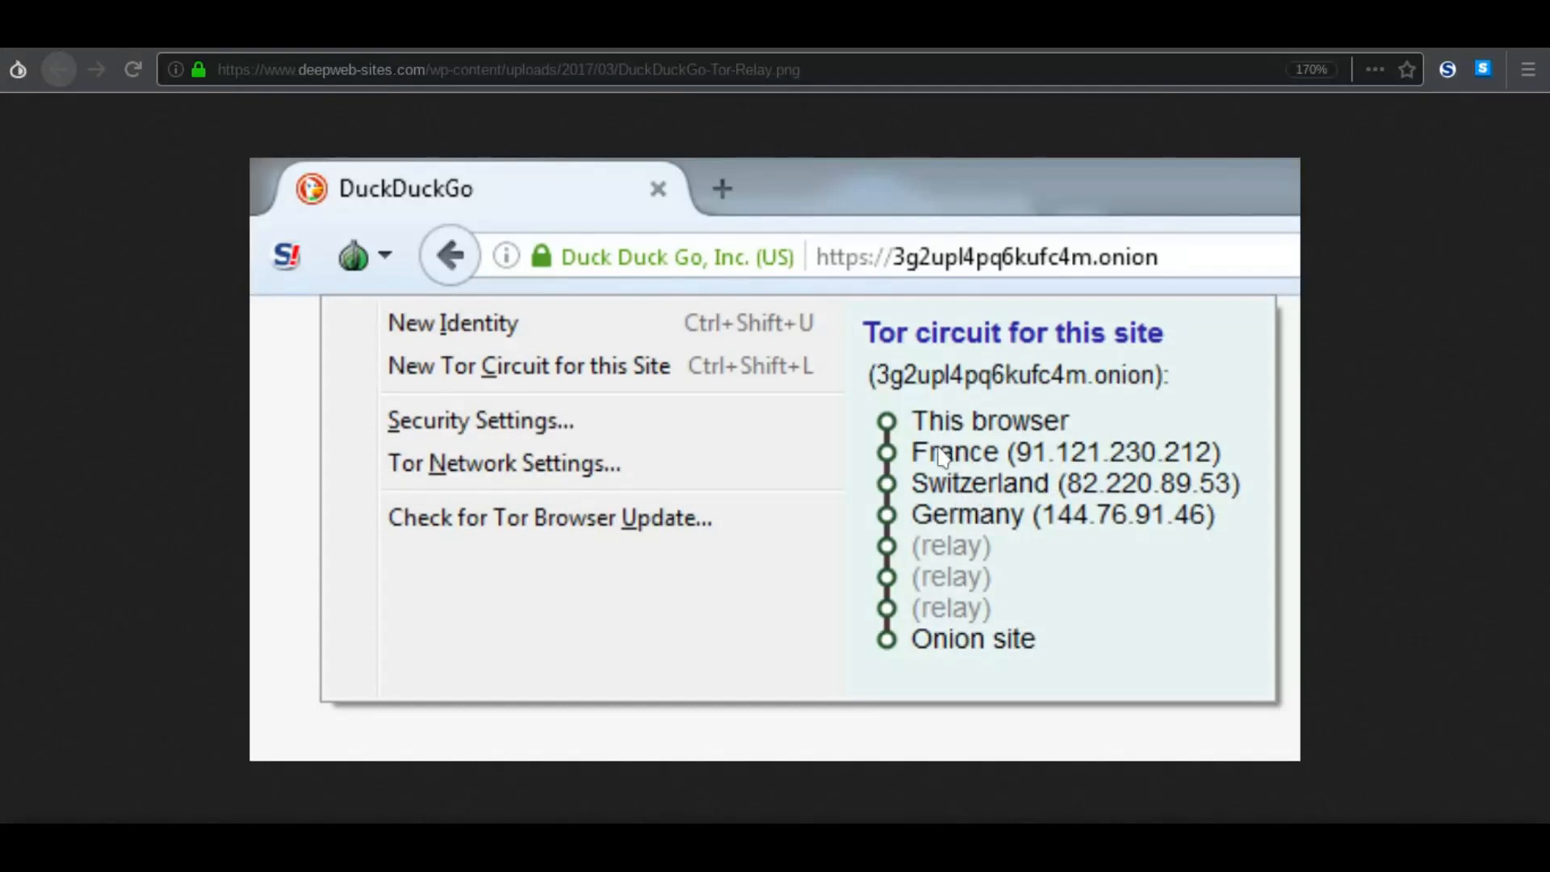
mouse_move(940, 523)
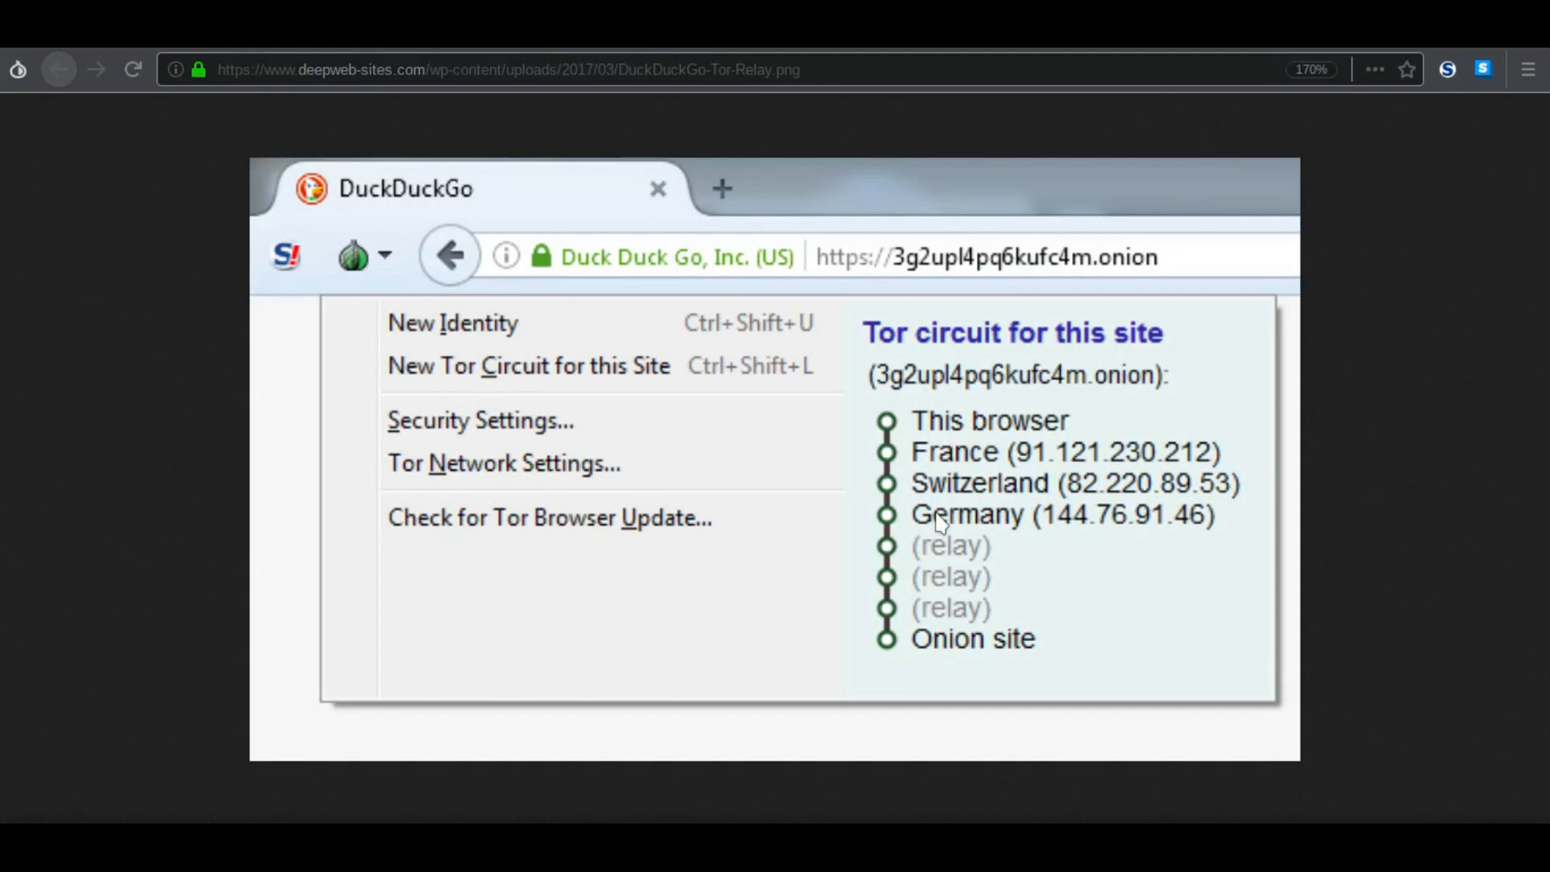
mouse_move(1047, 462)
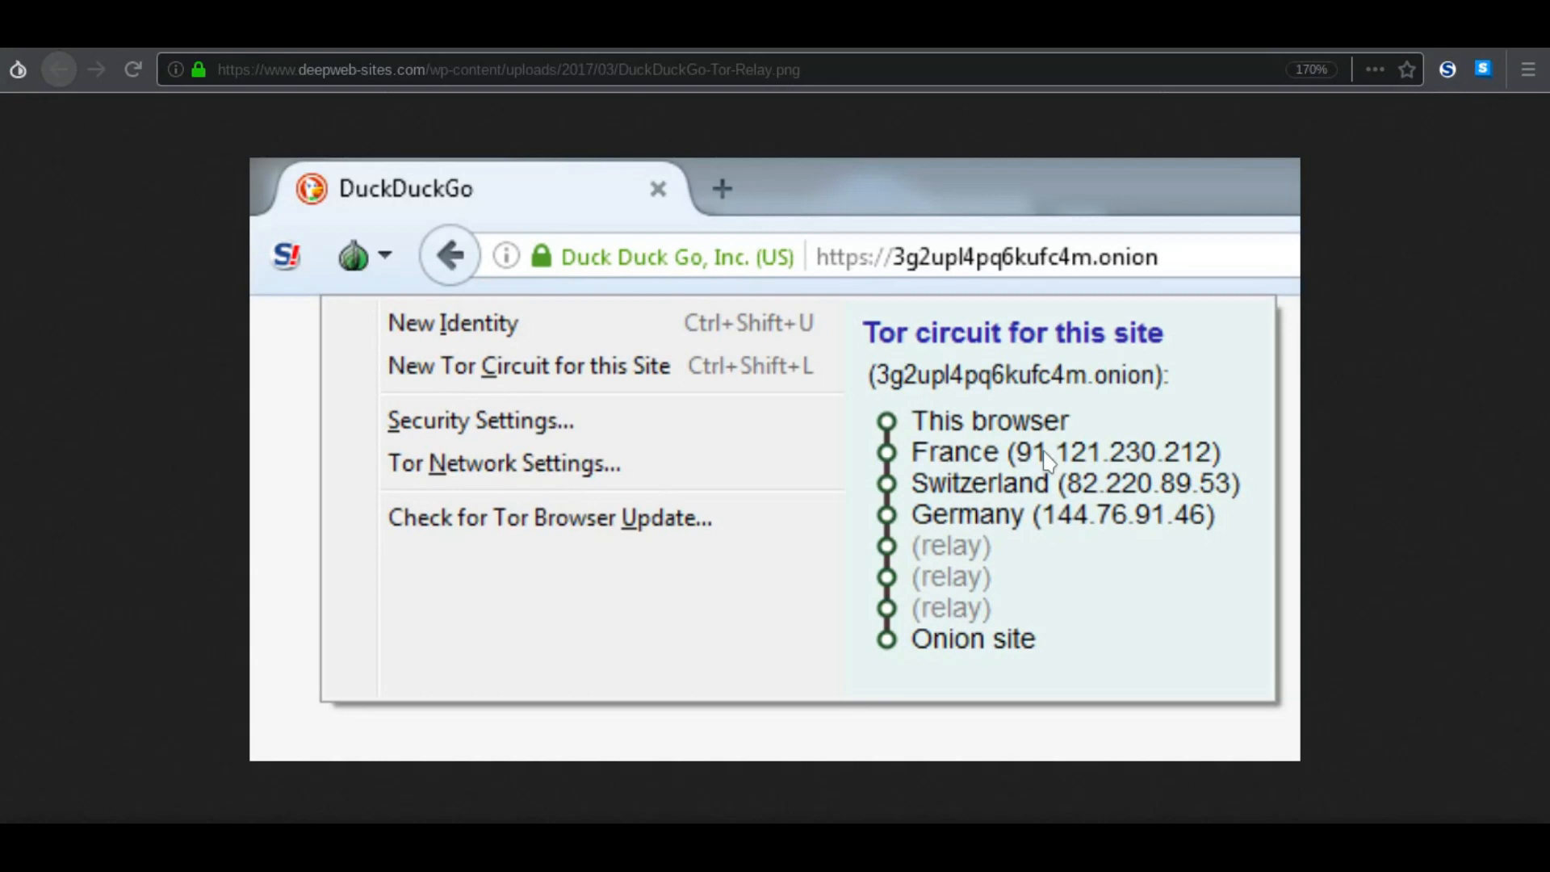
mouse_move(799, 190)
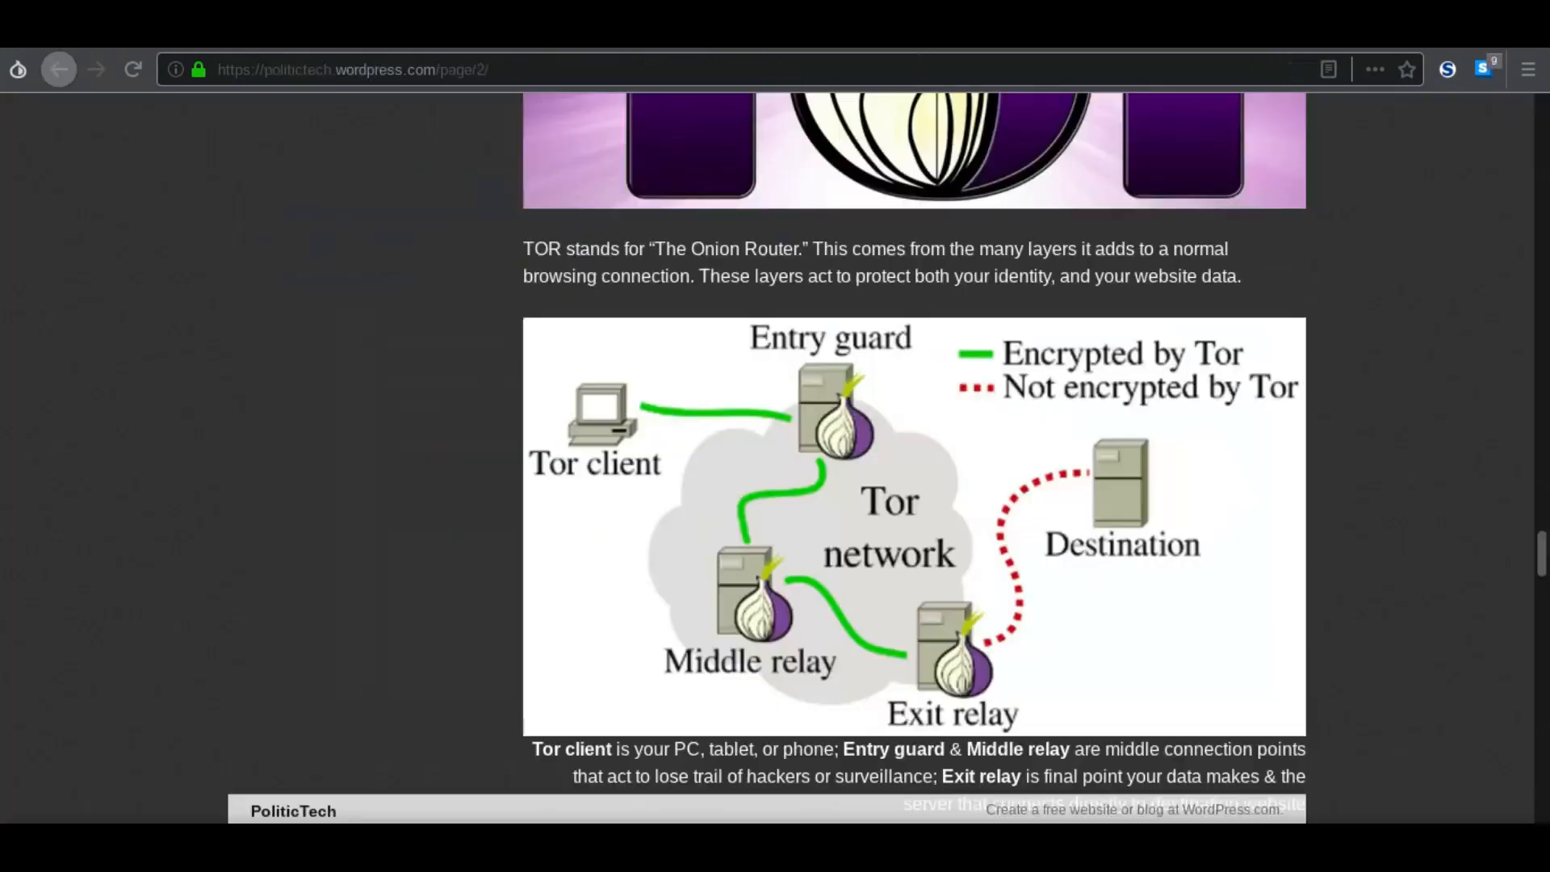
Step: Scroll to the IP Address Privacy heading and its bullet list of reasons
scroll(down, 3)
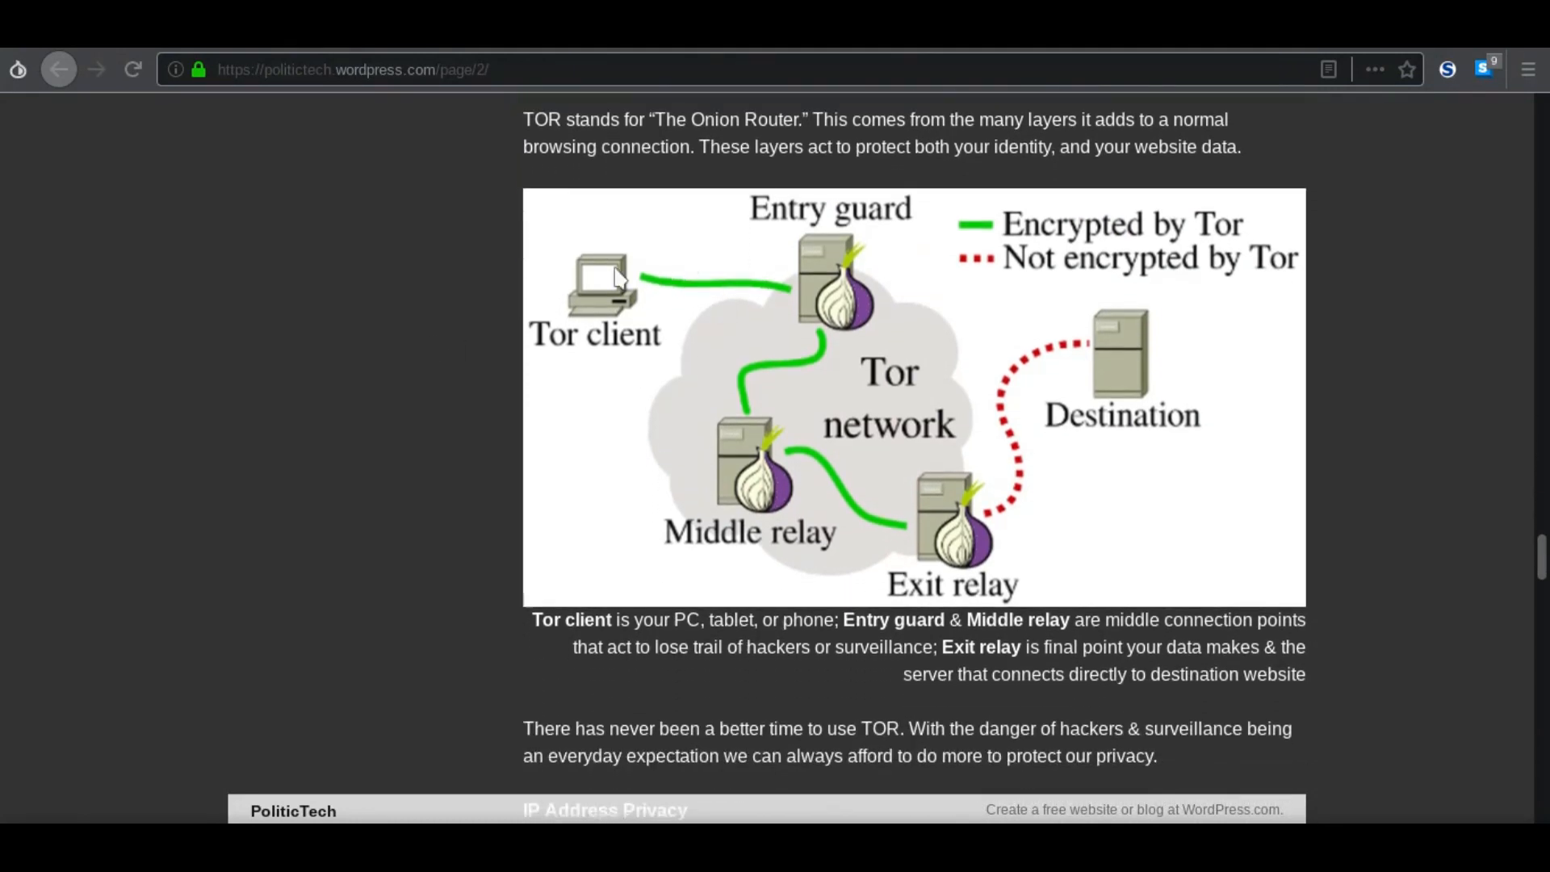
mouse_move(796, 292)
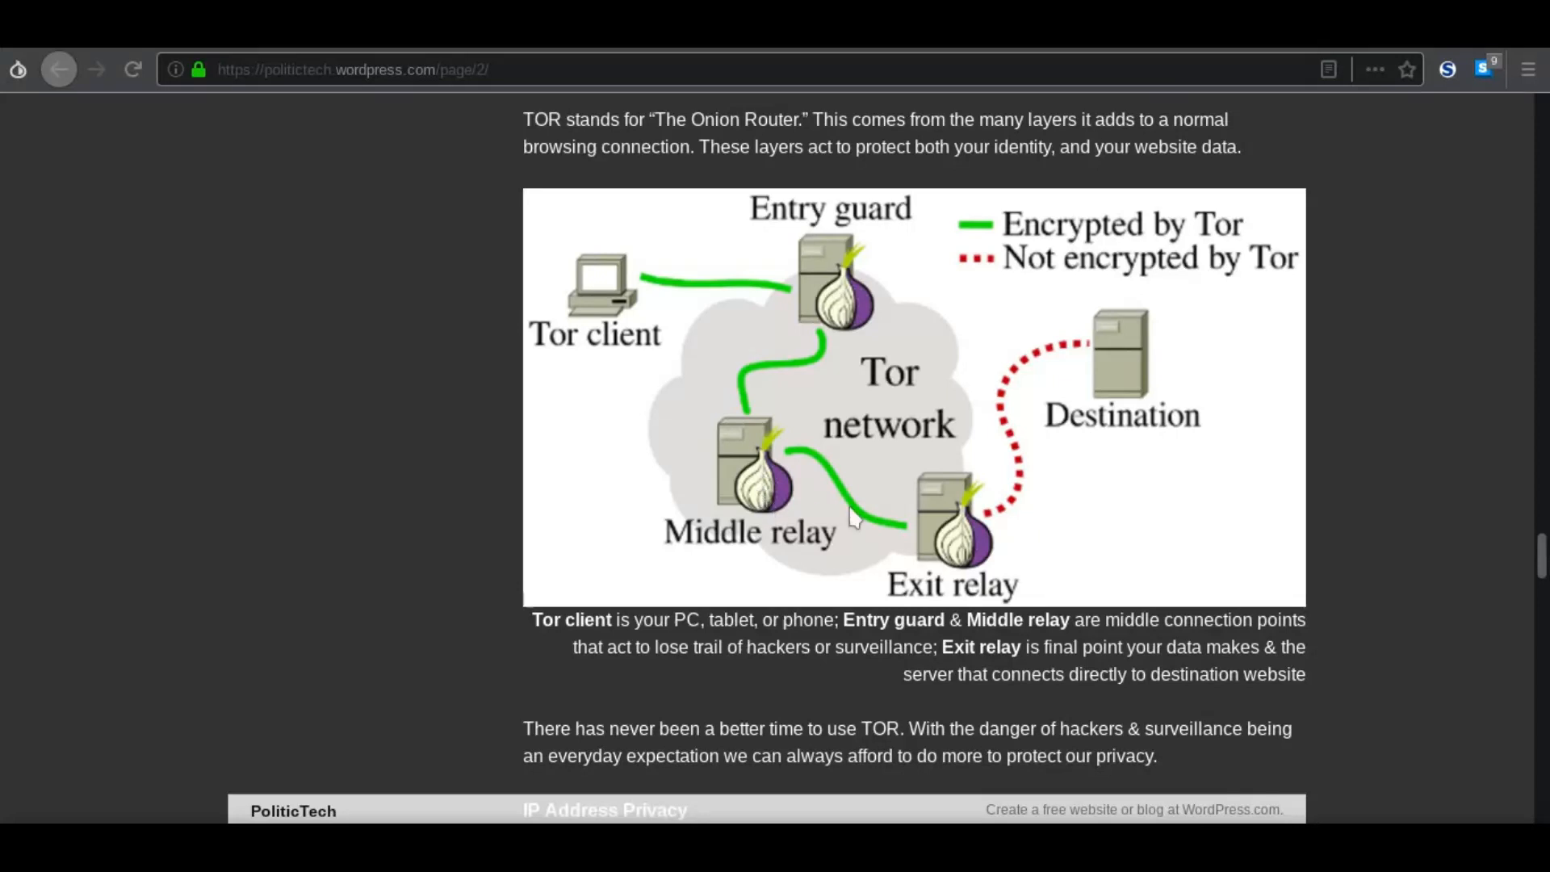
mouse_move(1159, 344)
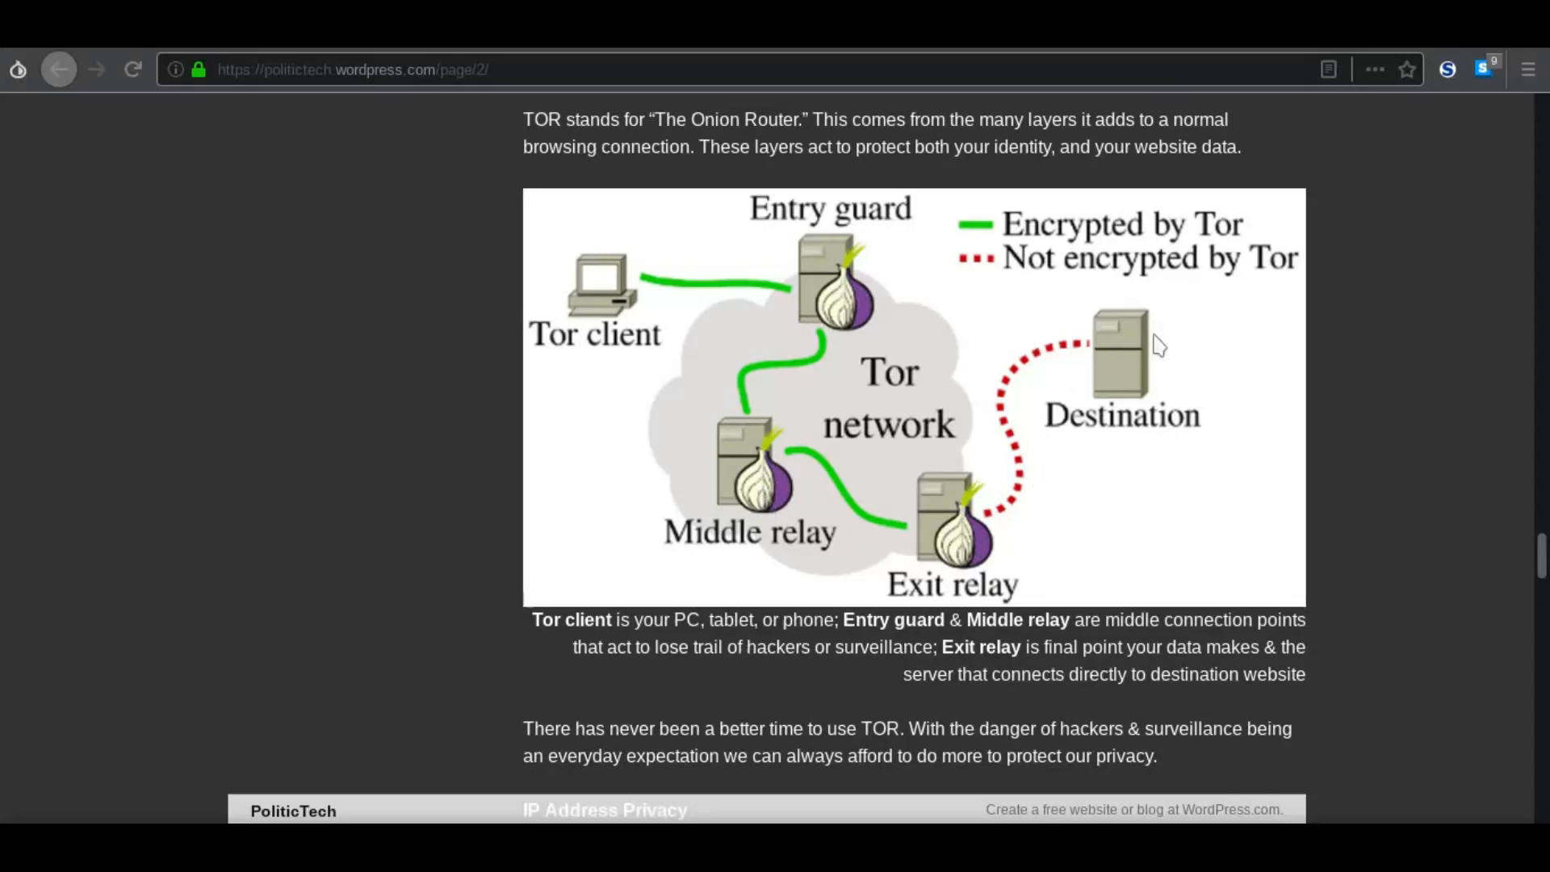
mouse_move(1167, 401)
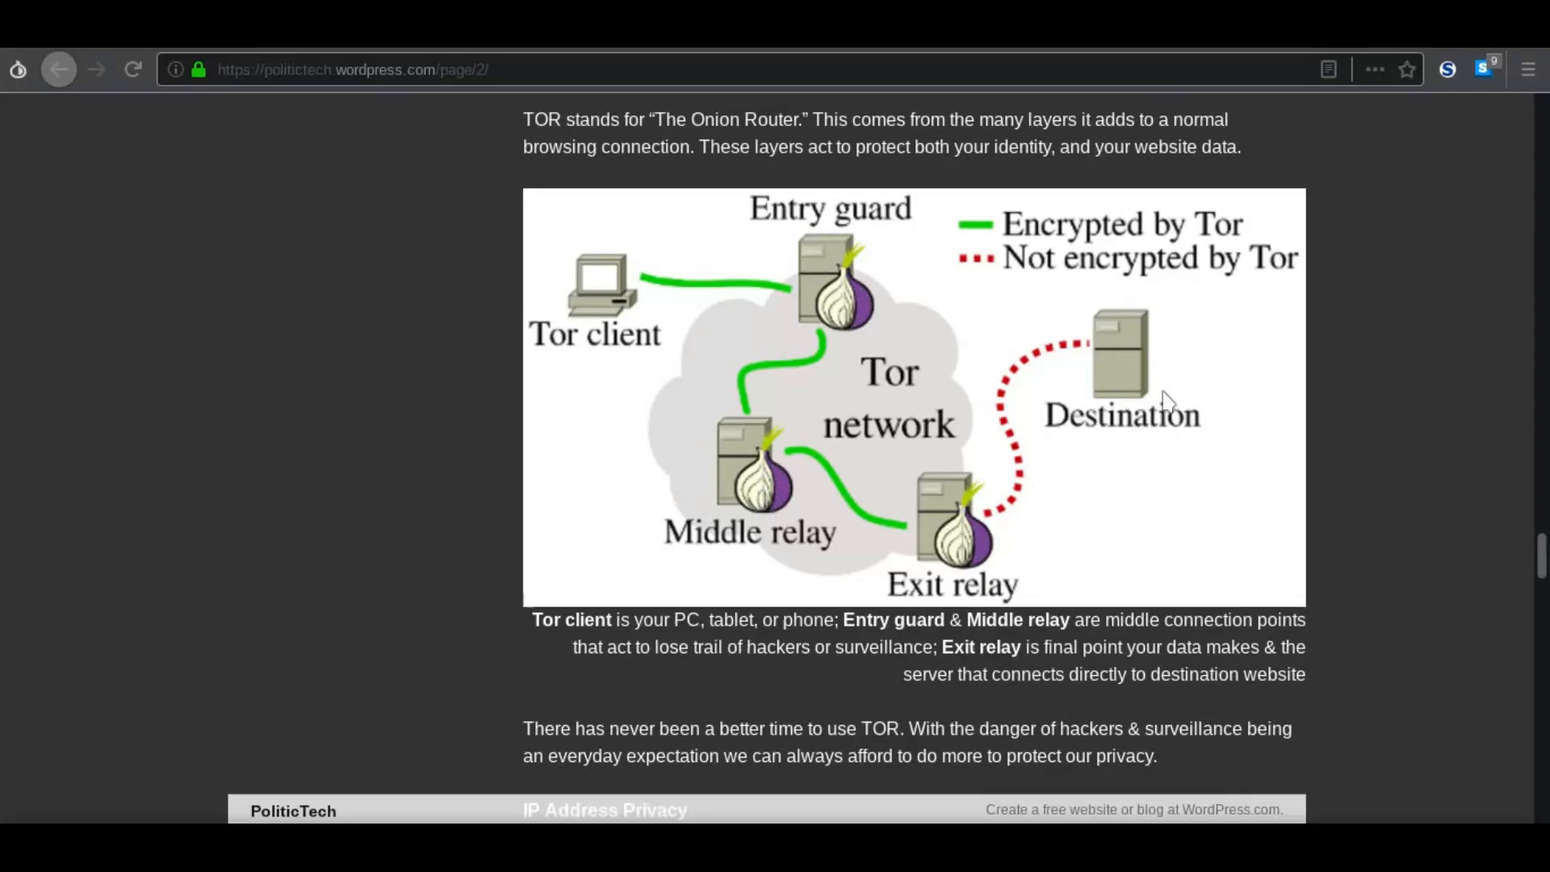
scroll(down, 3)
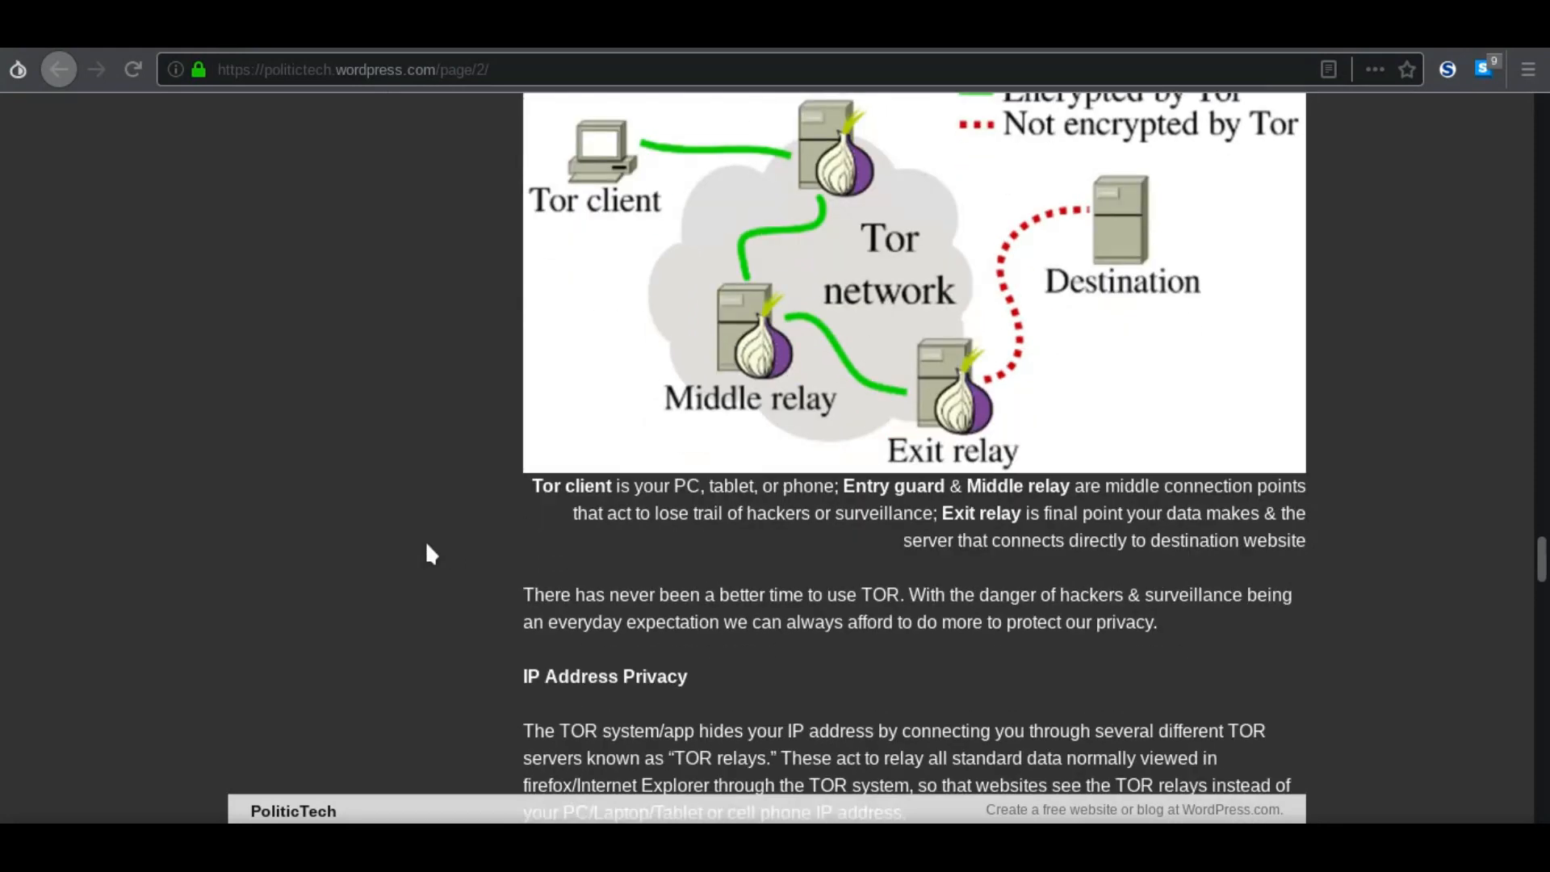
scroll(down, 3)
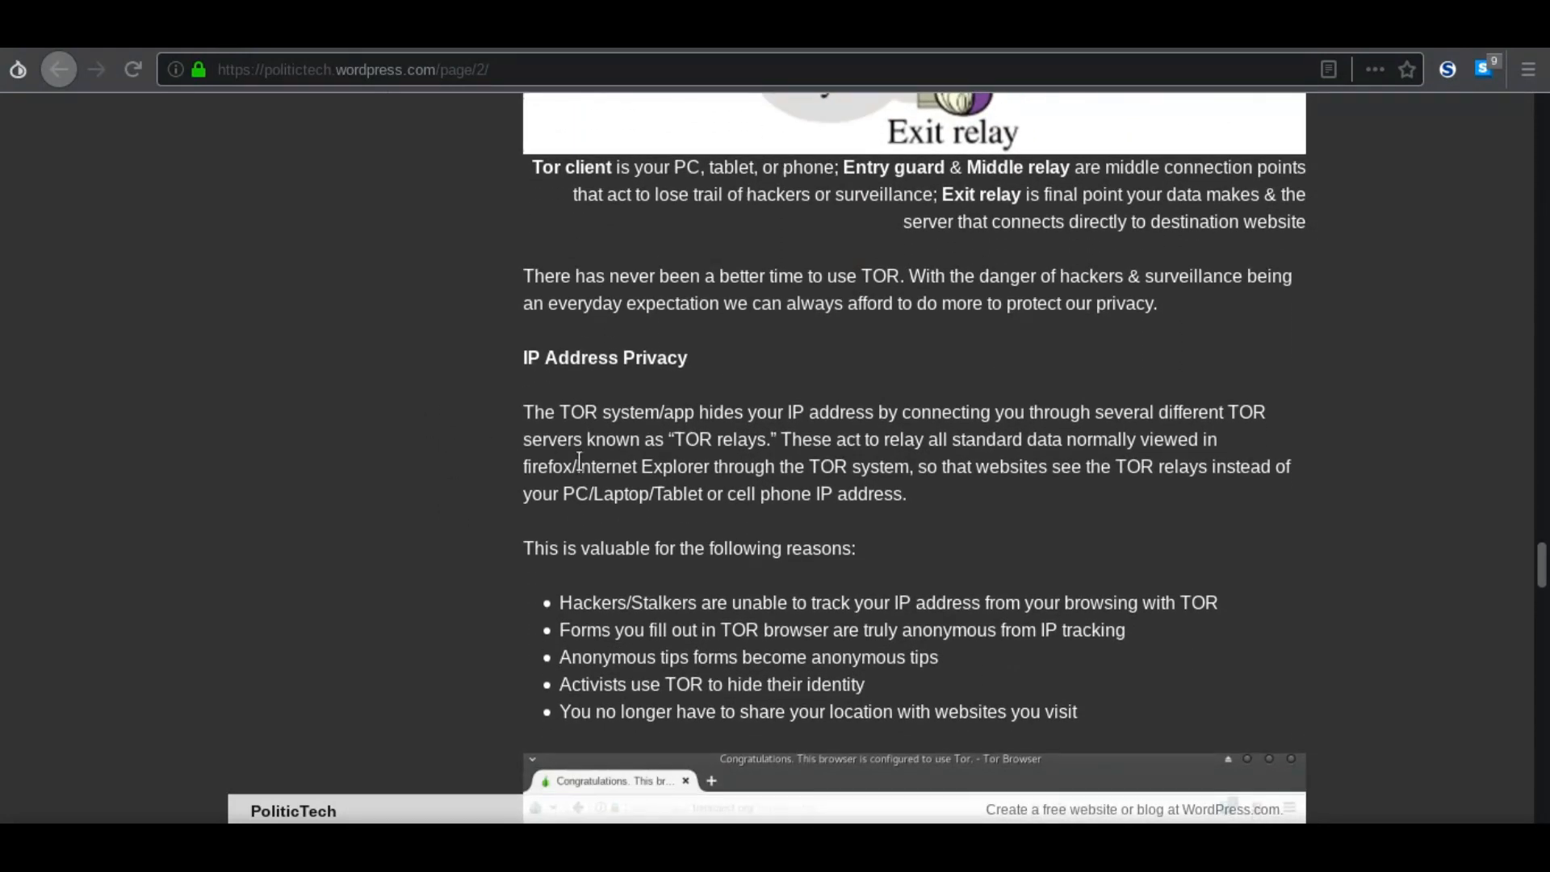
scroll(down, 3)
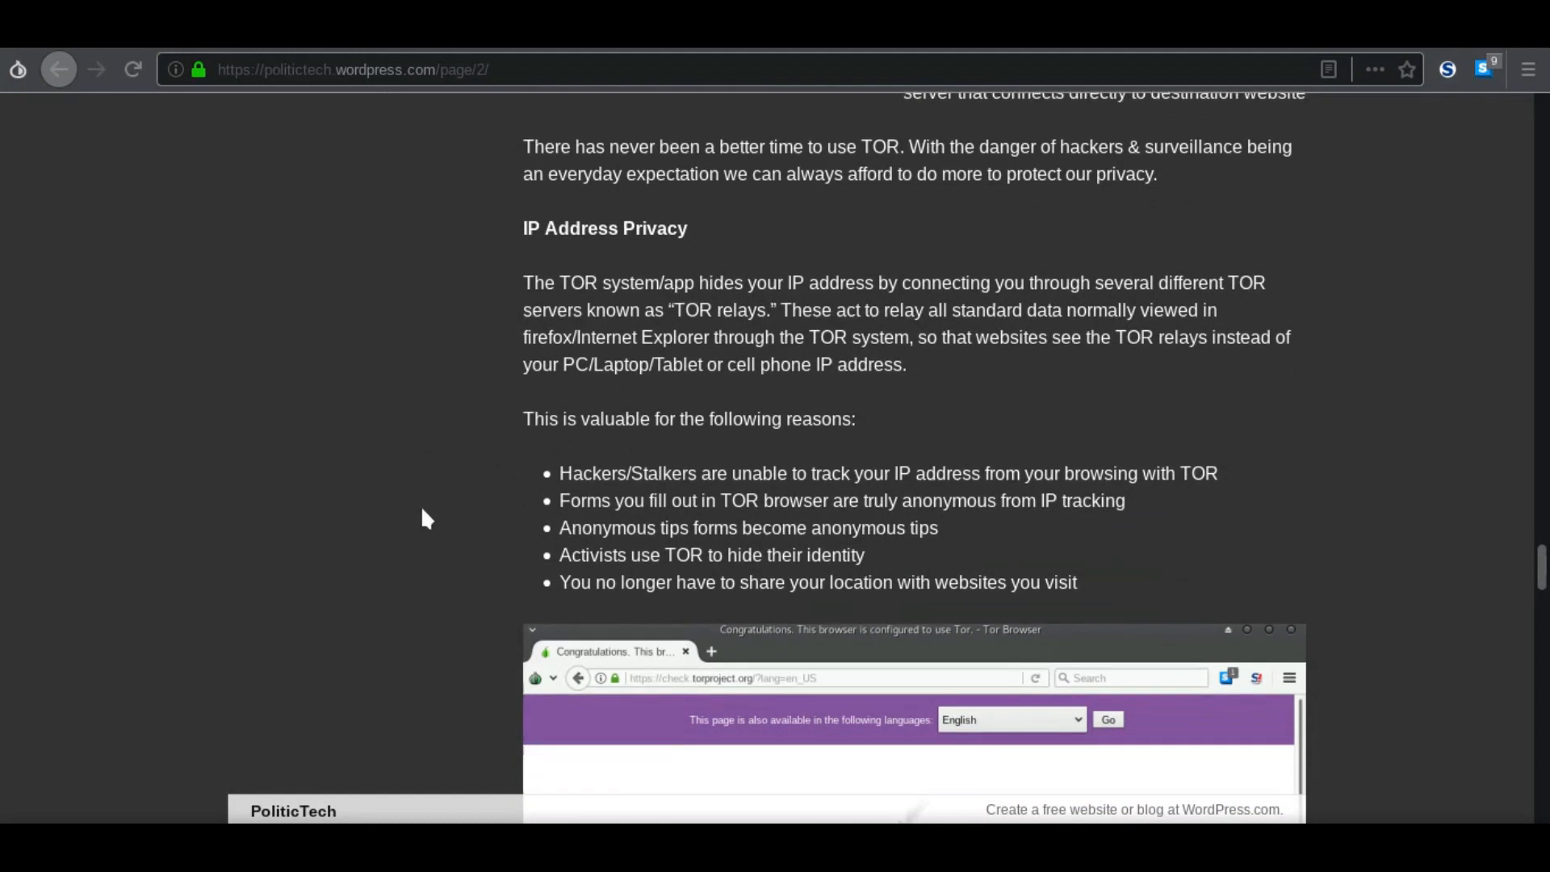
mouse_move(872, 586)
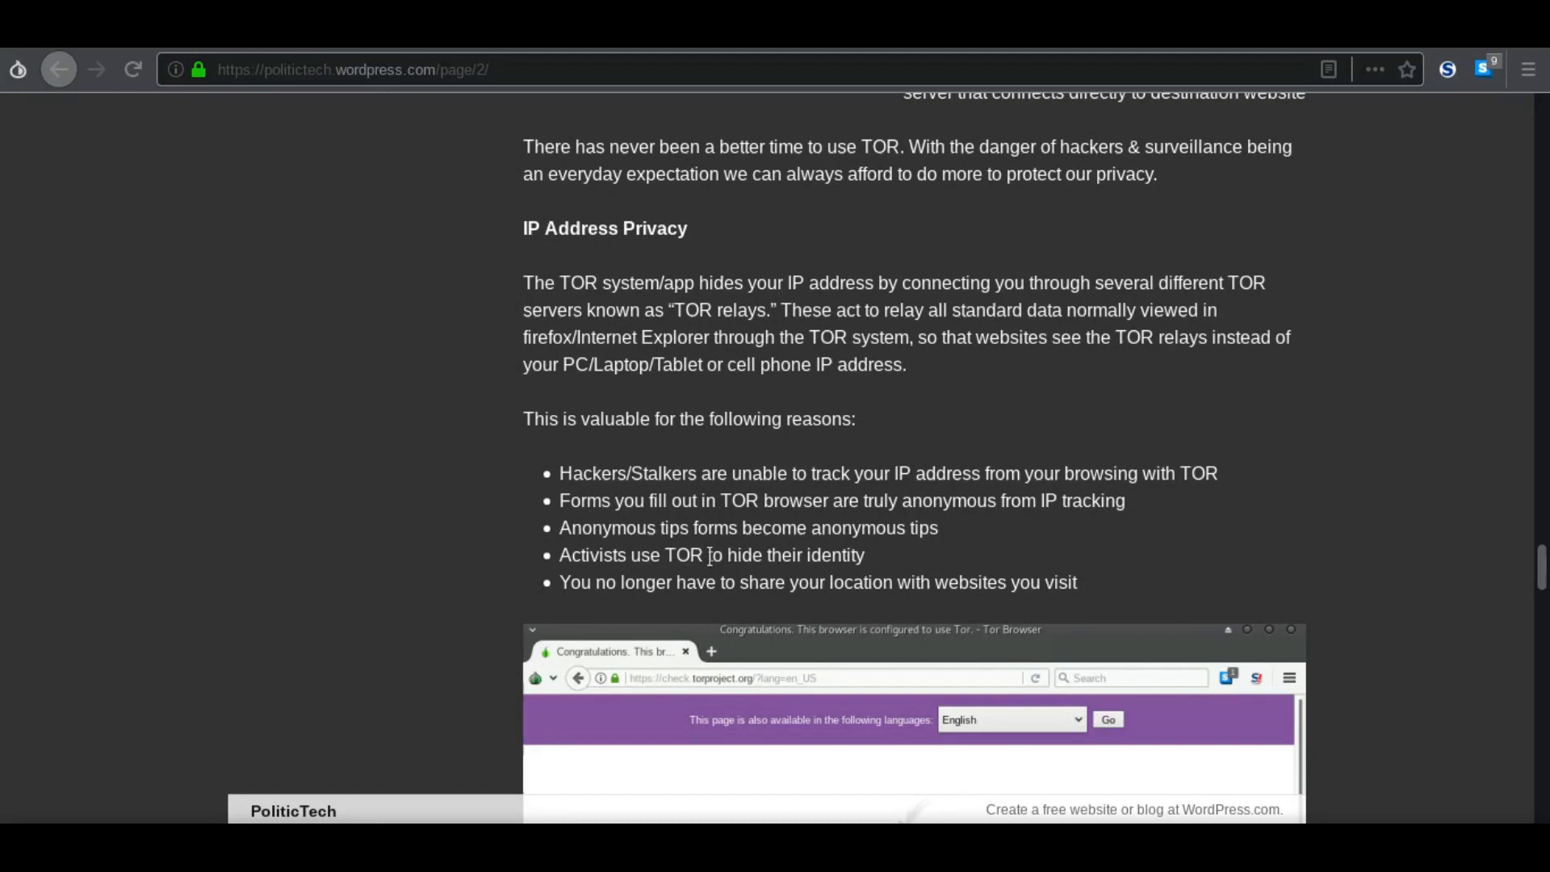
mouse_move(423, 364)
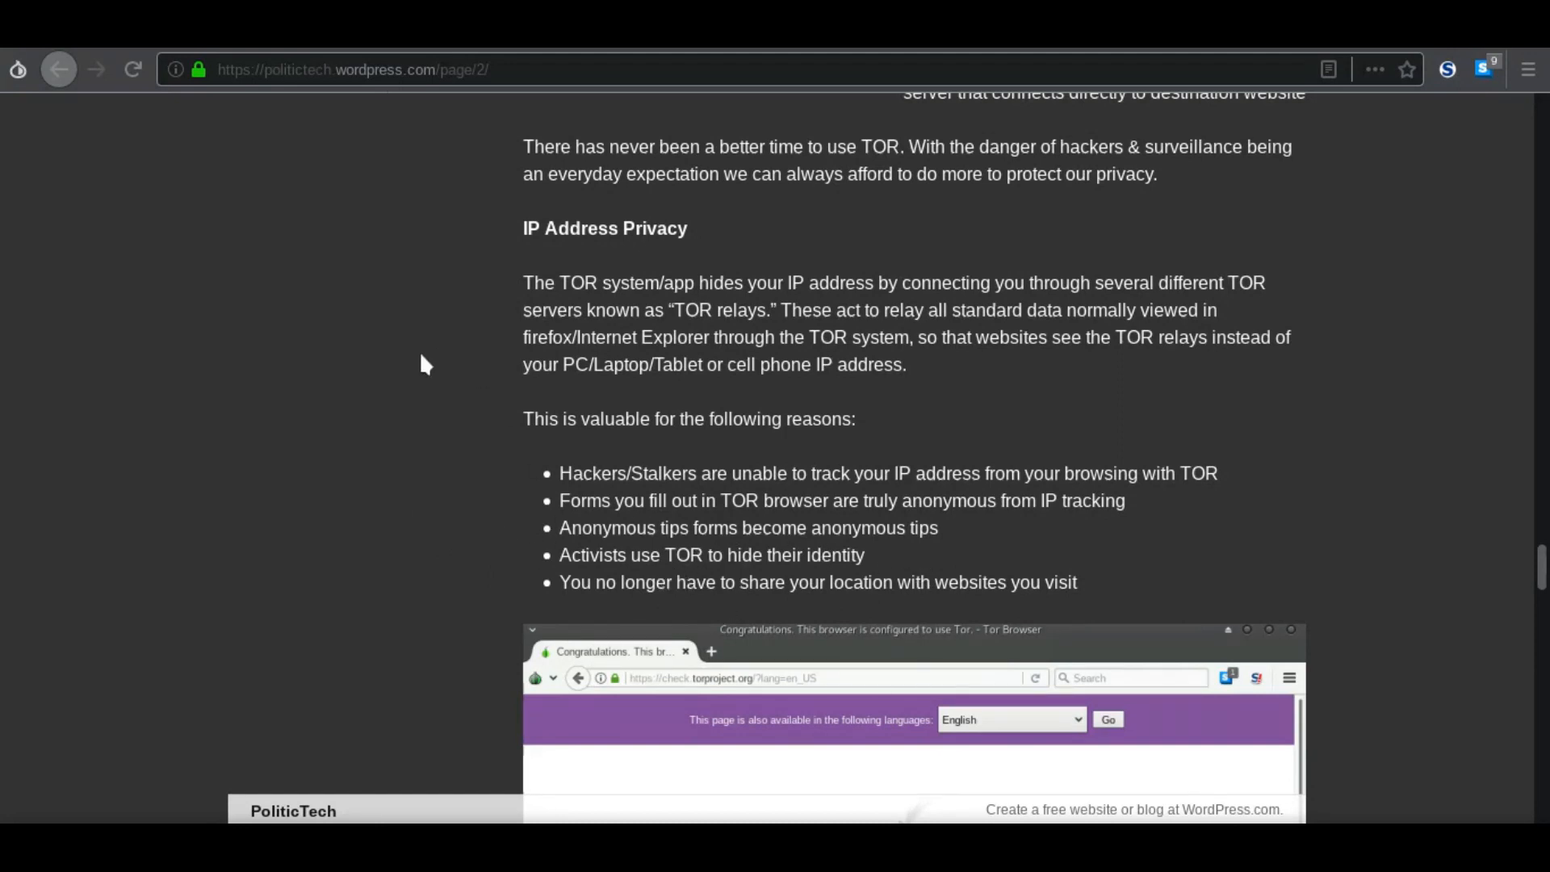
Step: Scroll past the Tor check and geolocation screenshots to the WIFI and Stingray sections
scroll(down, 3)
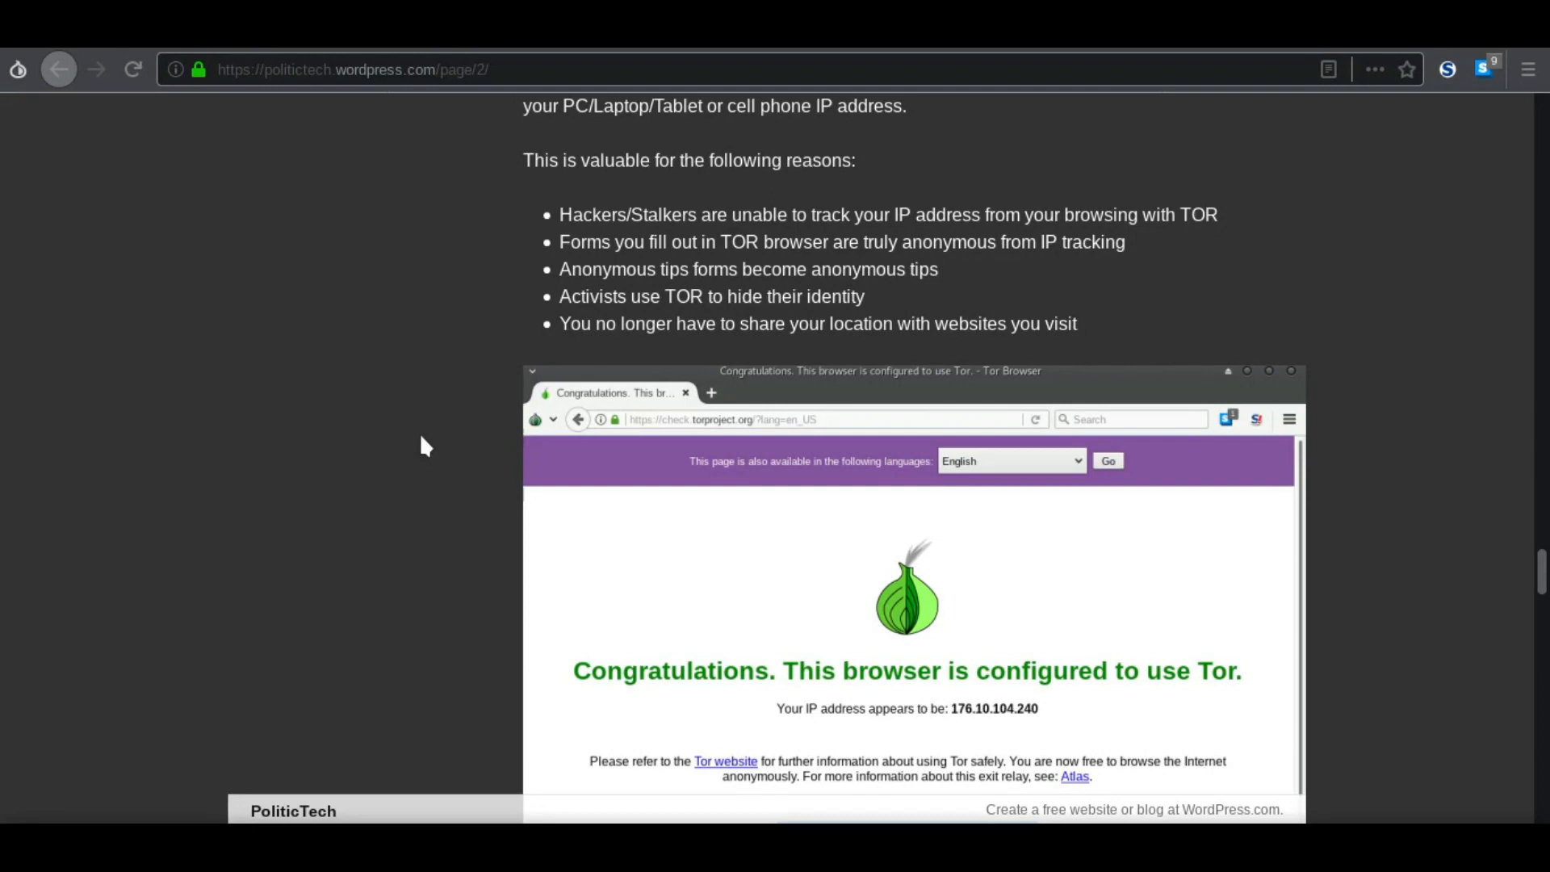
scroll(down, 3)
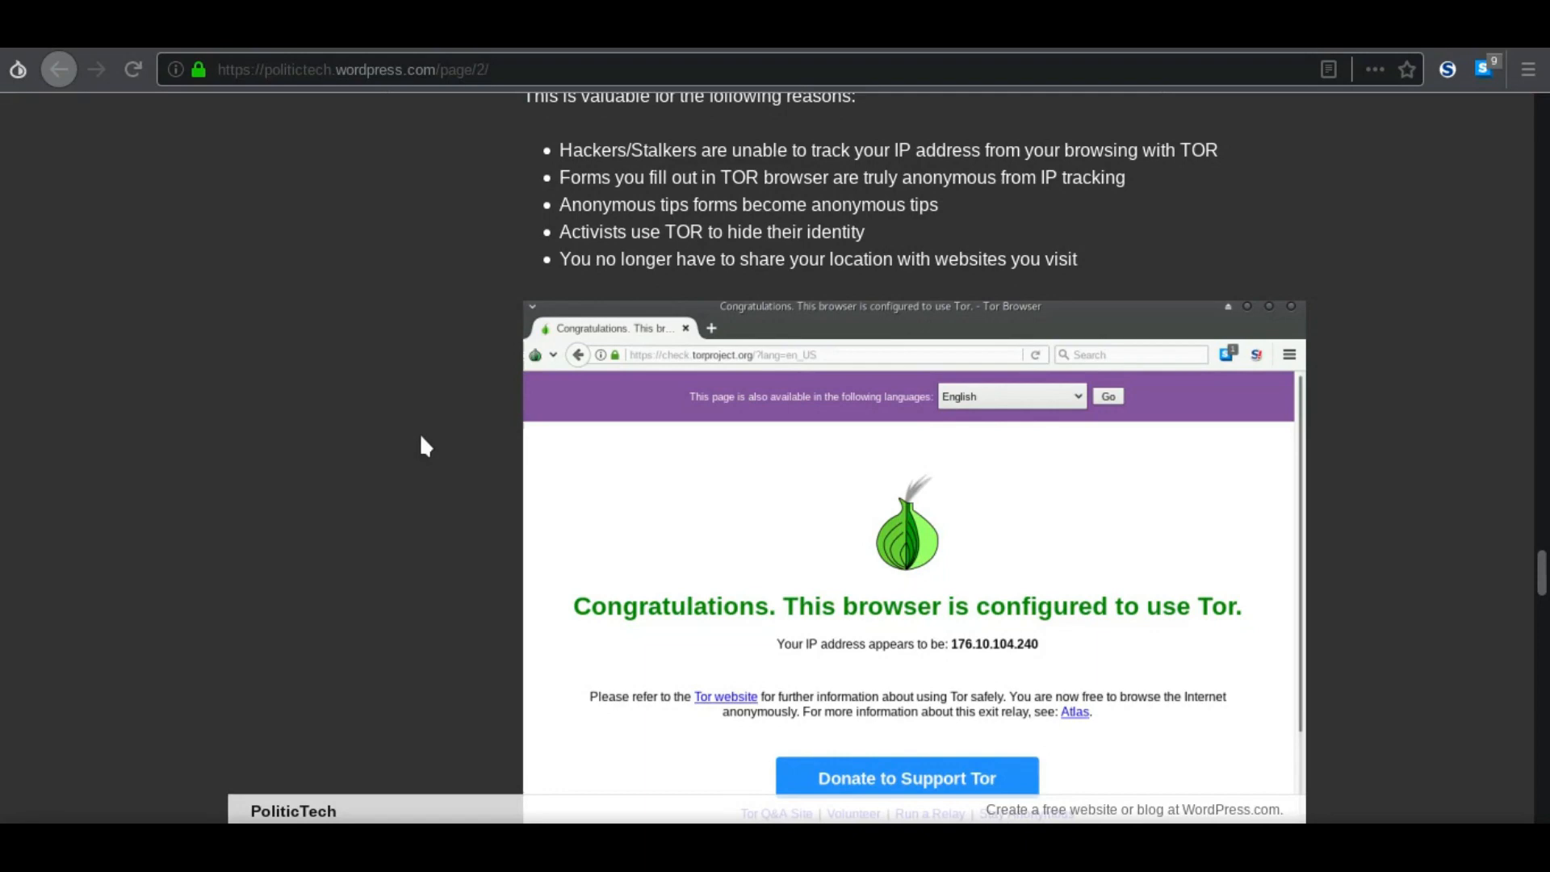
mouse_move(465, 385)
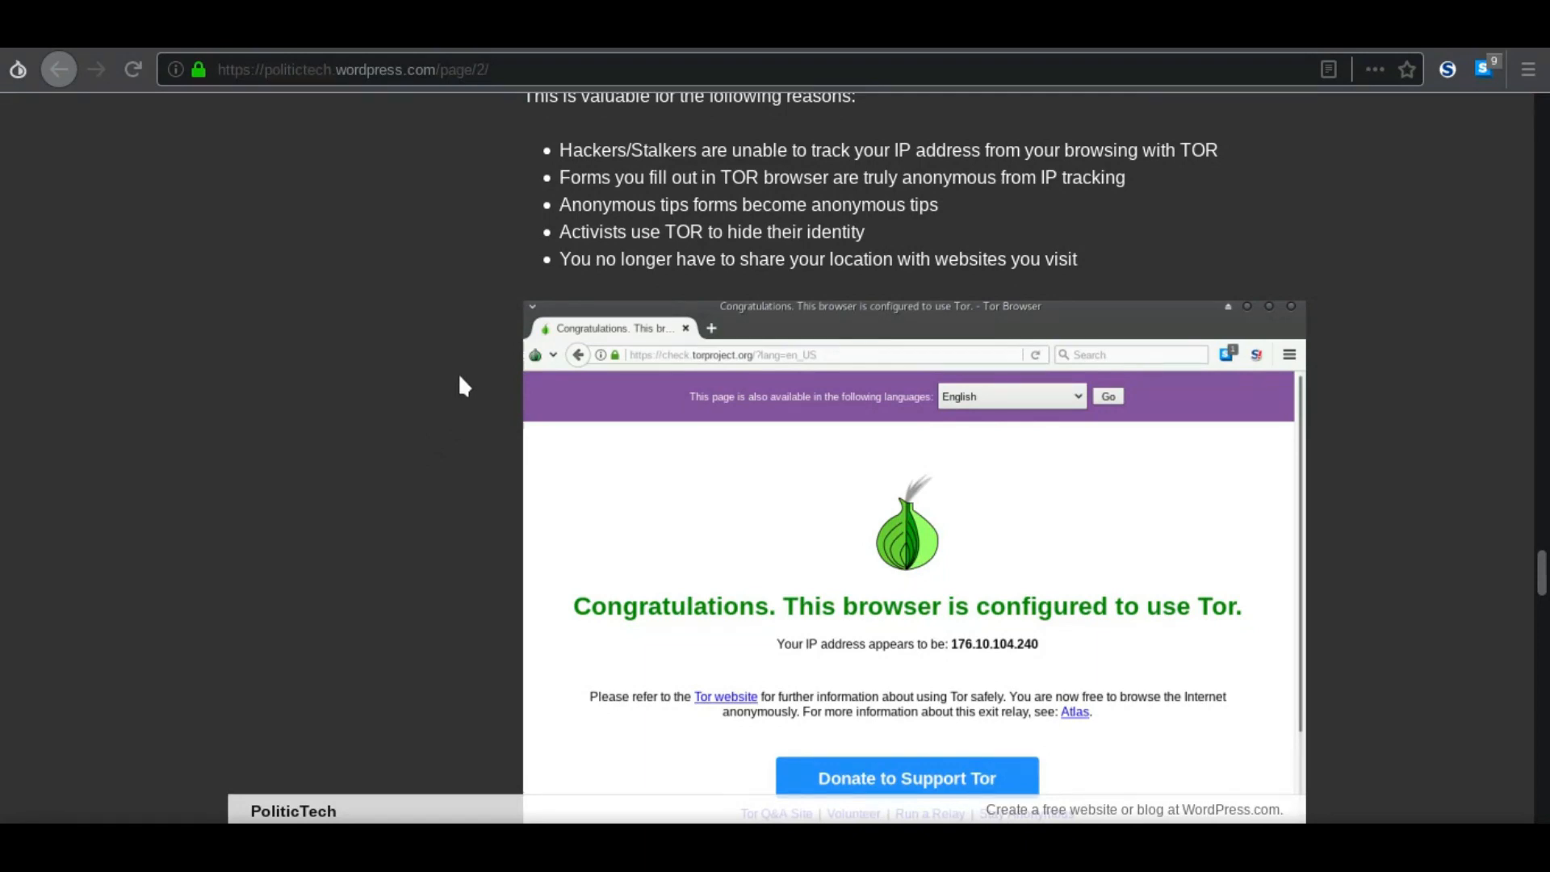
mouse_move(445, 380)
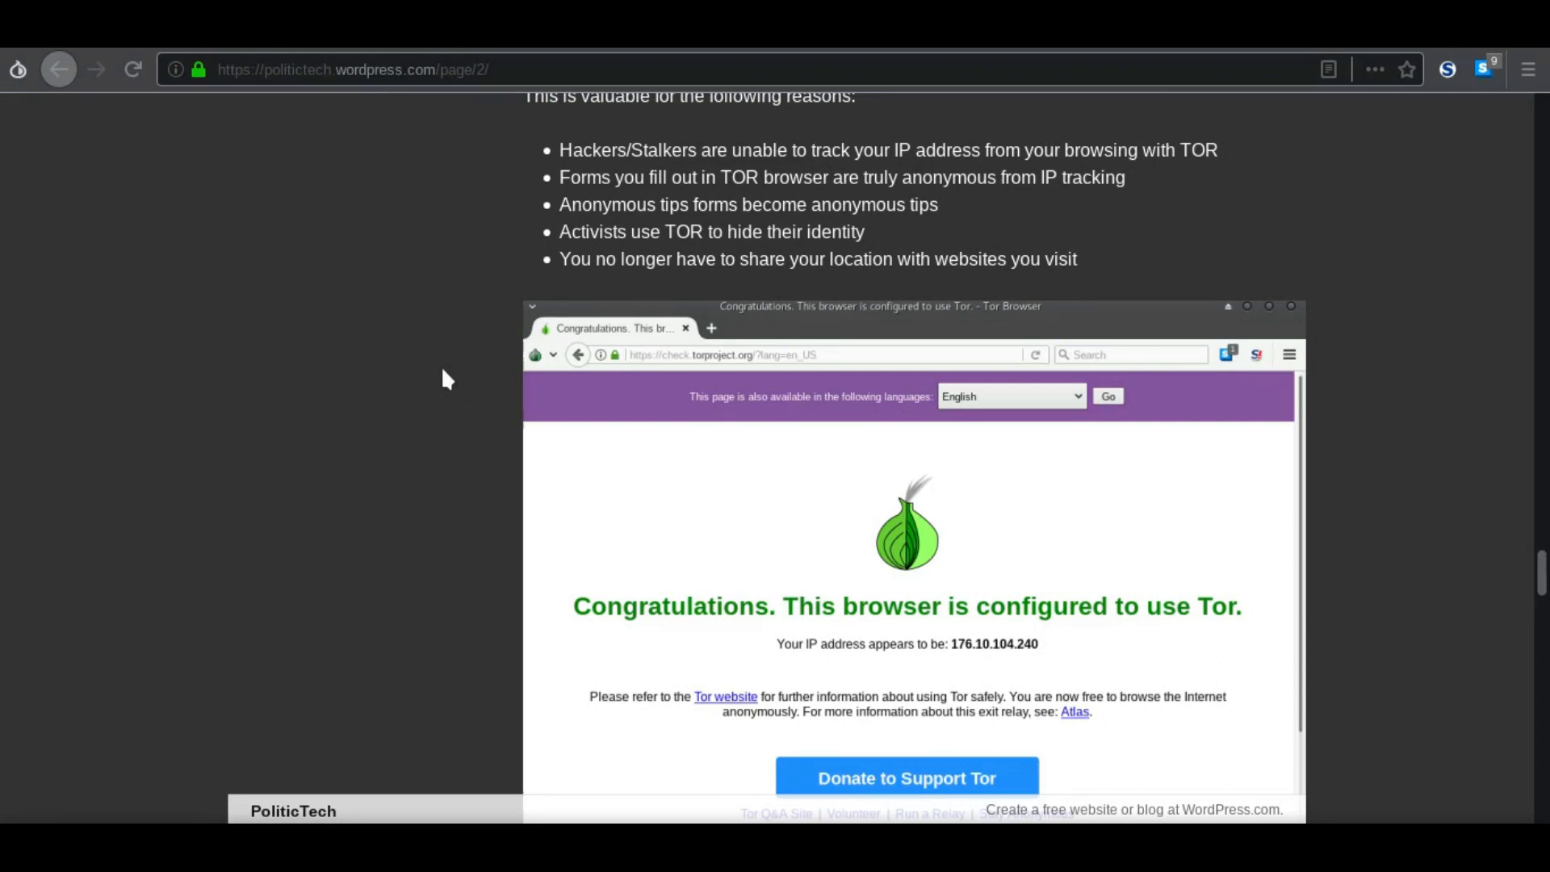
scroll(down, 3)
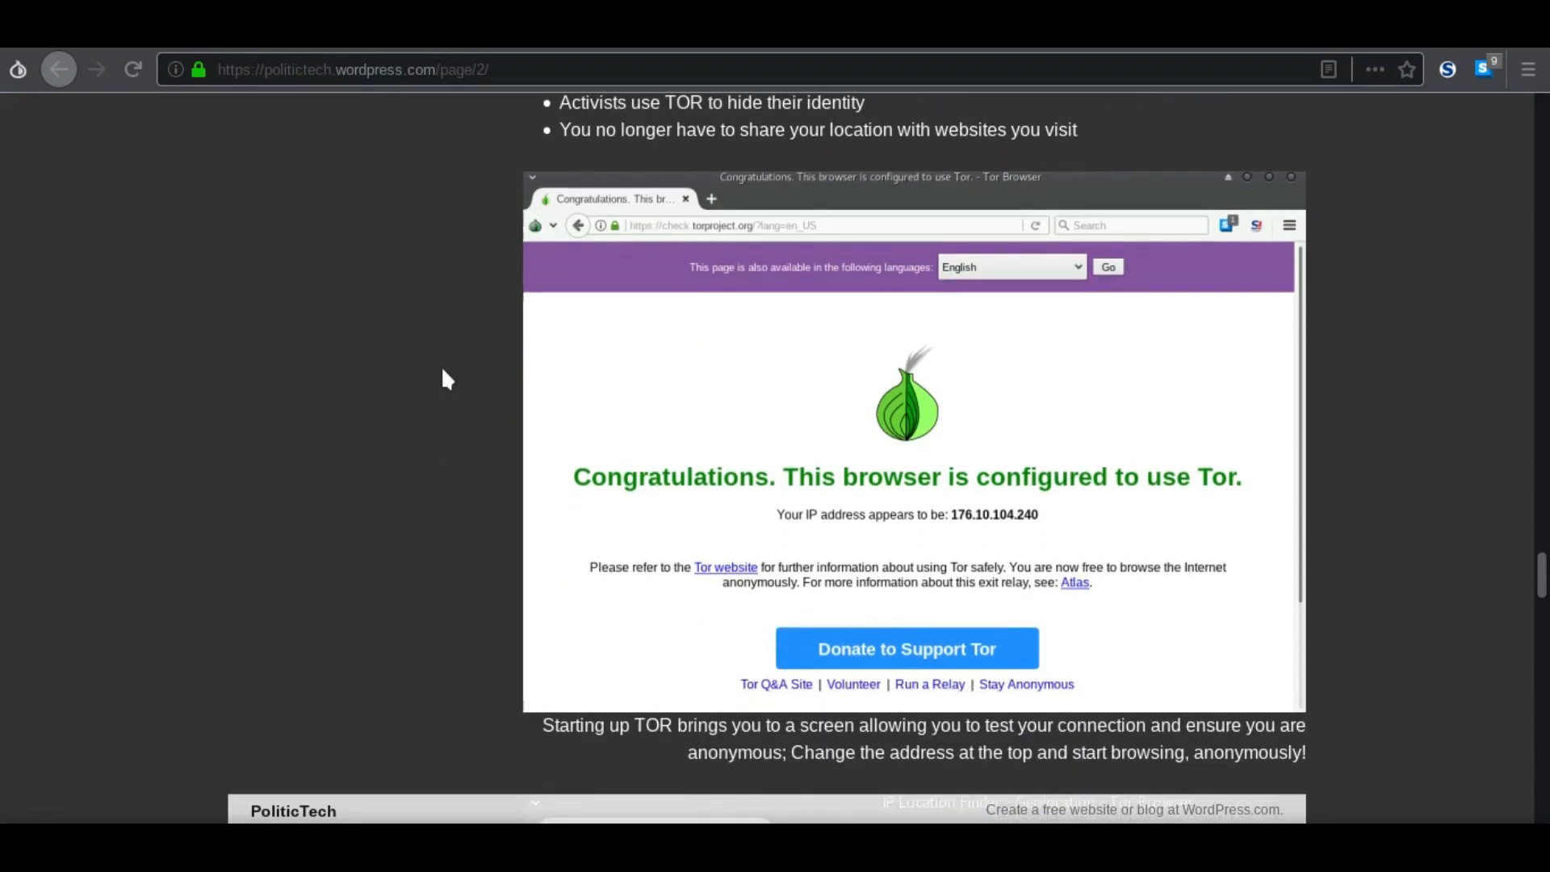
scroll(down, 3)
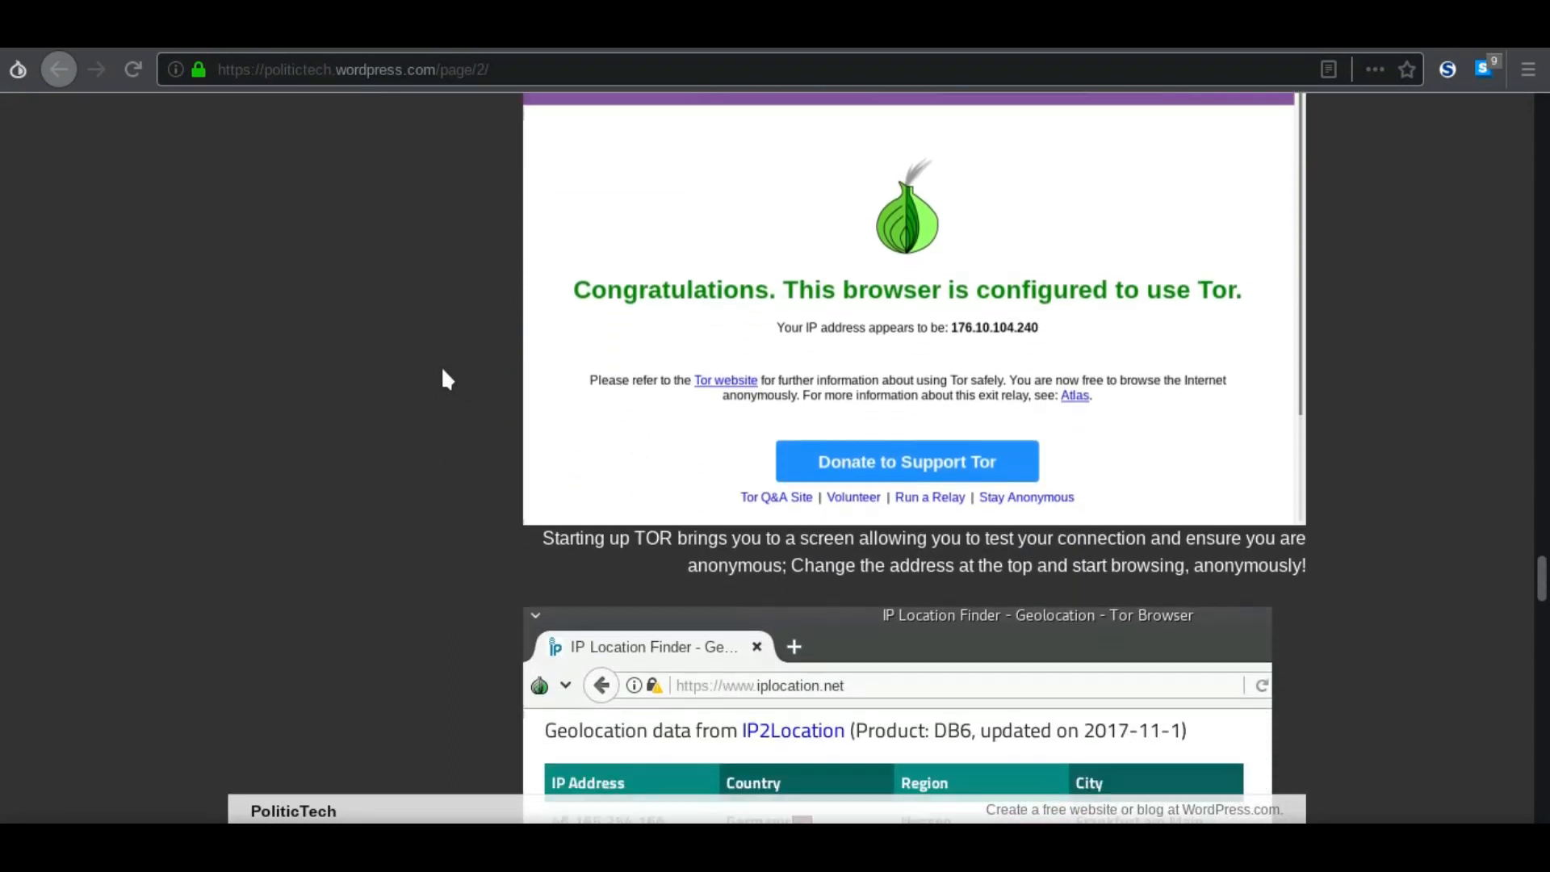
scroll(down, 3)
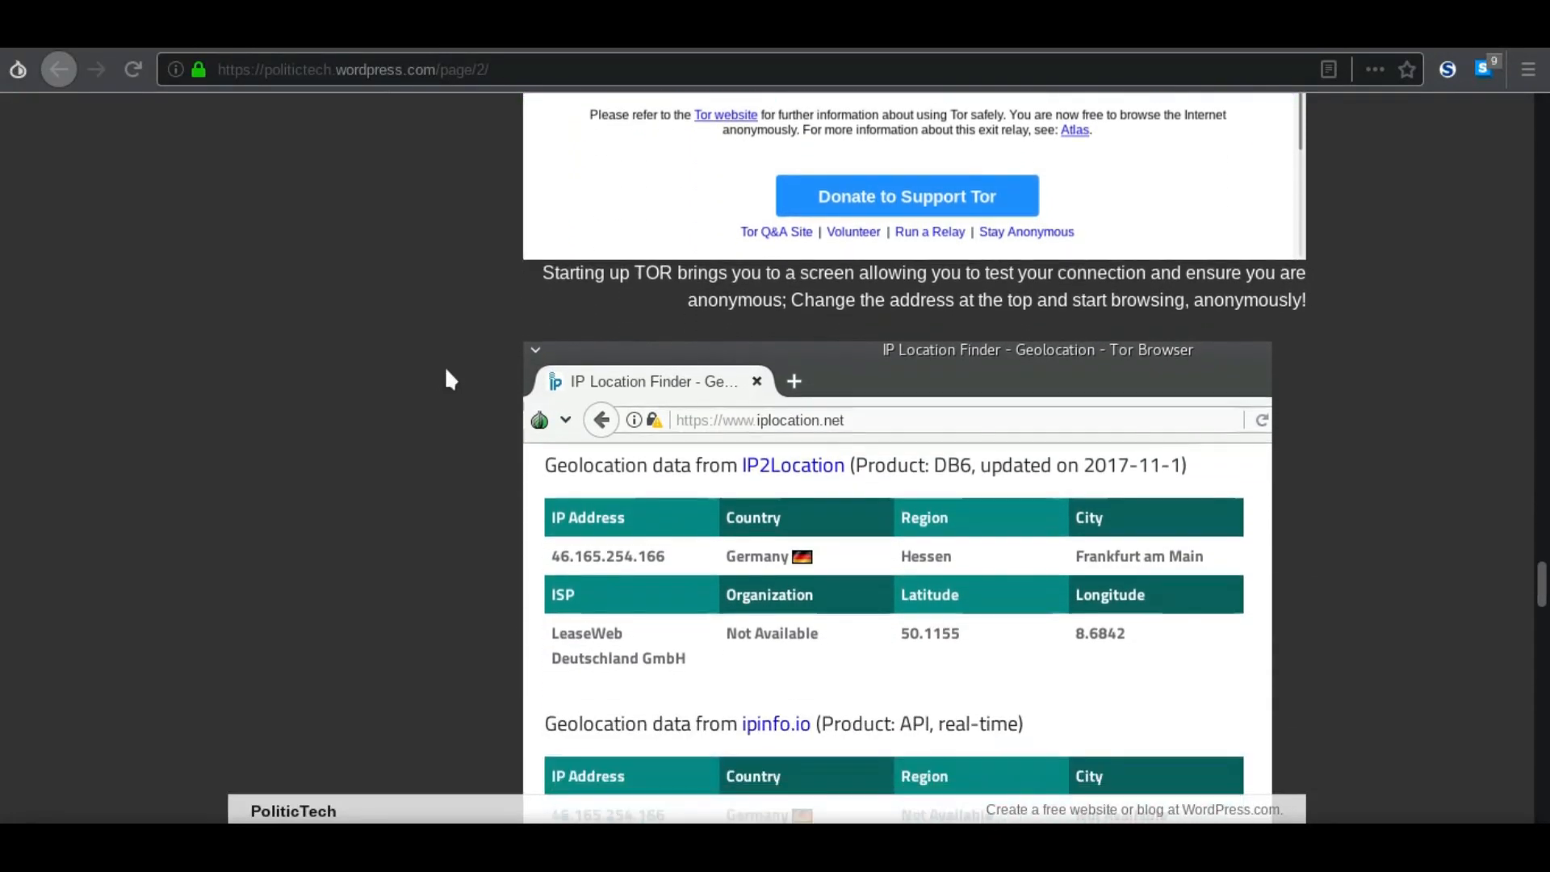
mouse_move(457, 380)
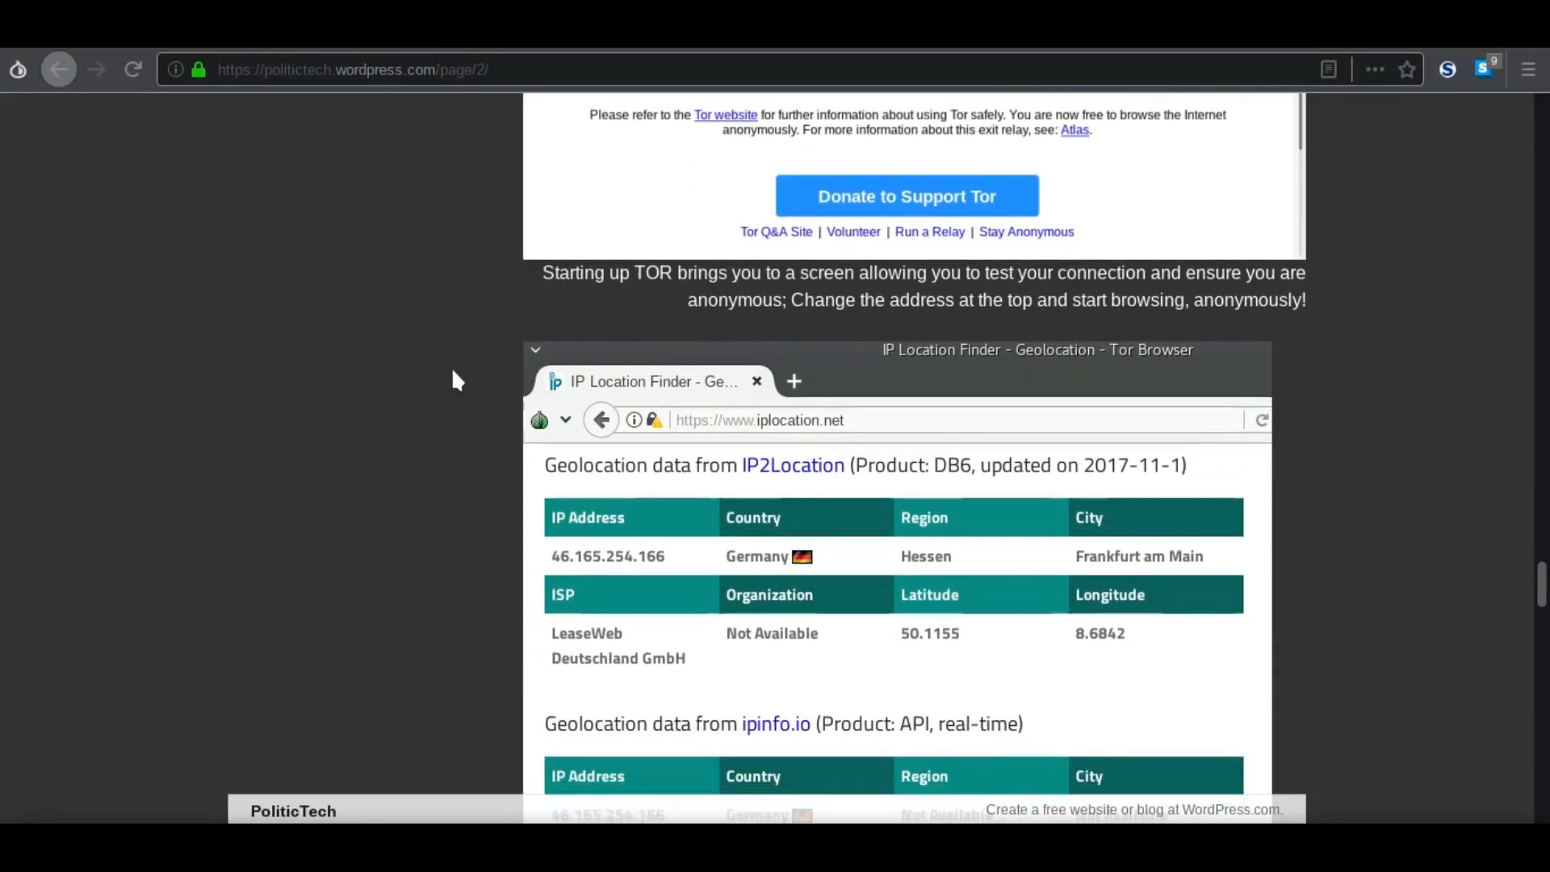
mouse_move(887, 146)
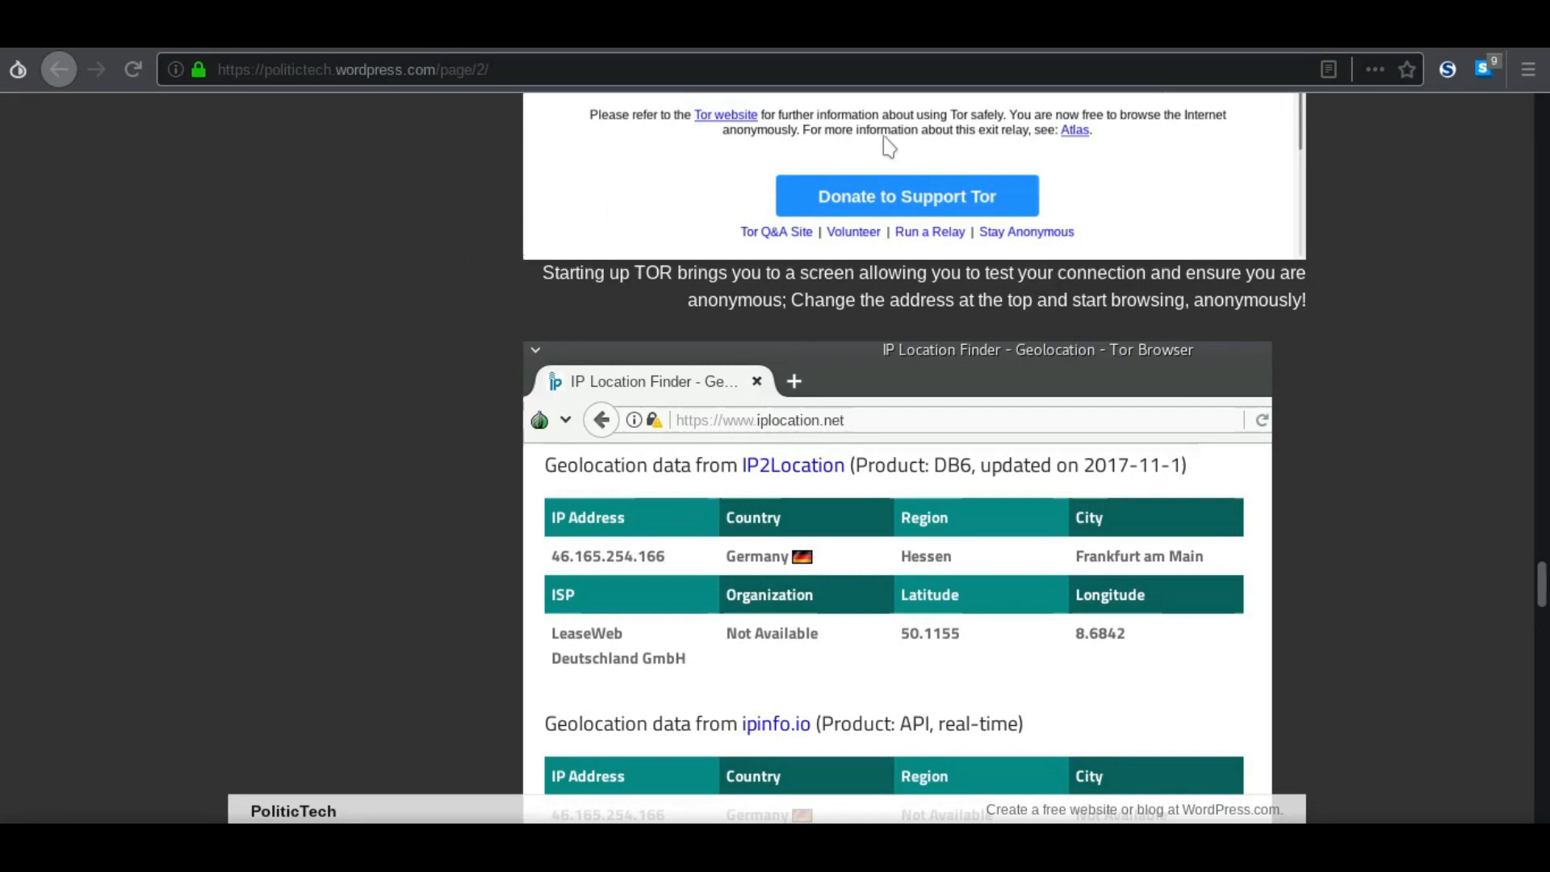
scroll(down, 3)
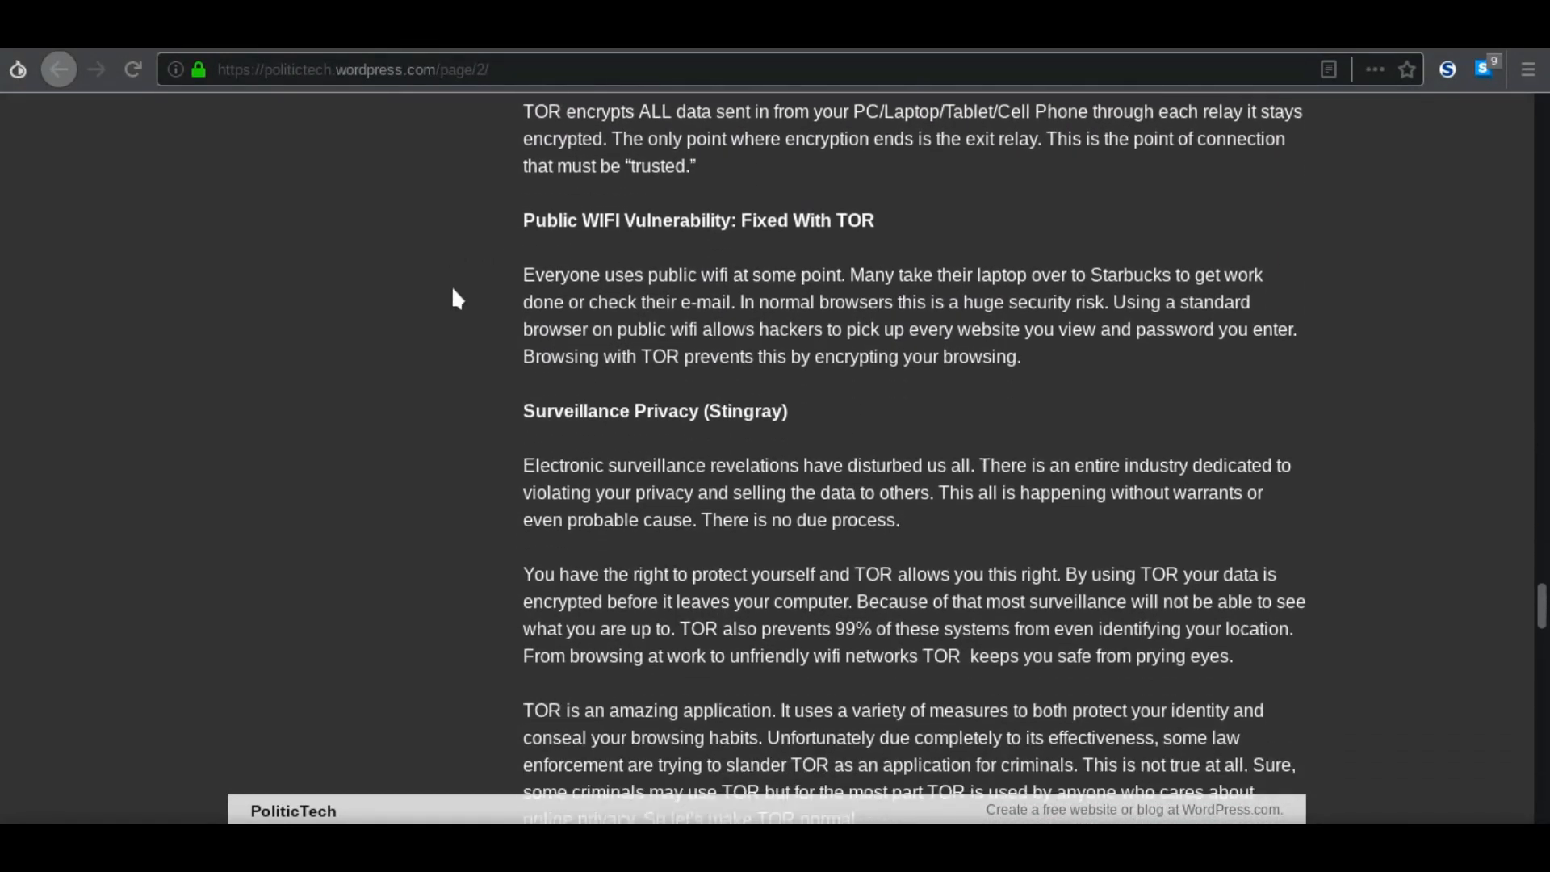
scroll(down, 3)
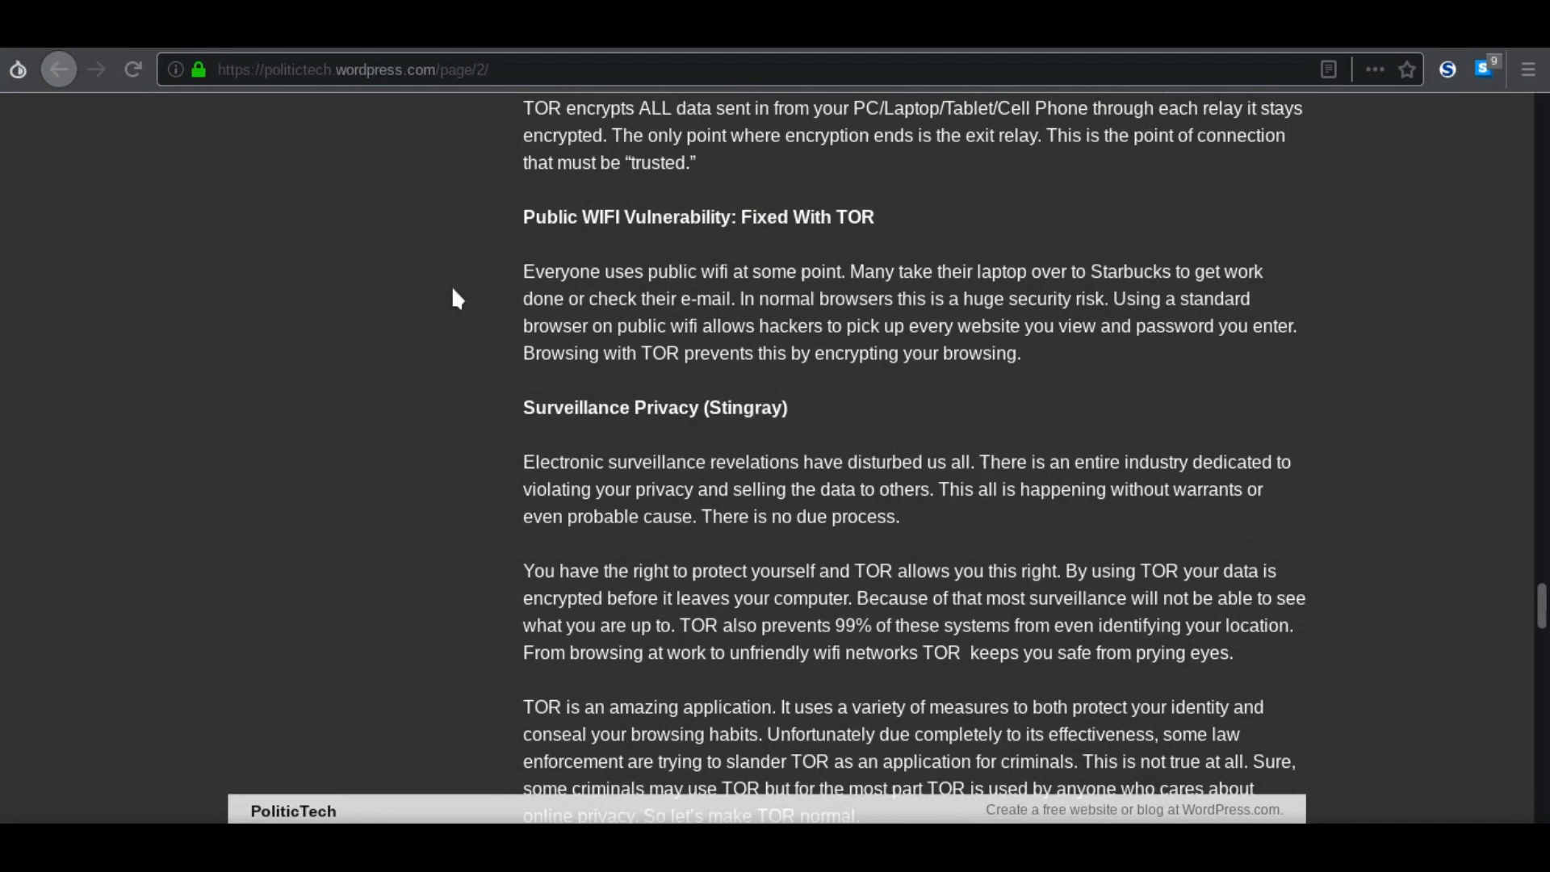
mouse_move(512, 301)
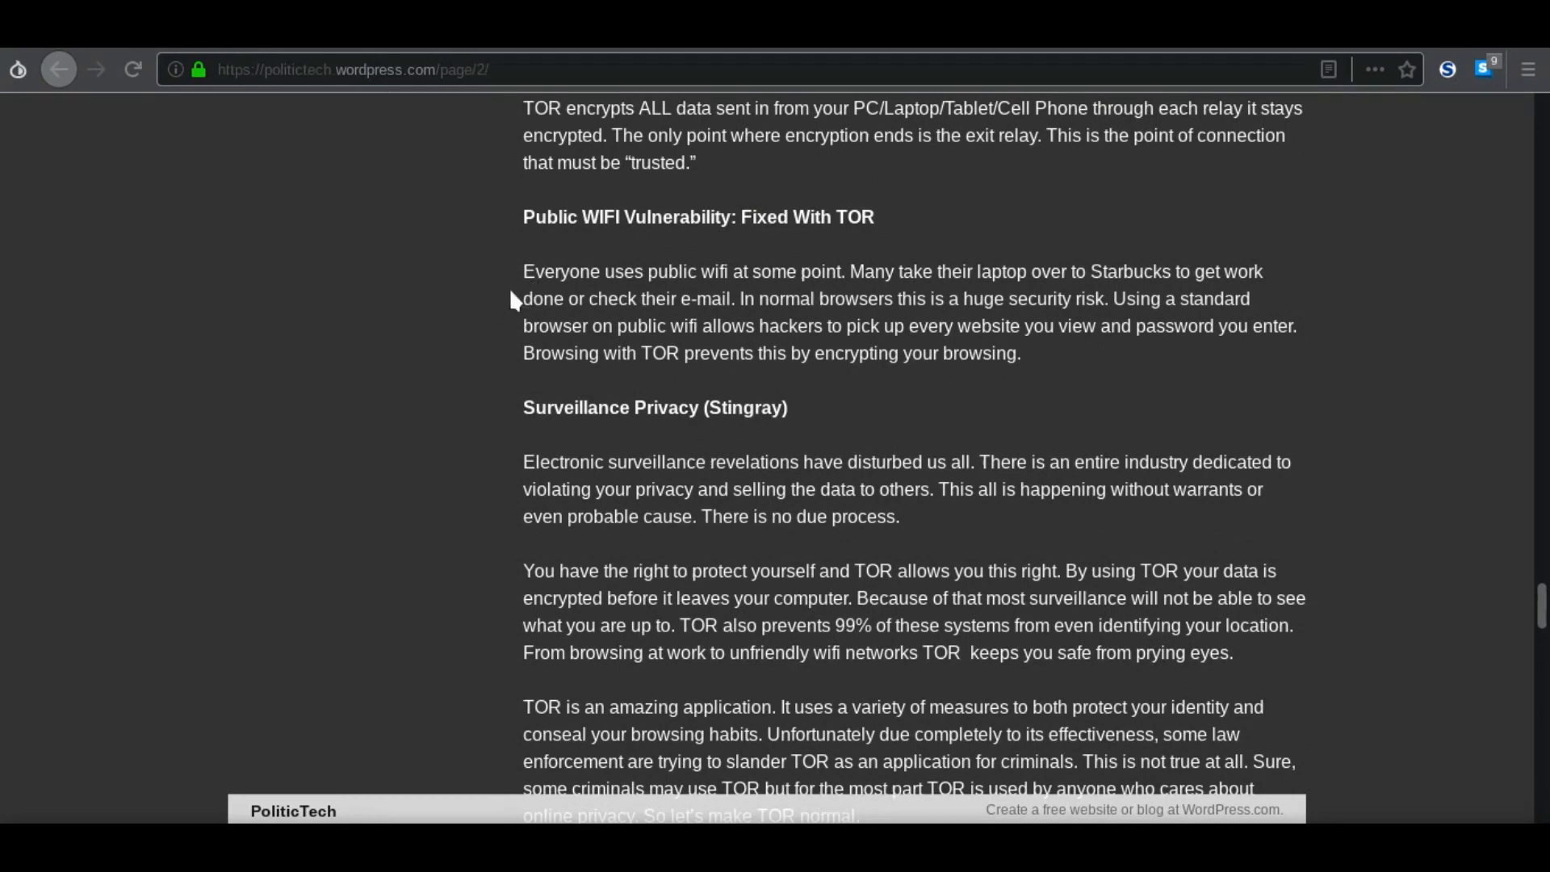
mouse_move(750, 274)
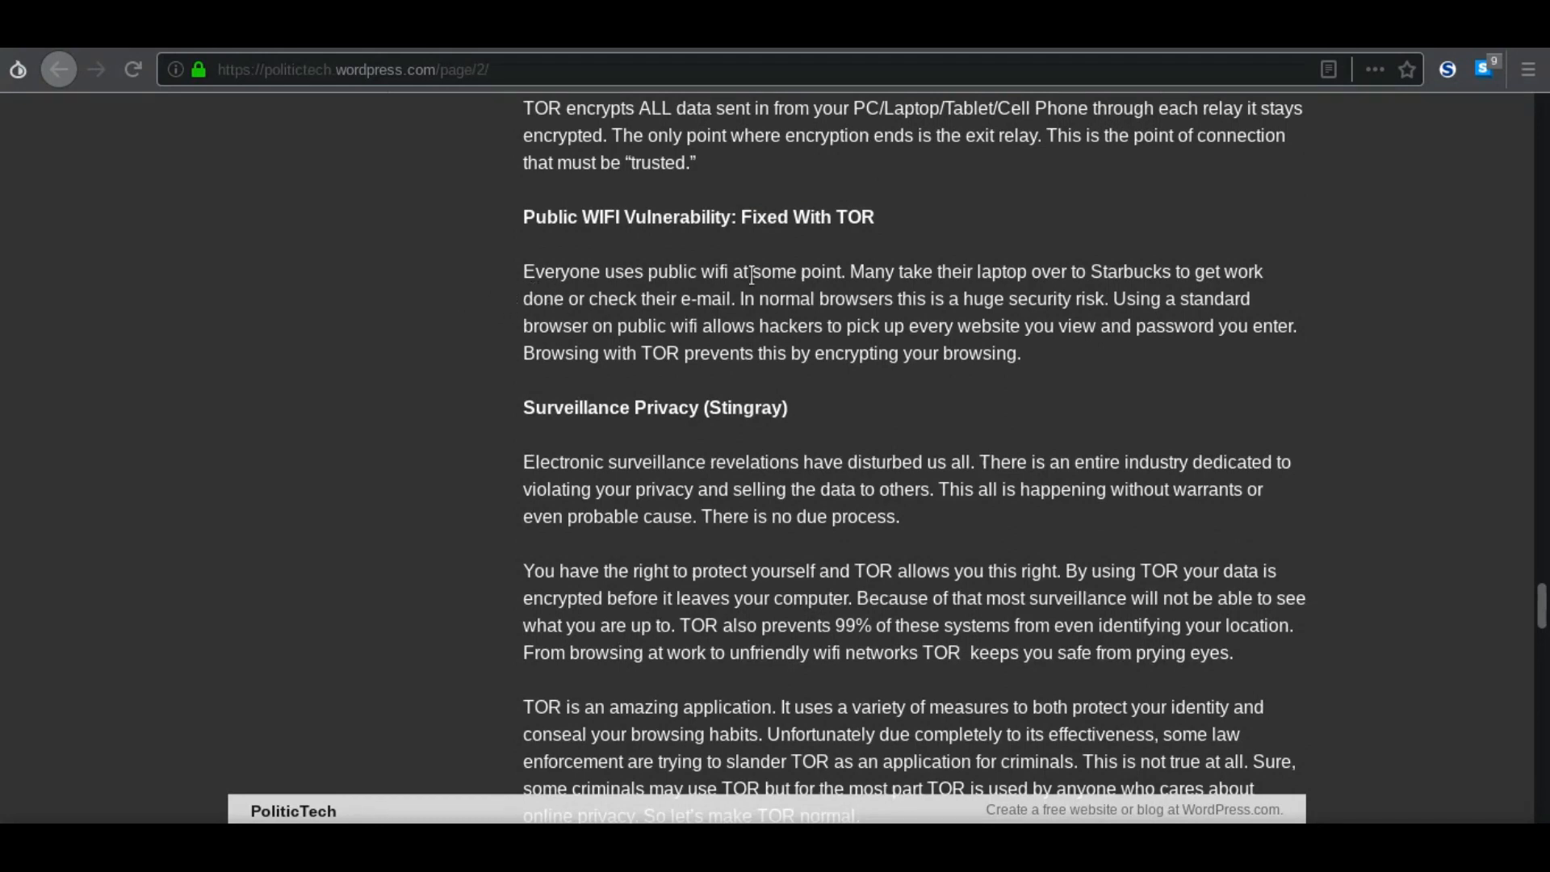
mouse_move(1056, 250)
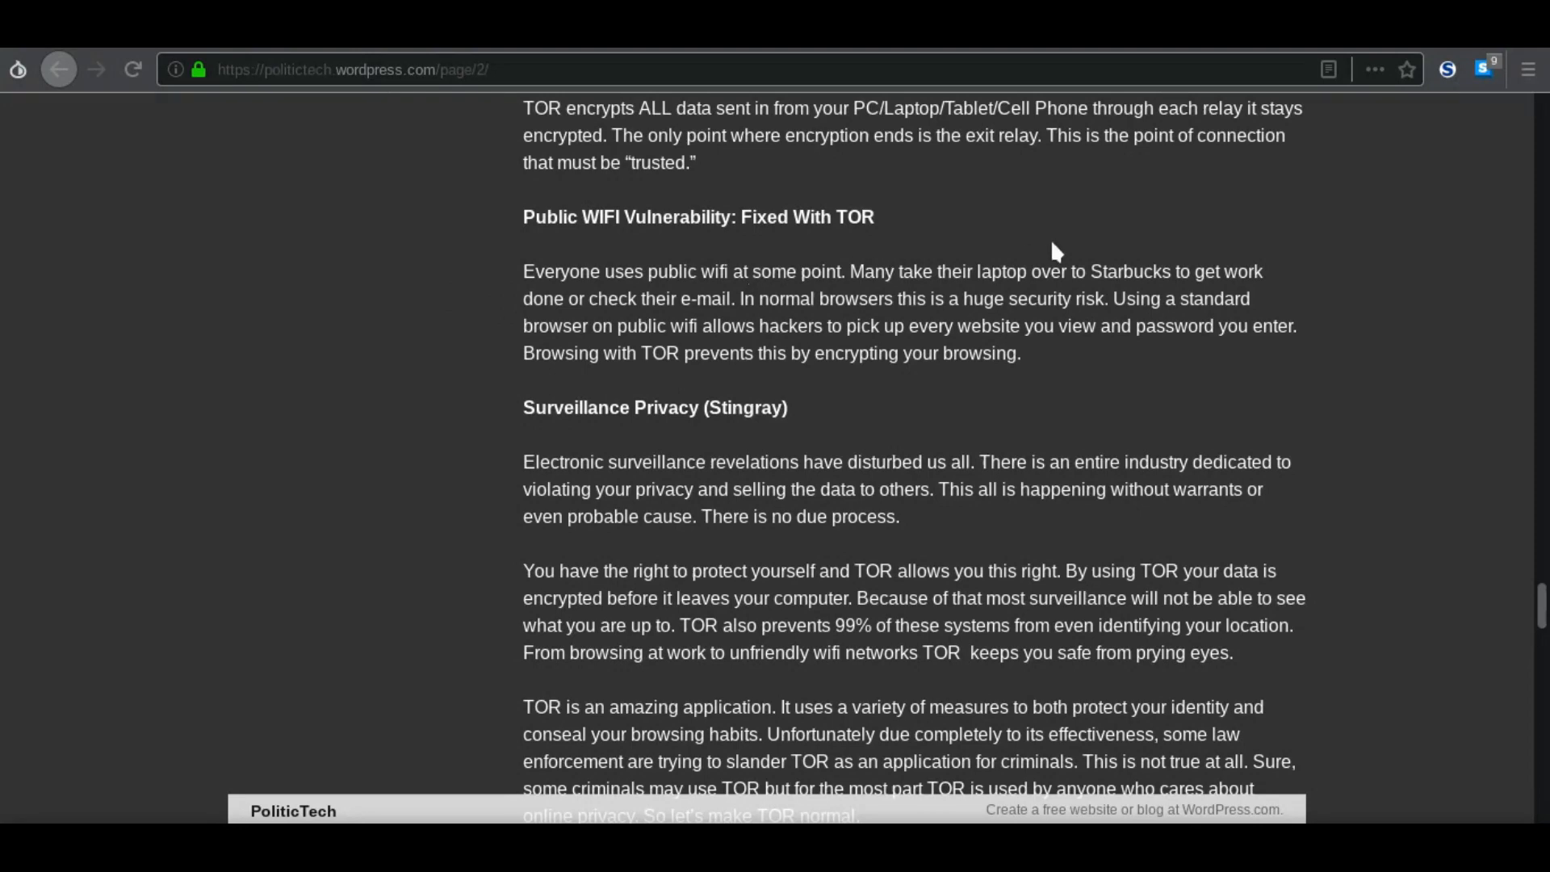
mouse_move(563, 292)
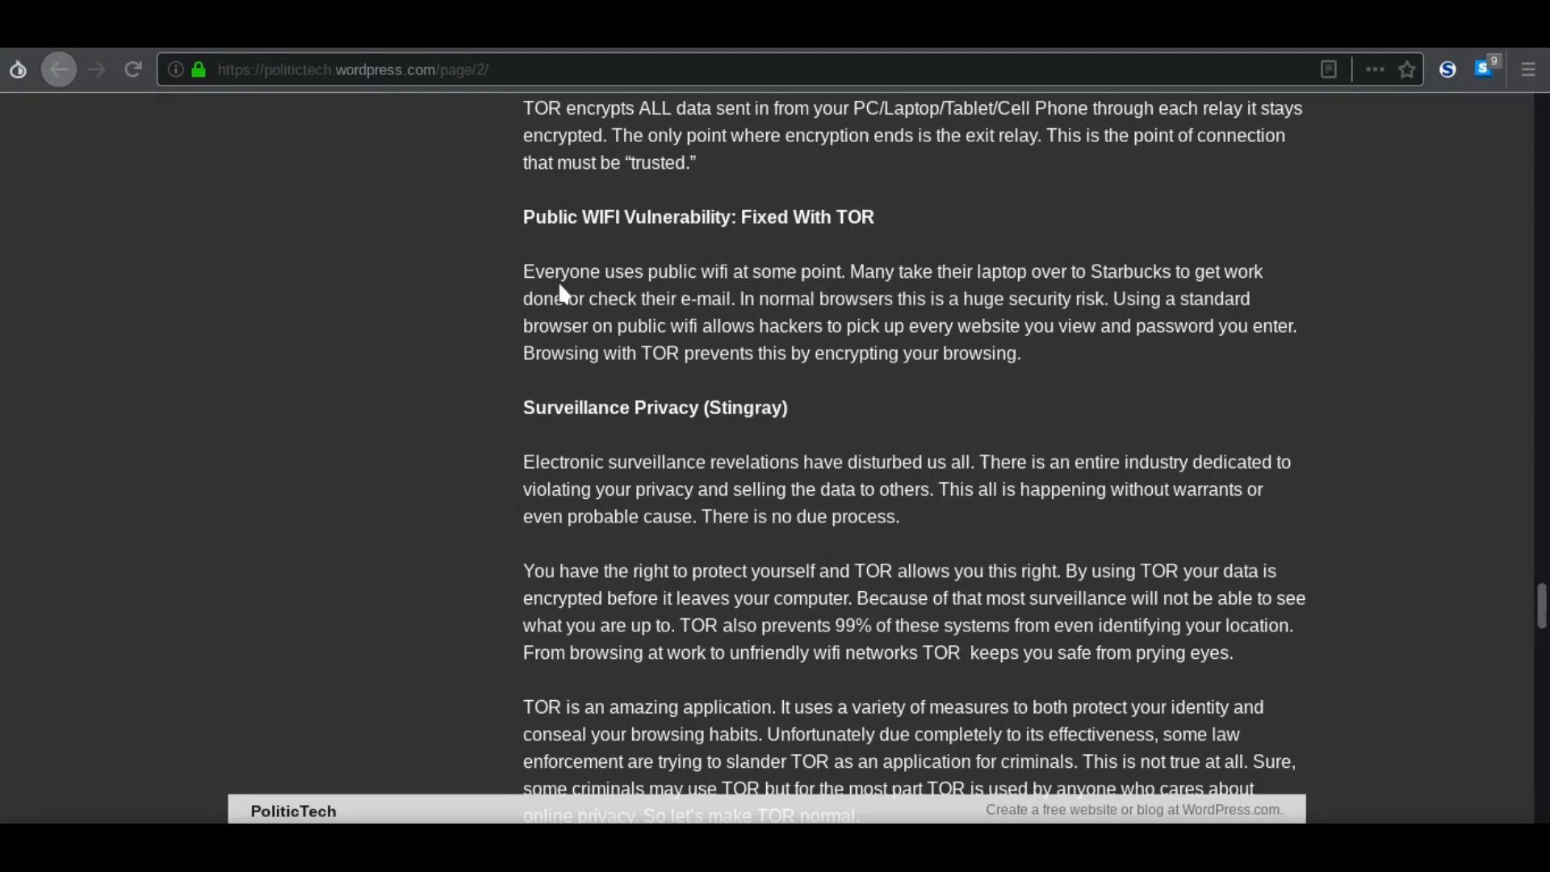
mouse_move(498, 265)
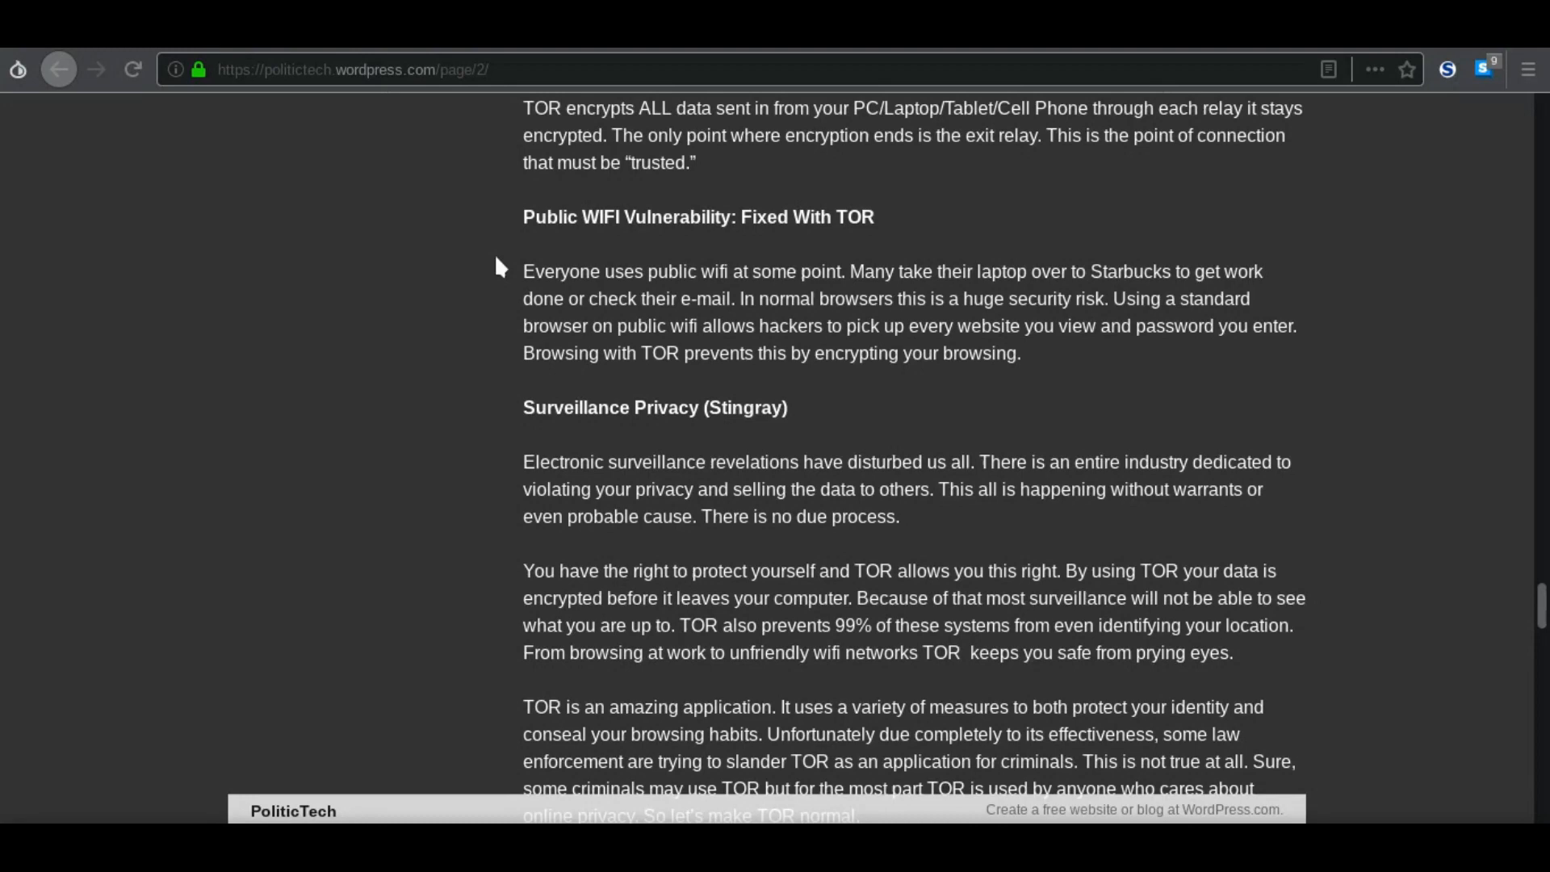
mouse_move(726, 290)
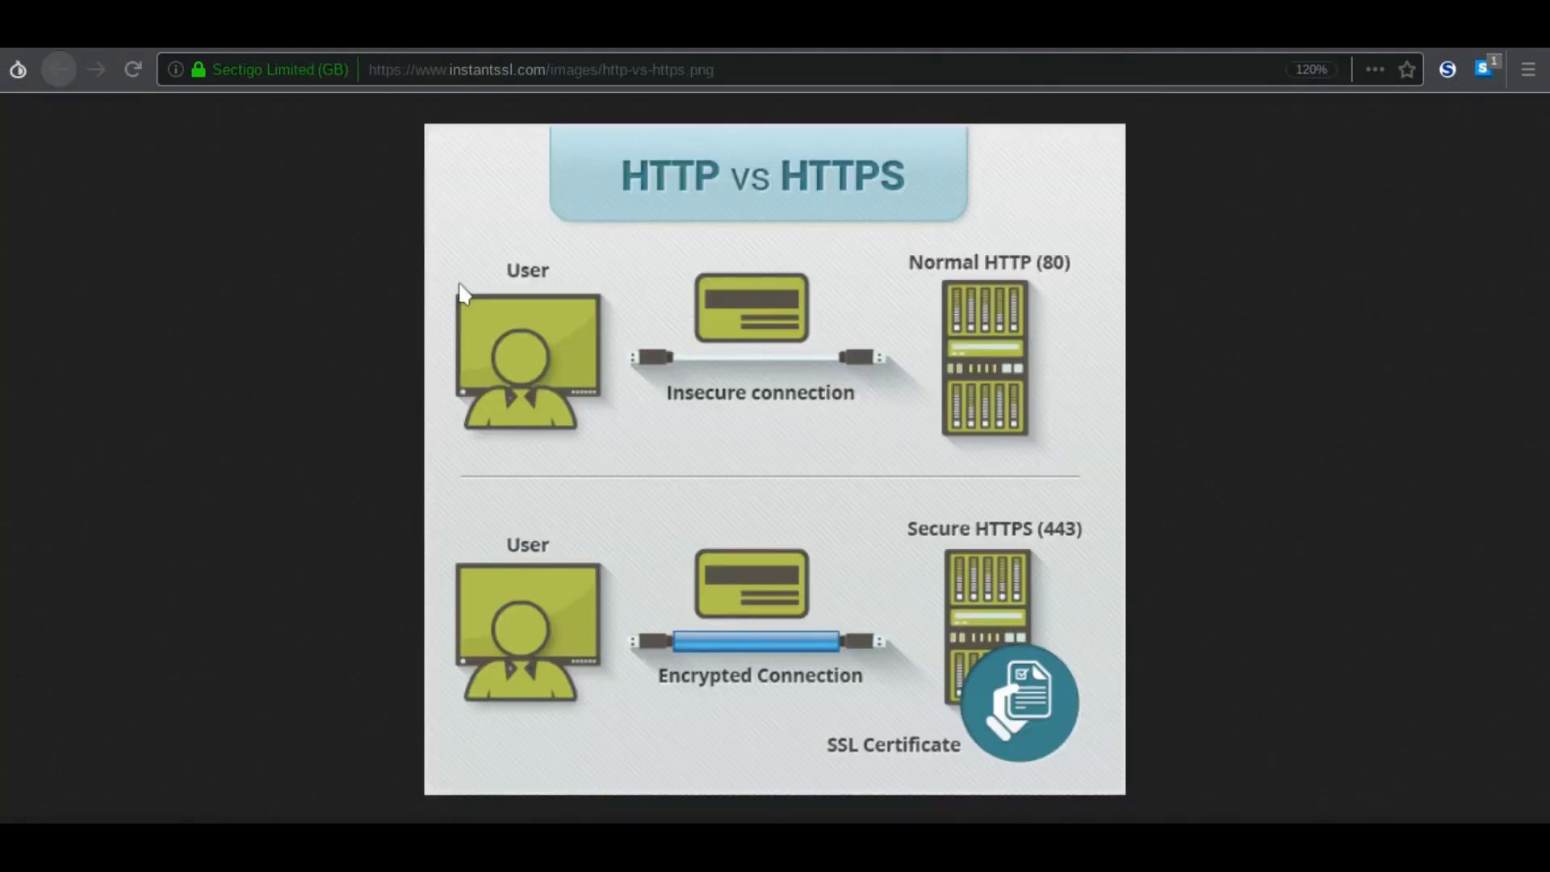
mouse_move(973, 418)
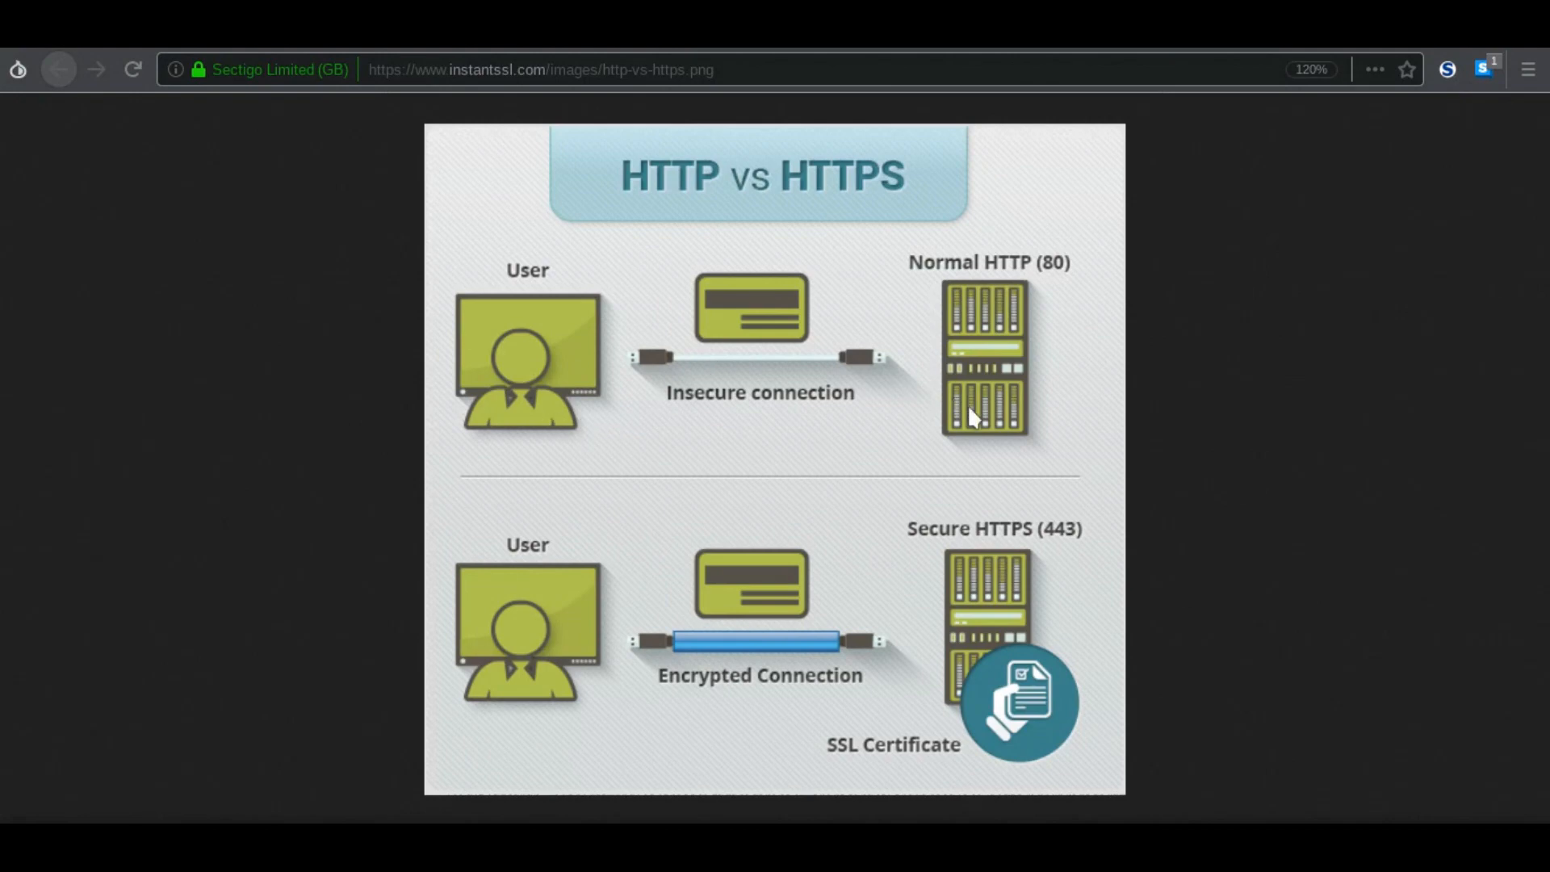
mouse_move(983, 93)
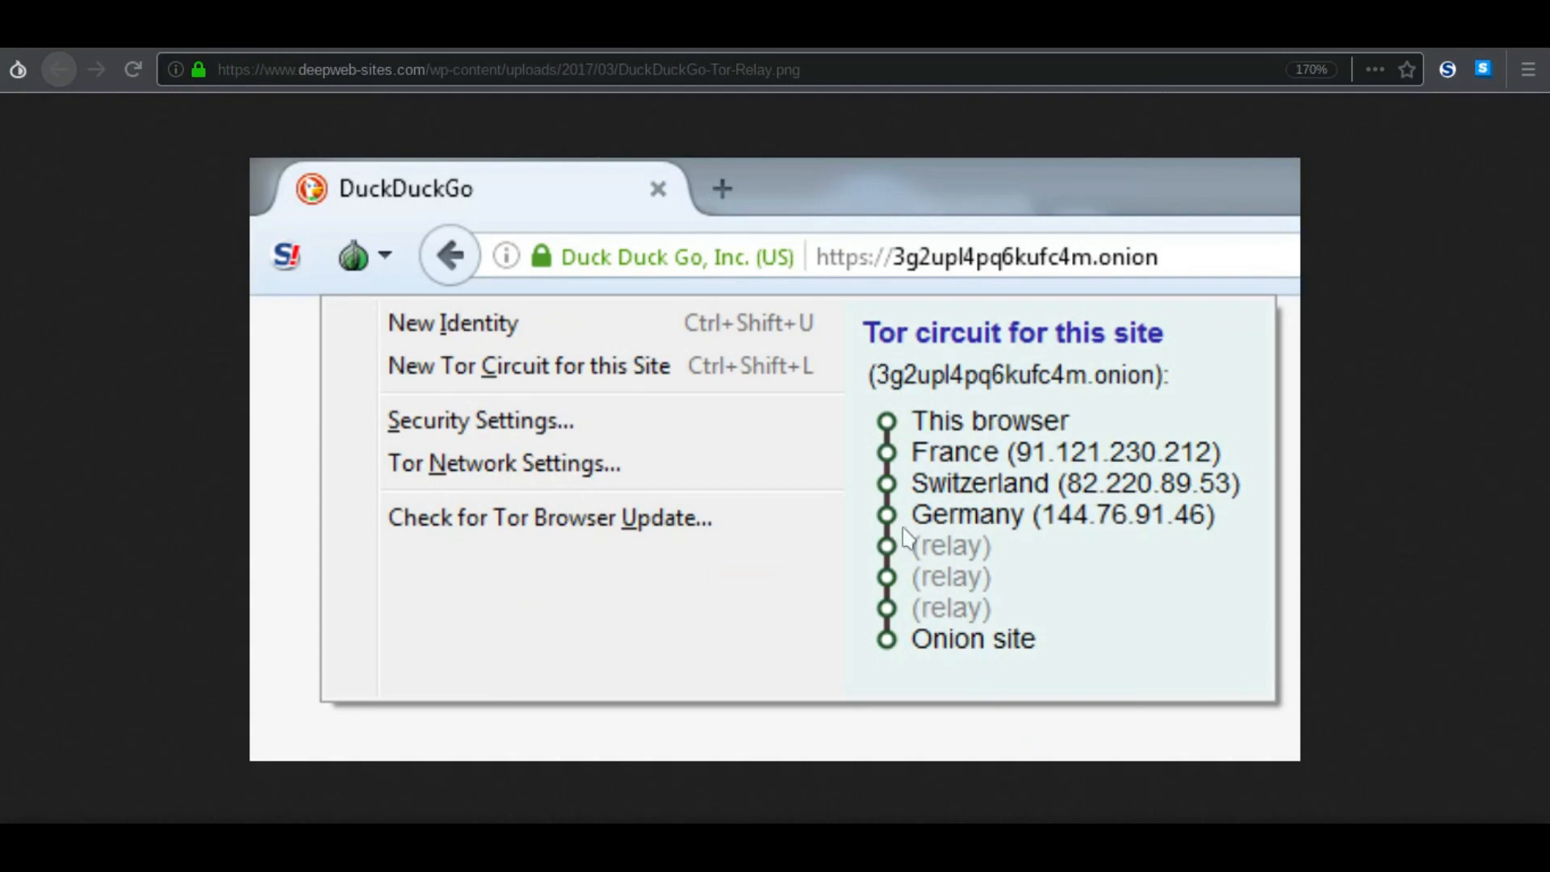
mouse_move(962, 551)
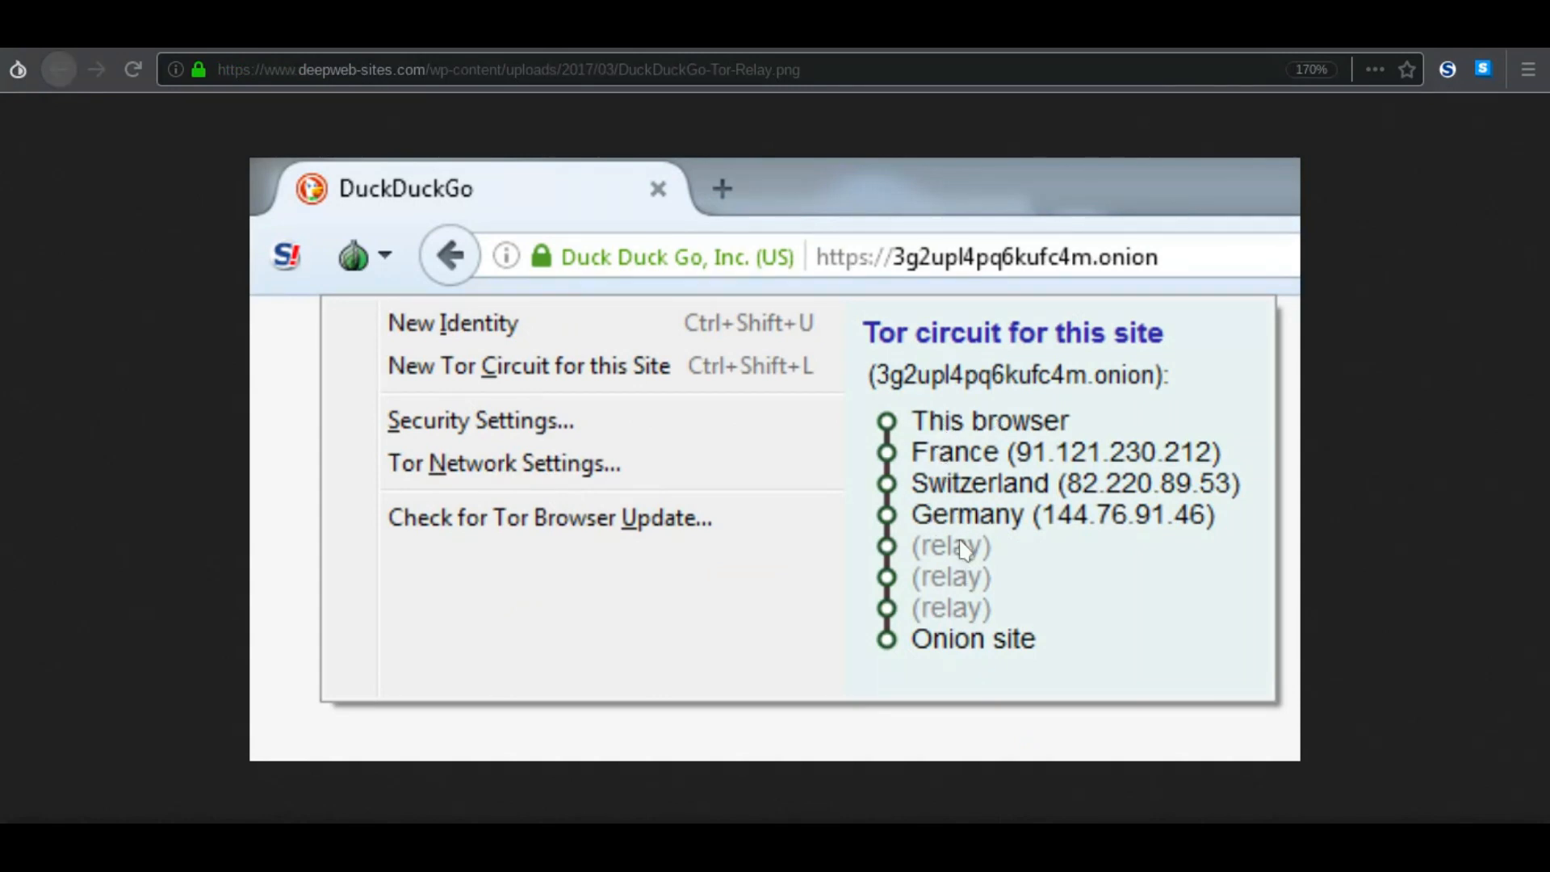
mouse_move(885, 334)
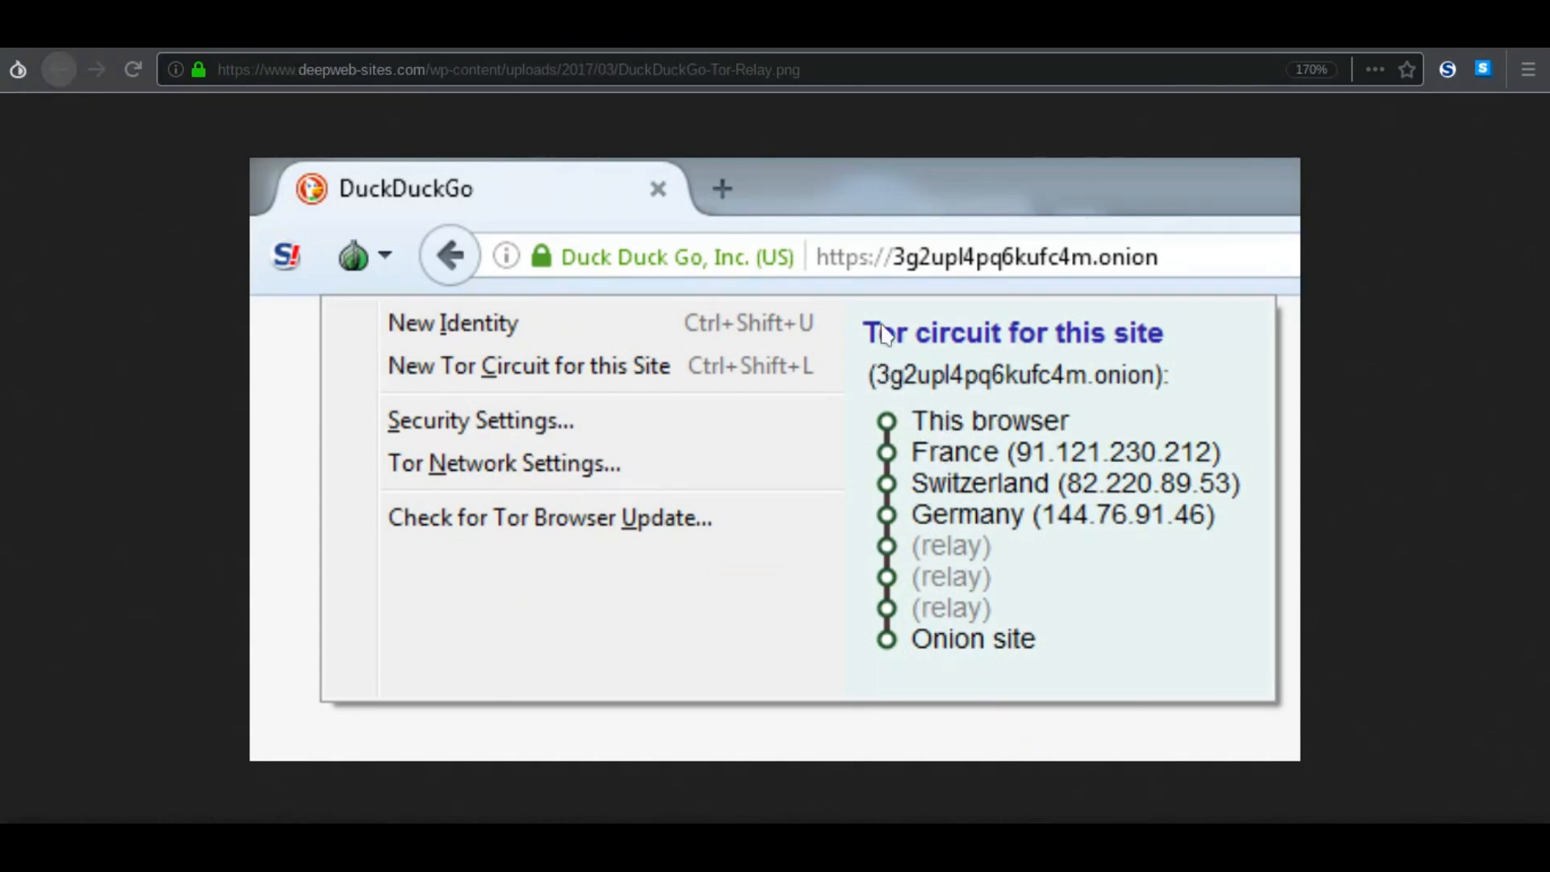
mouse_move(885, 334)
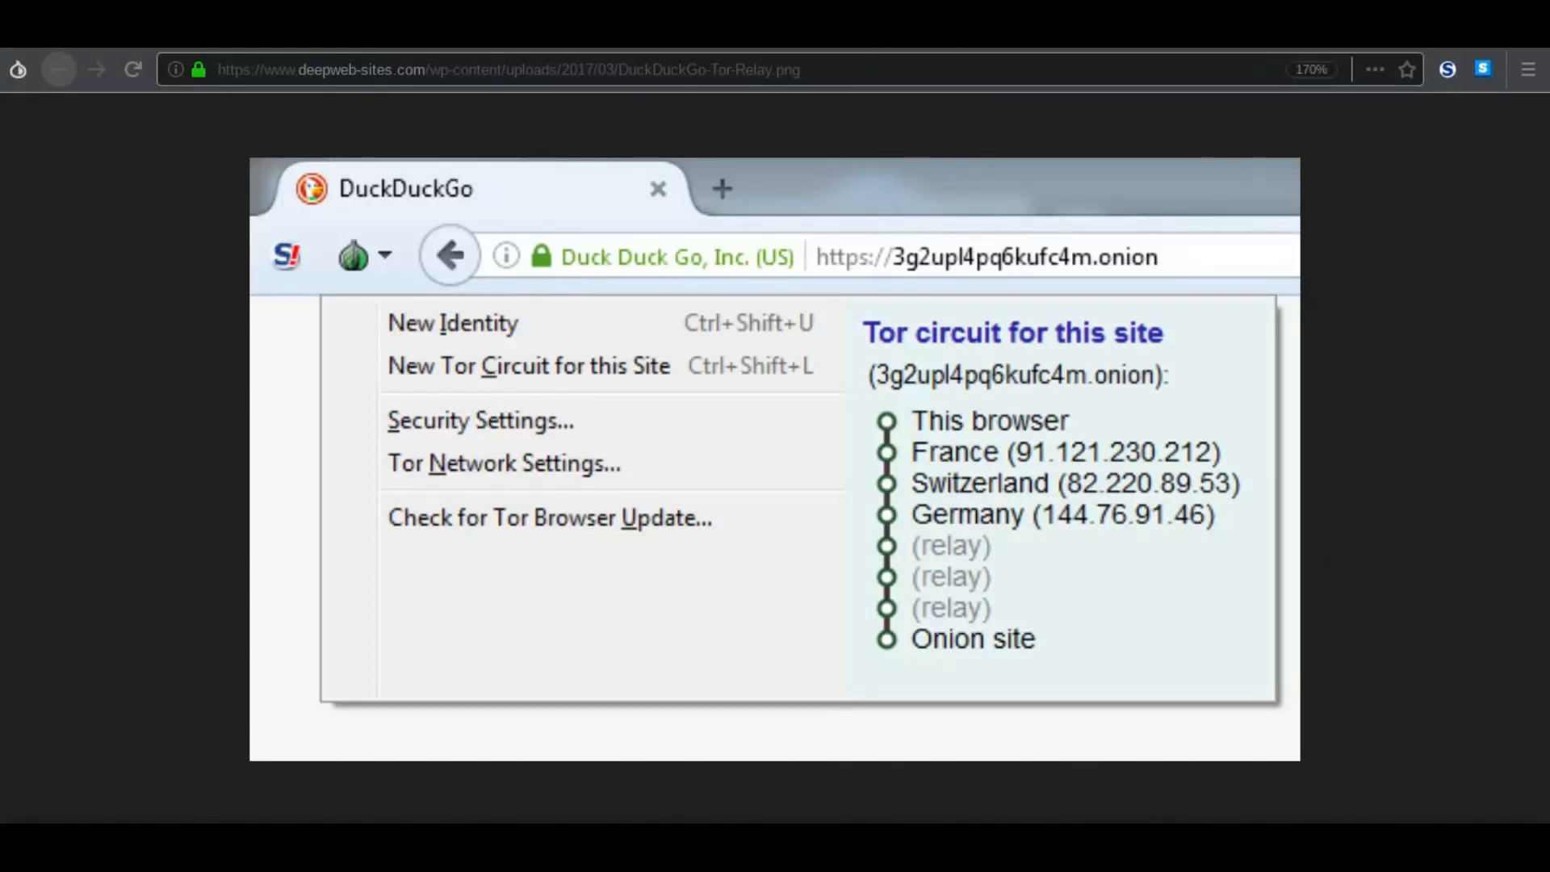
Step: Switch to the http-vs-https.png and DuckDuckGo-Tor-Relay.png image tabs
click(58, 70)
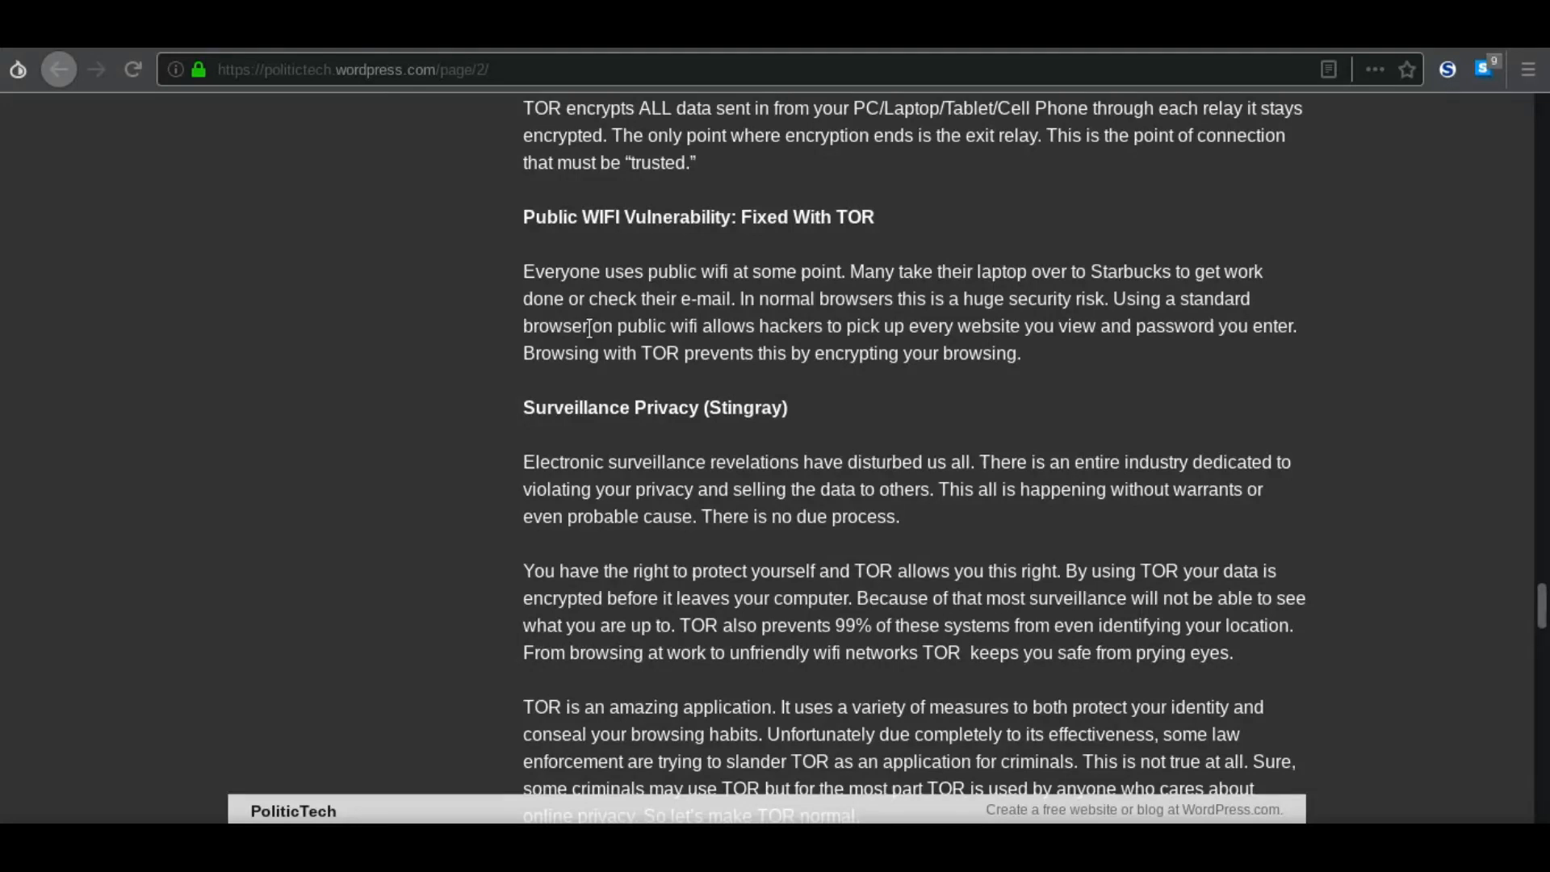
mouse_move(448, 336)
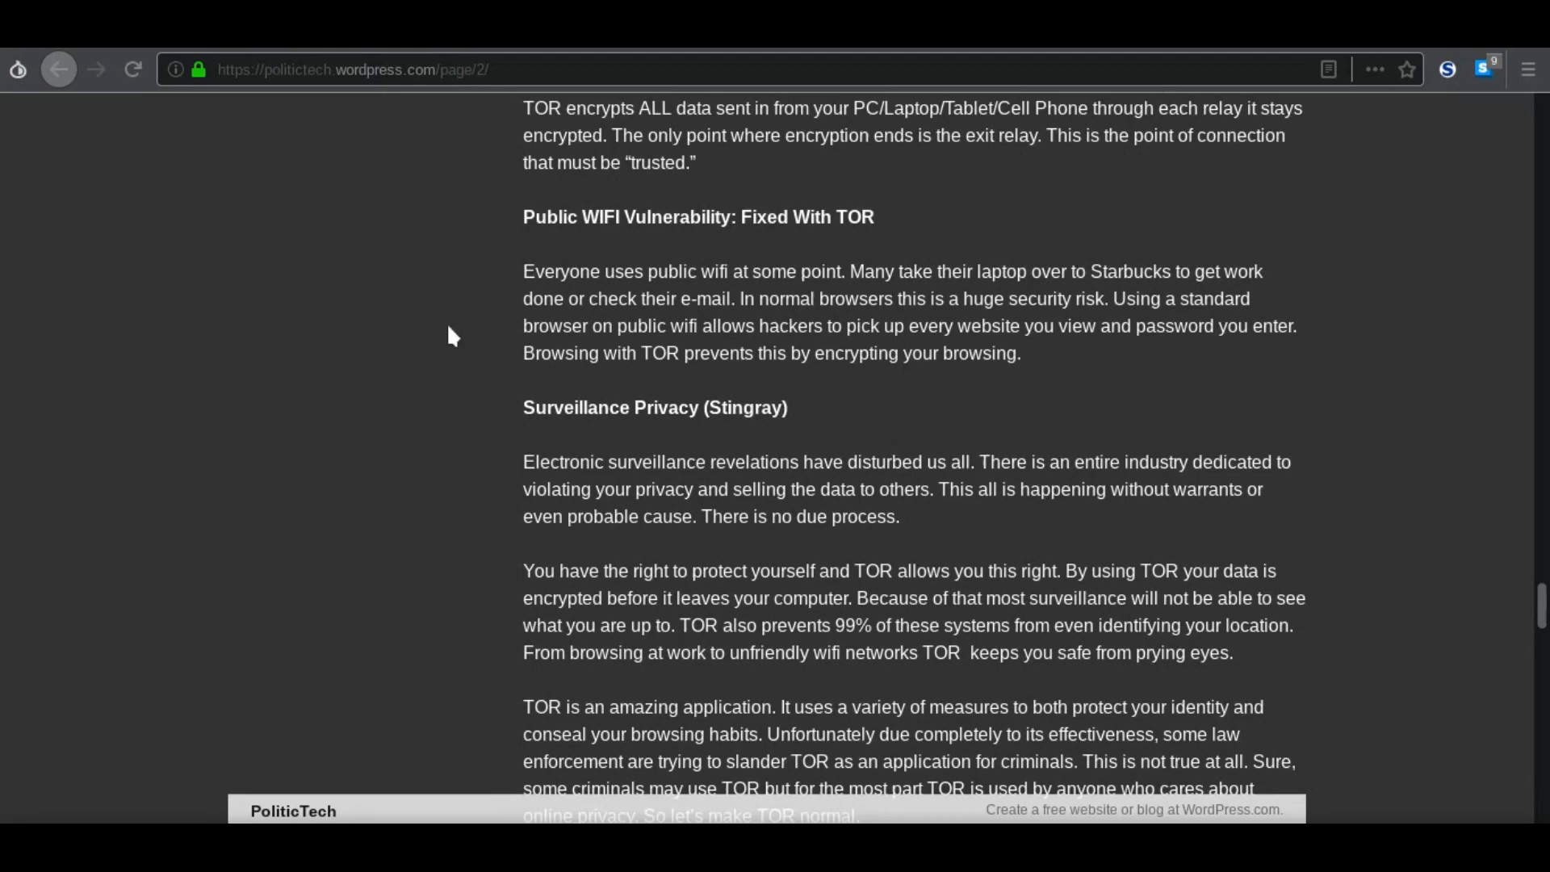
Step: Scroll the PolitiTech post down to the Bitcoin donations paragraph and QR code
scroll(down, 3)
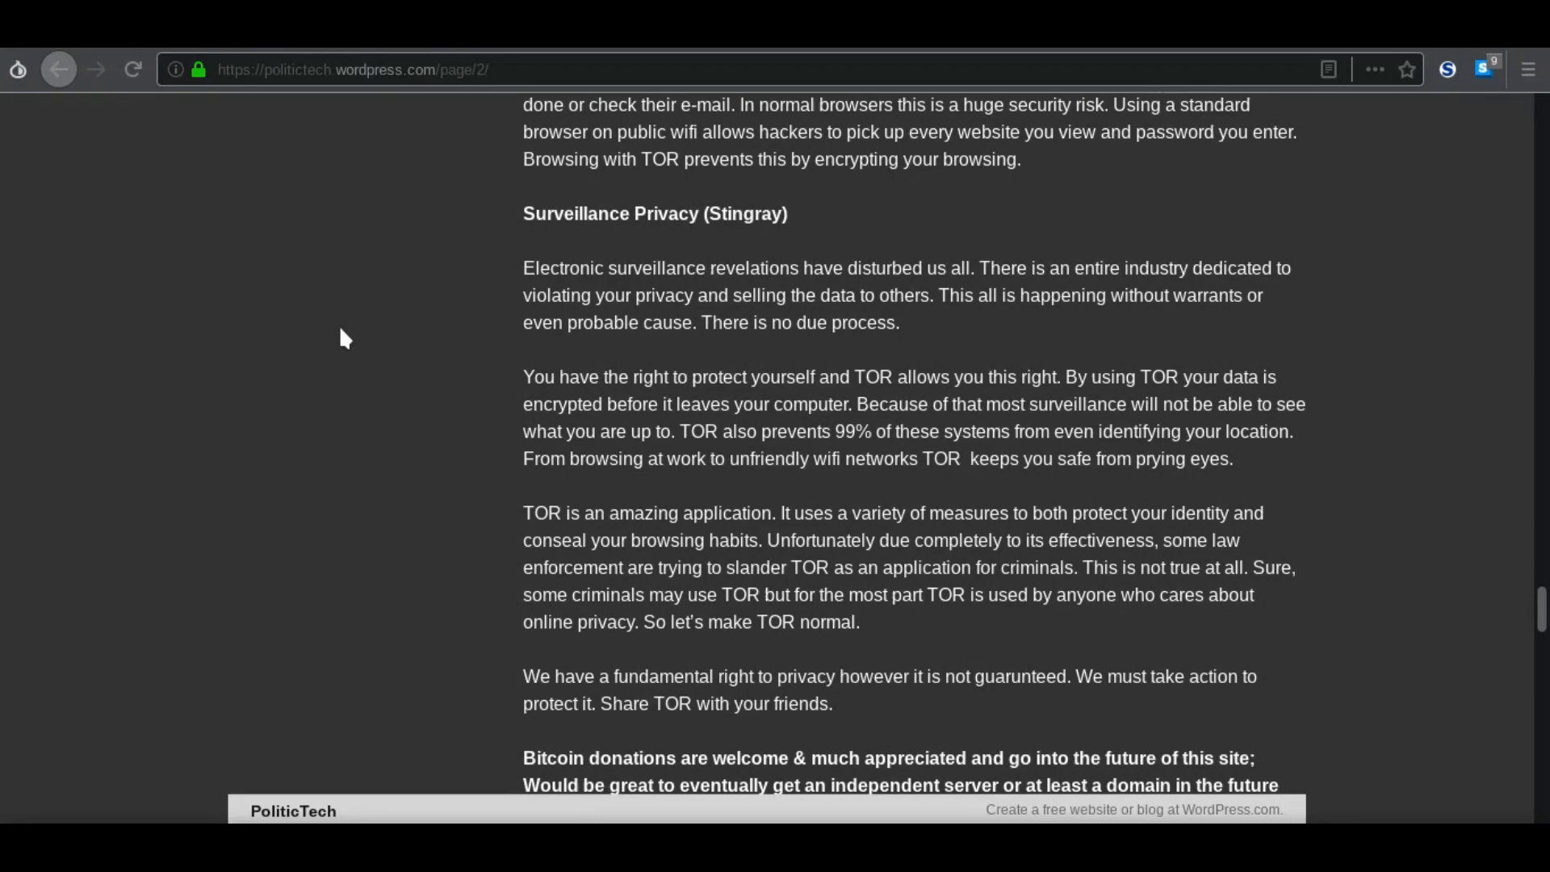
scroll(down, 3)
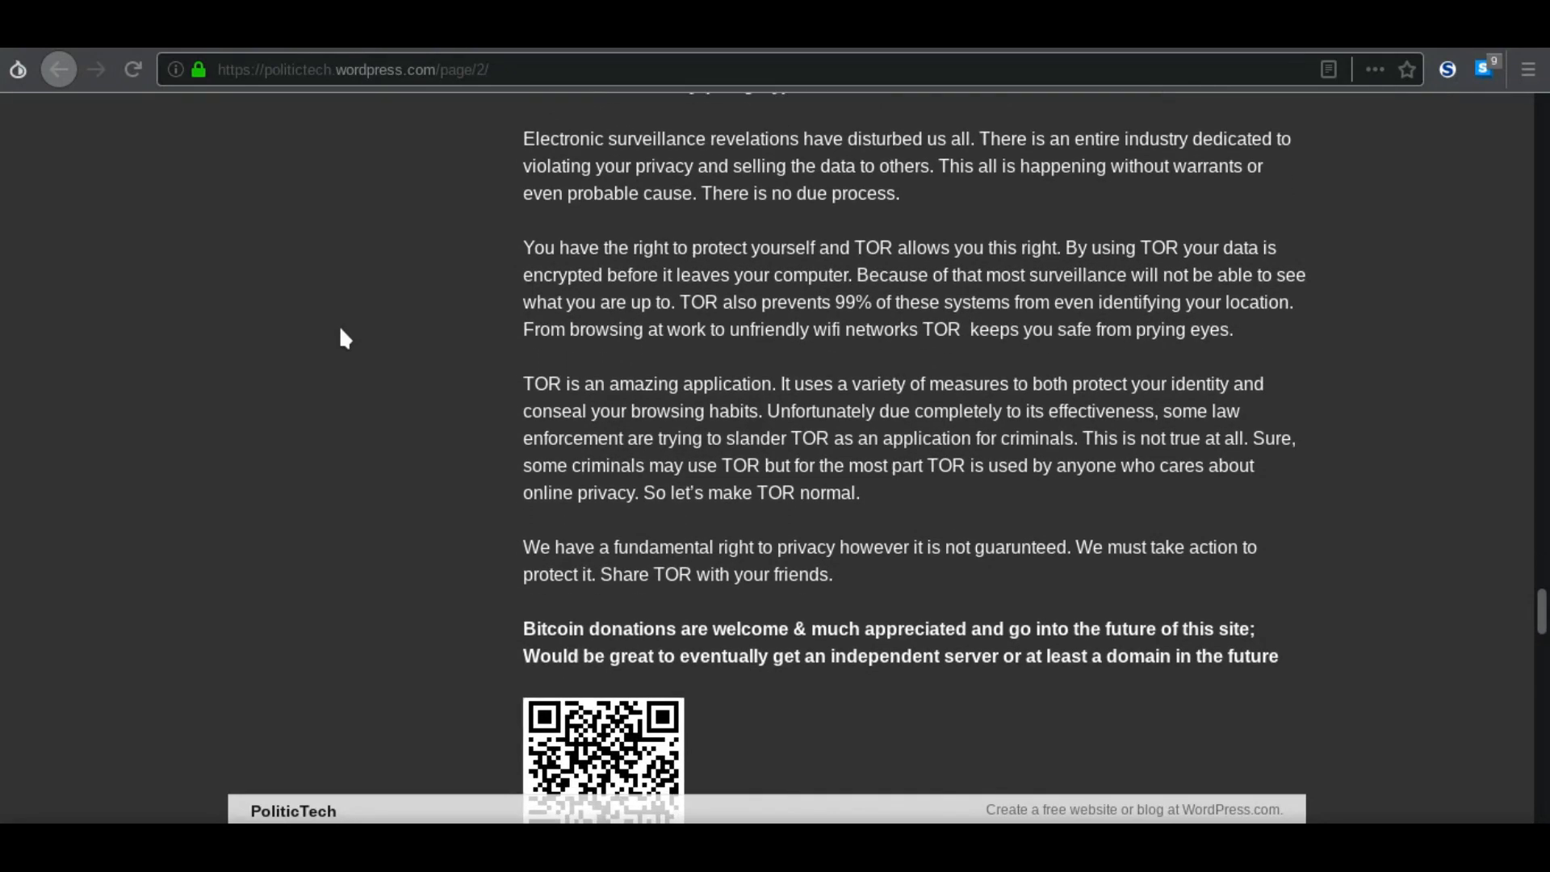
scroll(up, 3)
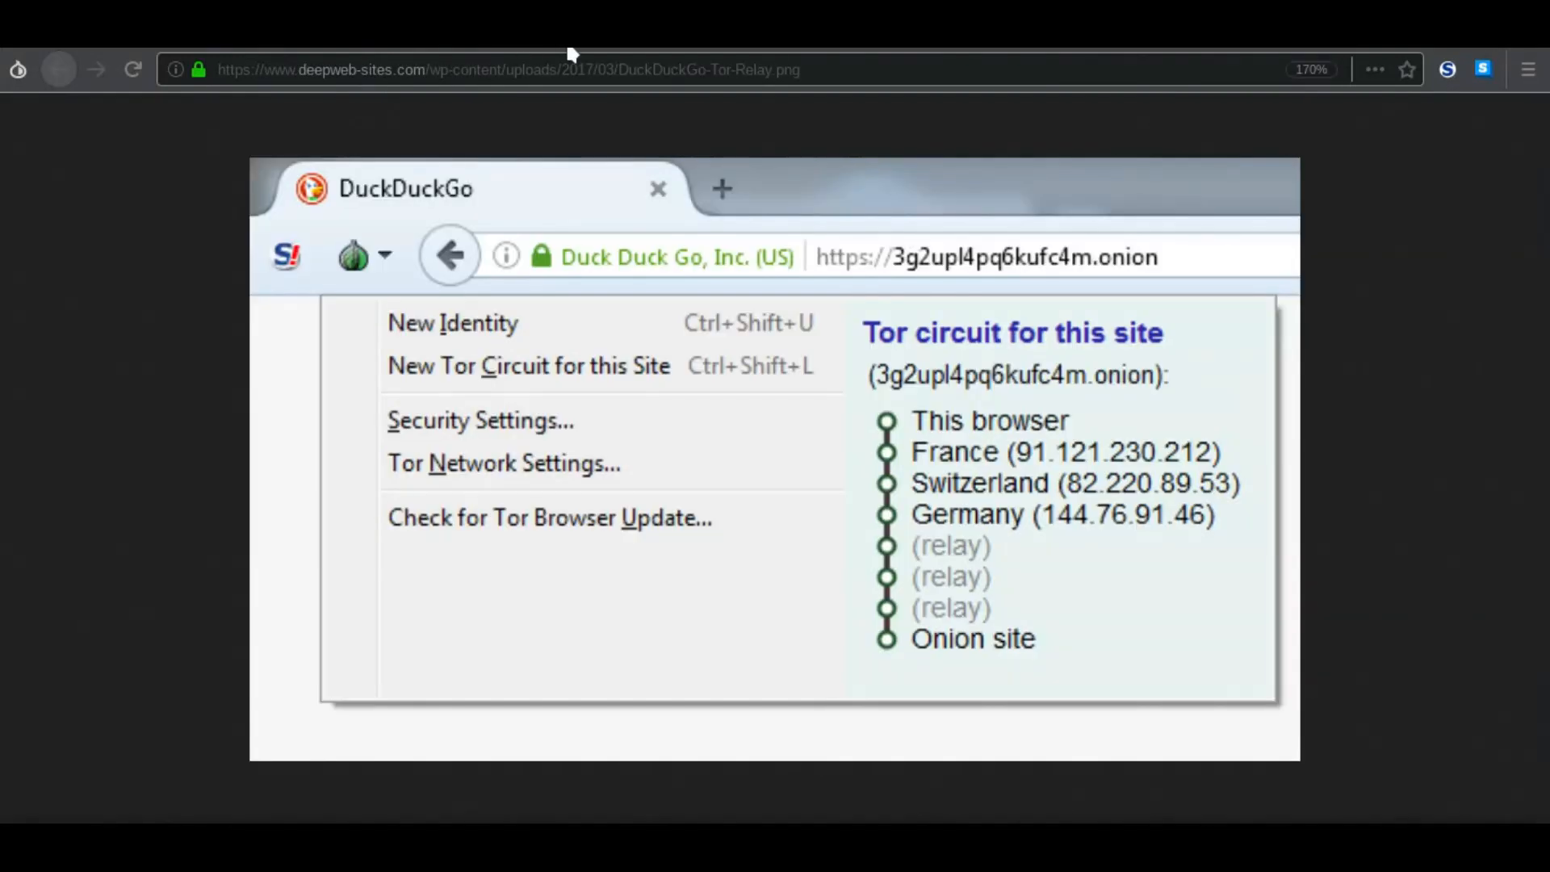
mouse_move(898, 449)
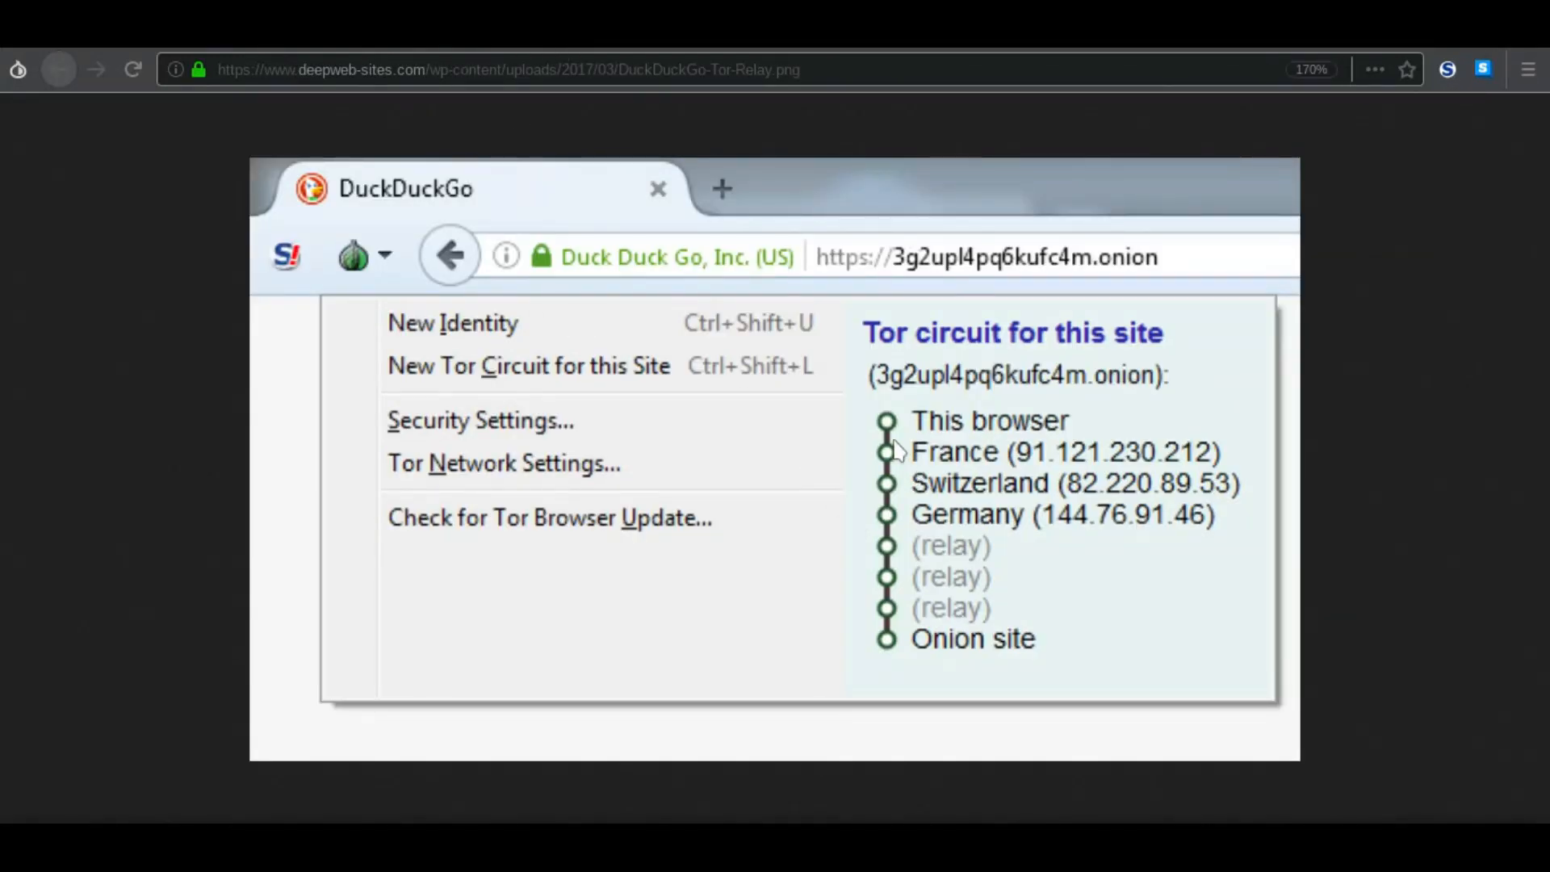
Step: Switch to the DuckDuckGo-Tor-Relay.png tab showing the France, Switzerland, Germany relays
click(506, 70)
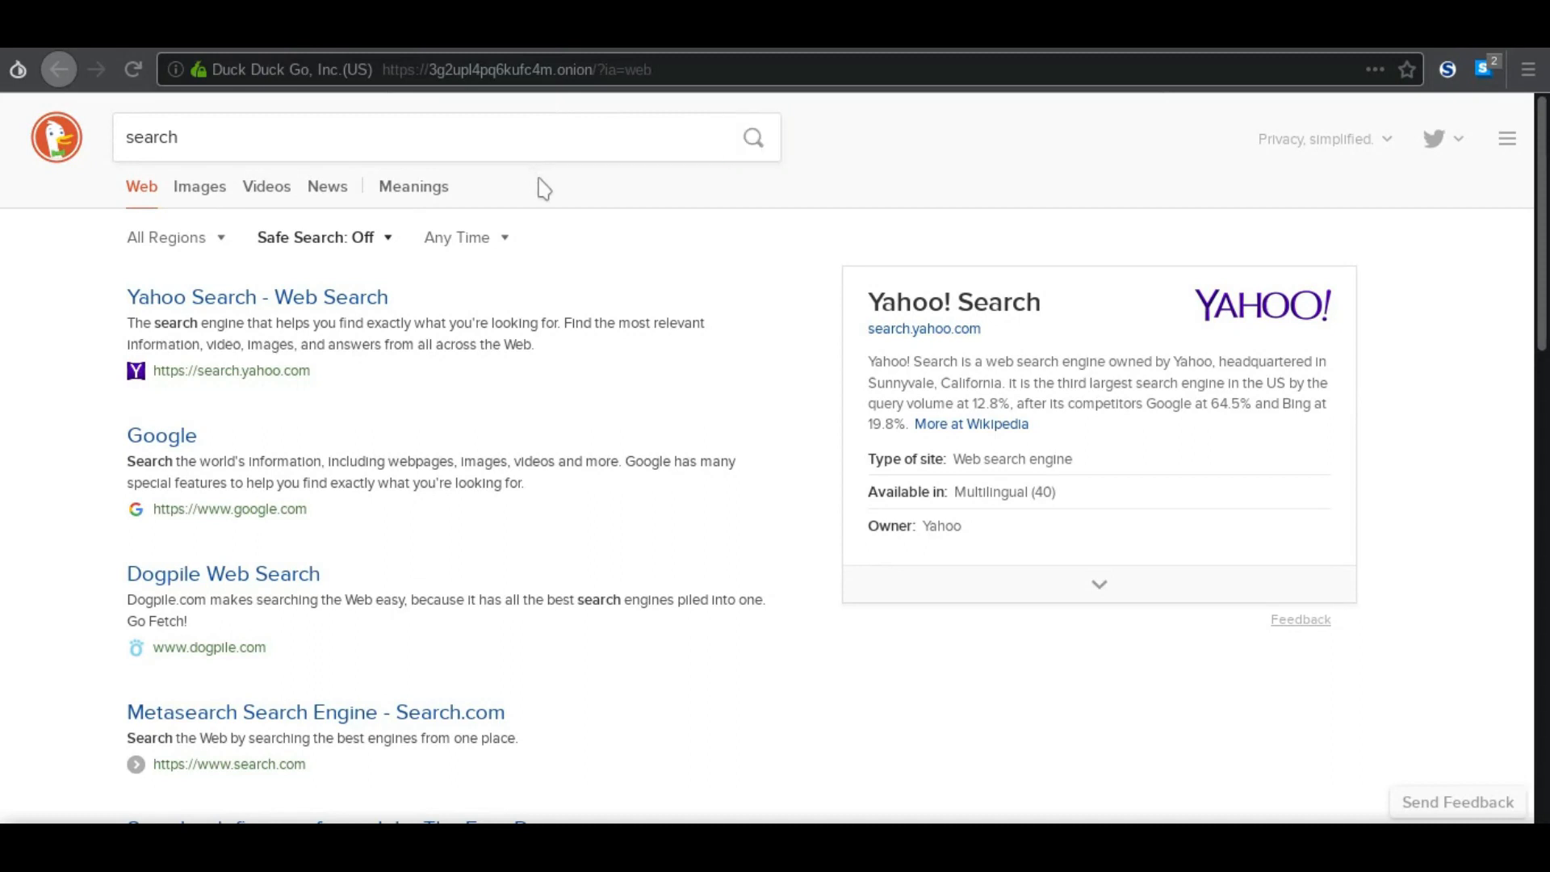
mouse_move(643, 318)
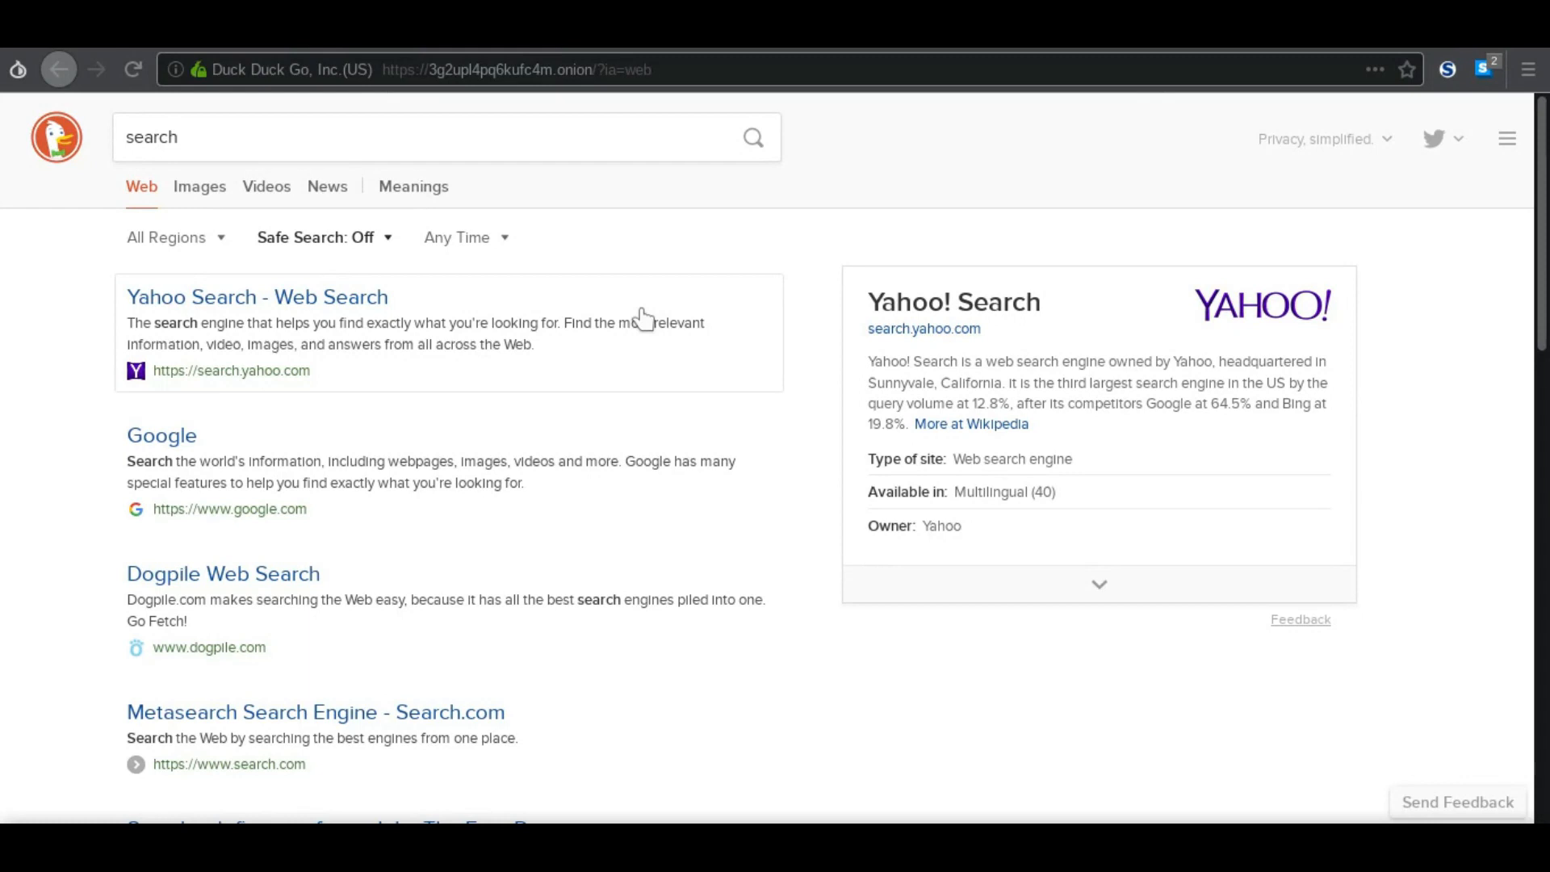
mouse_move(749, 304)
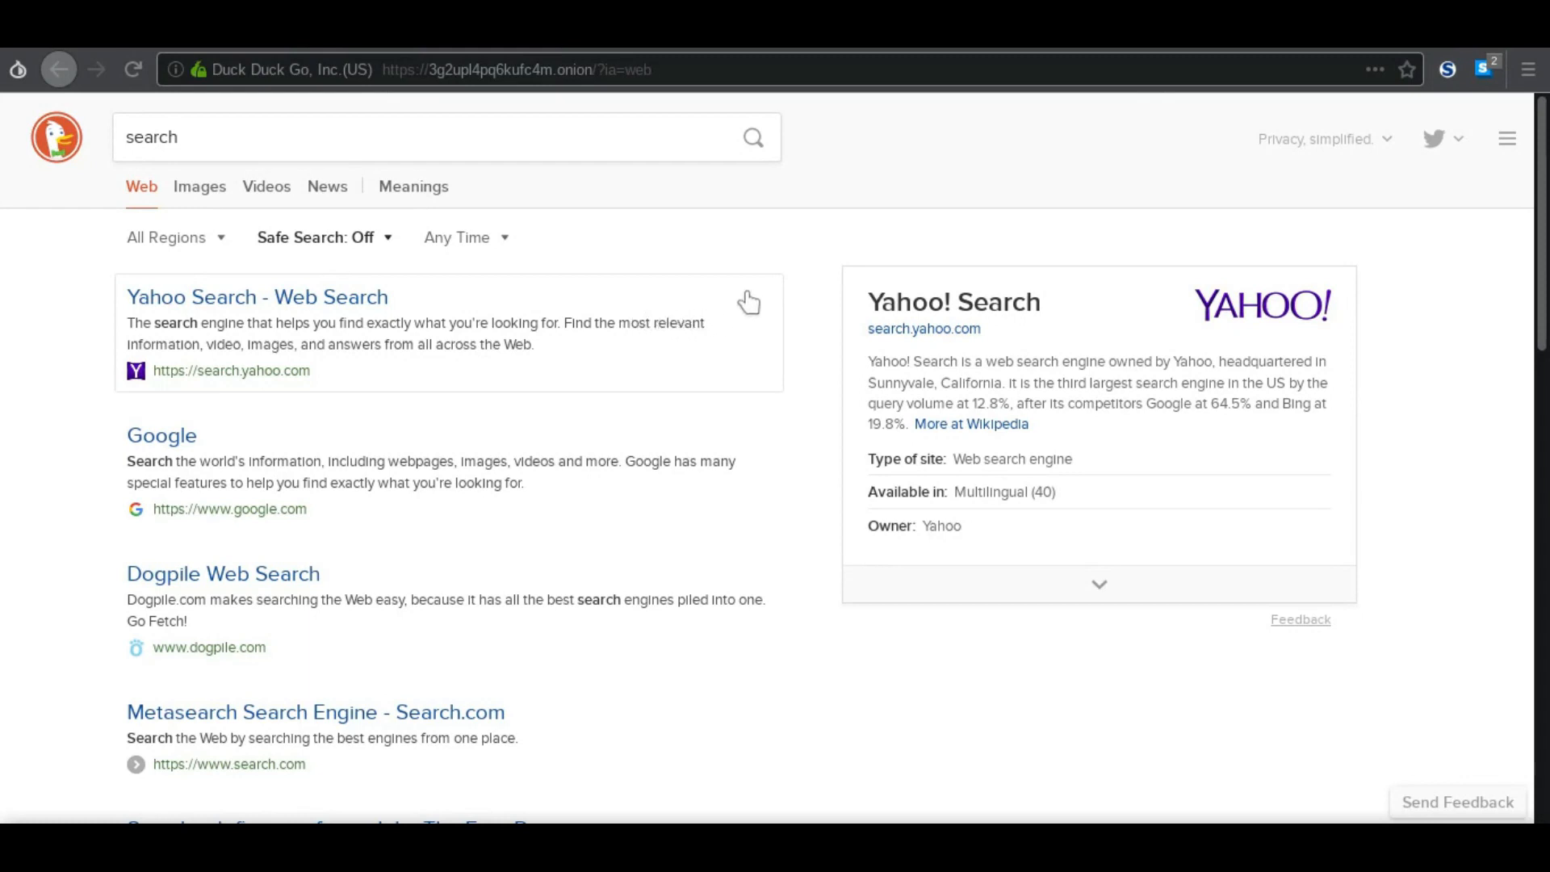
mouse_move(781, 274)
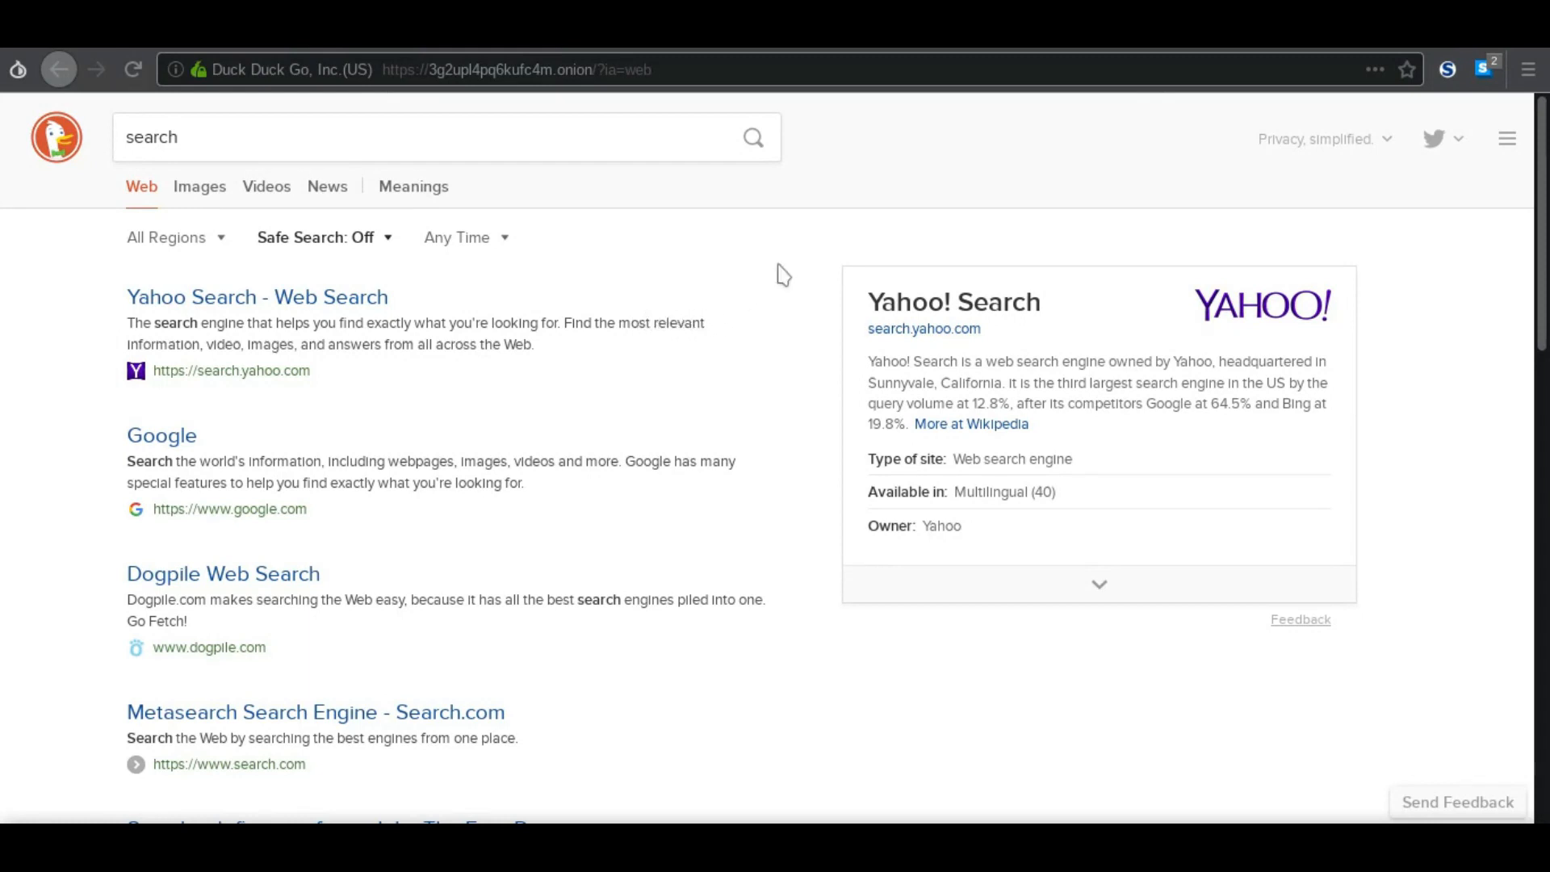
mouse_move(818, 274)
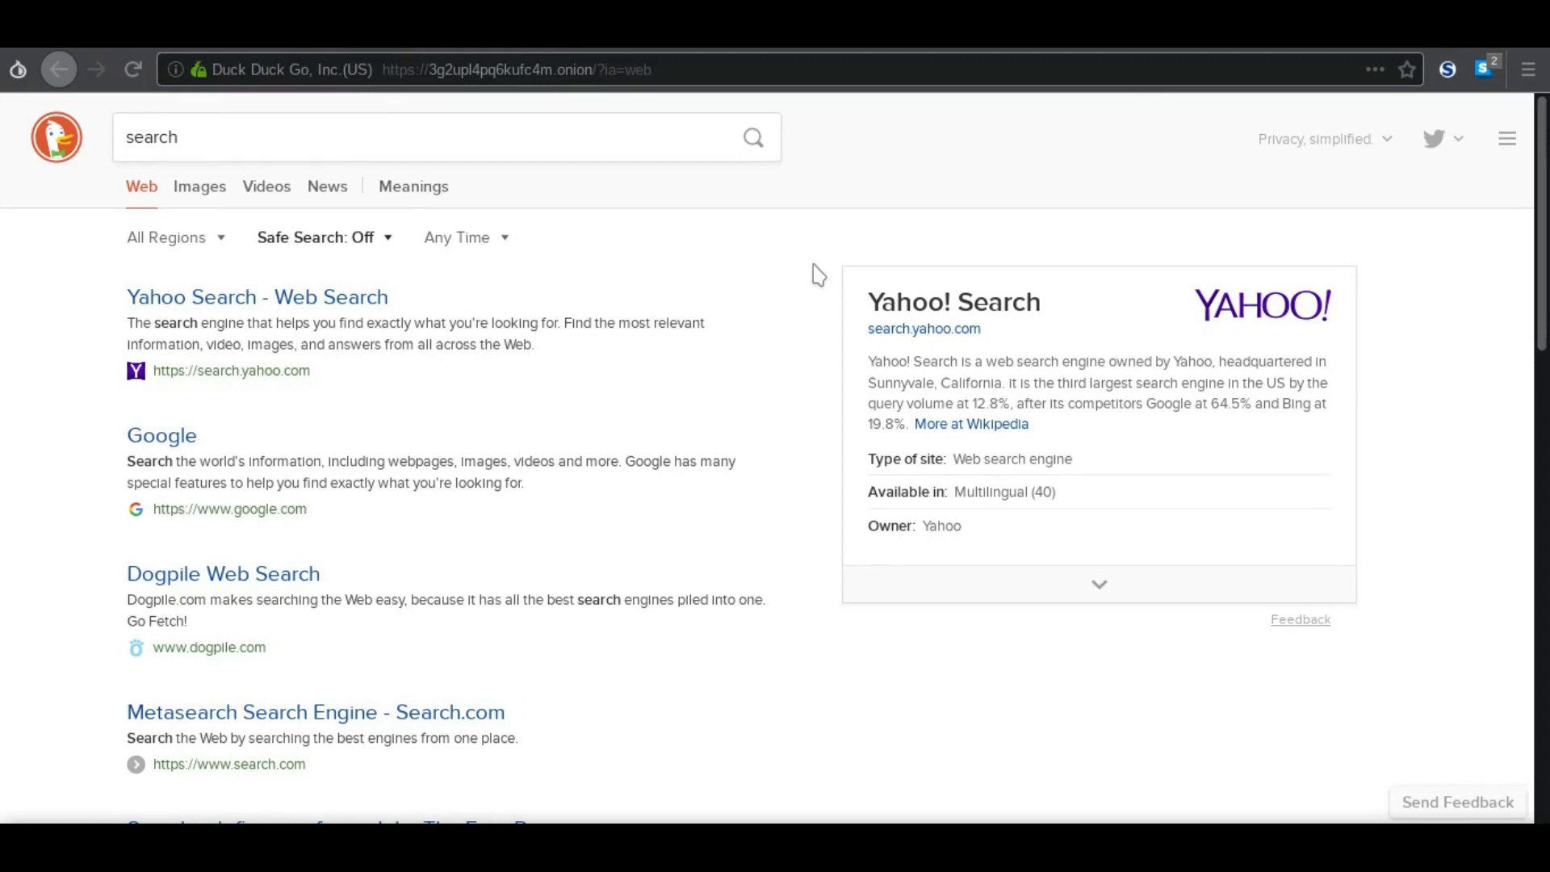
mouse_move(686, 255)
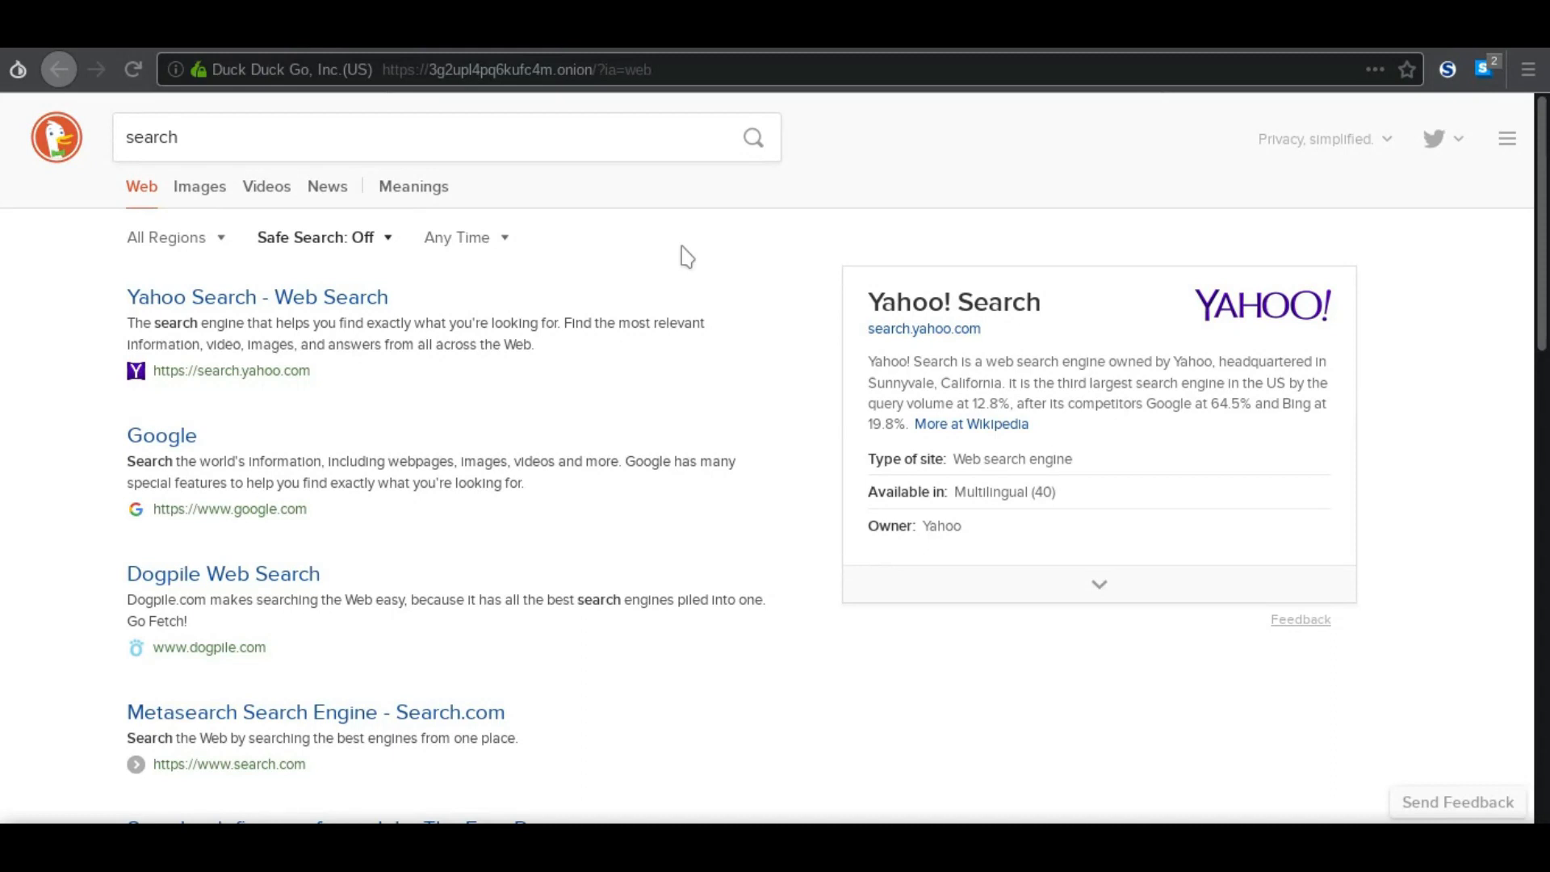
Step: Scroll through the onion site's web results for 'search', led by Yahoo Search
scroll(down, 3)
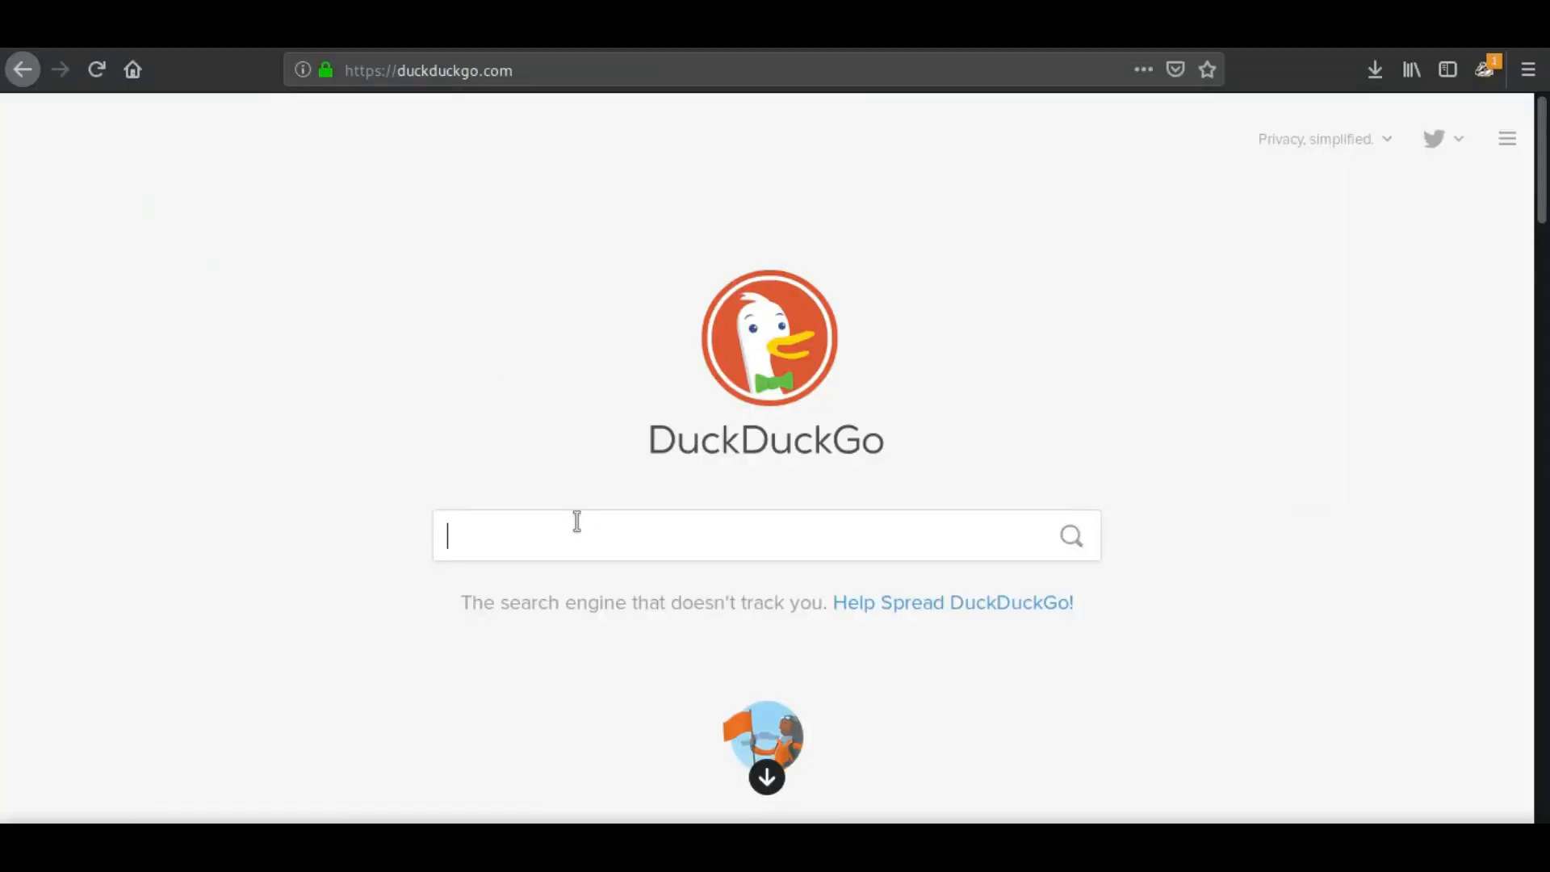
Step: Search for 'search' on duckduckgo.com
text(search)
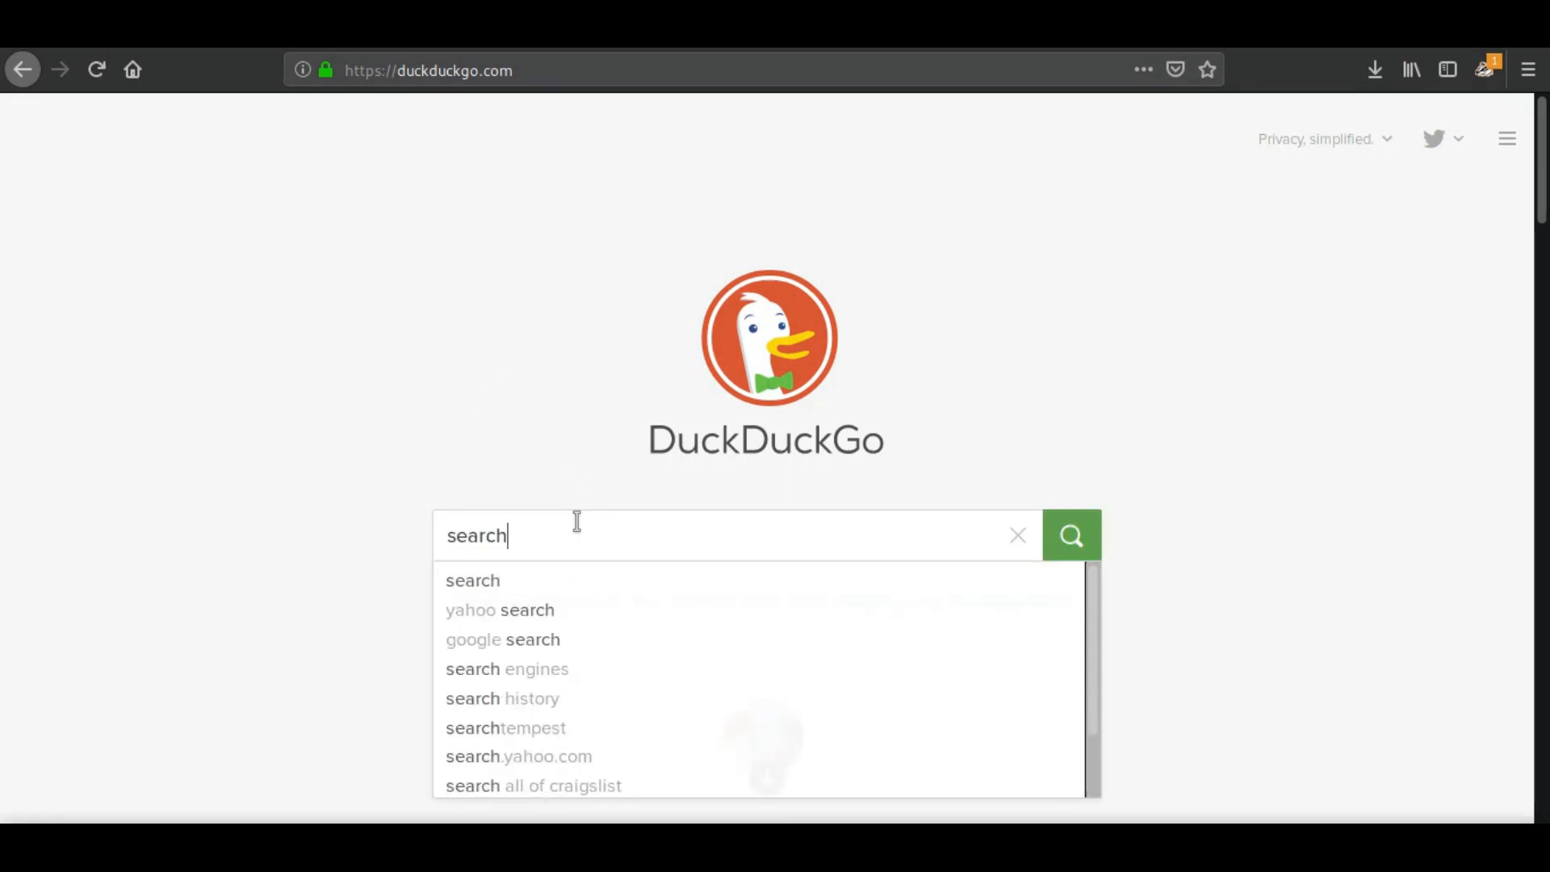
click(1071, 534)
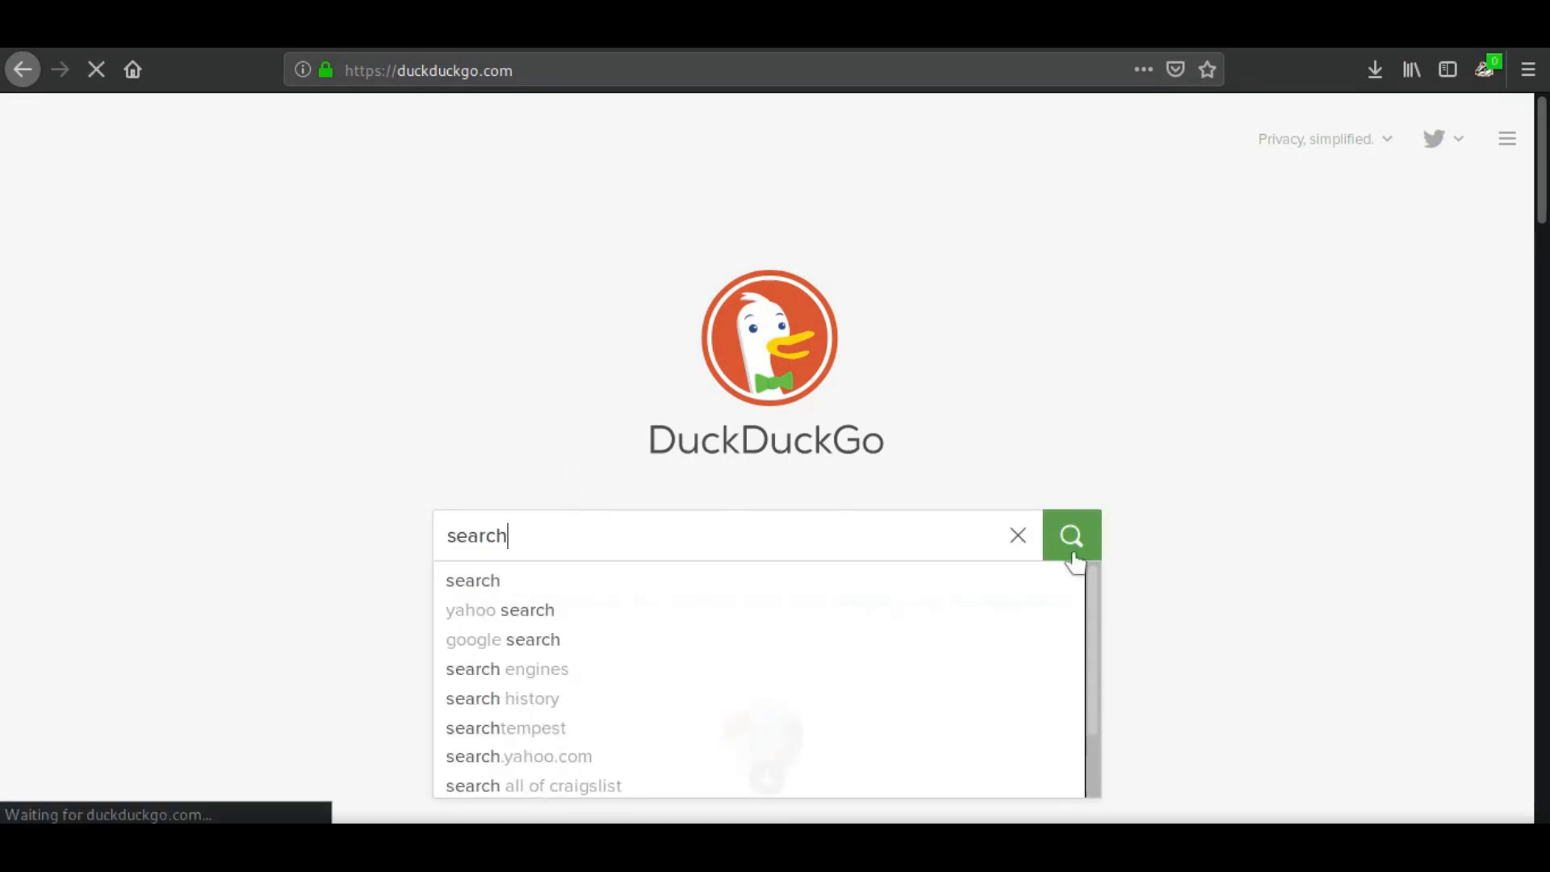
click(1070, 534)
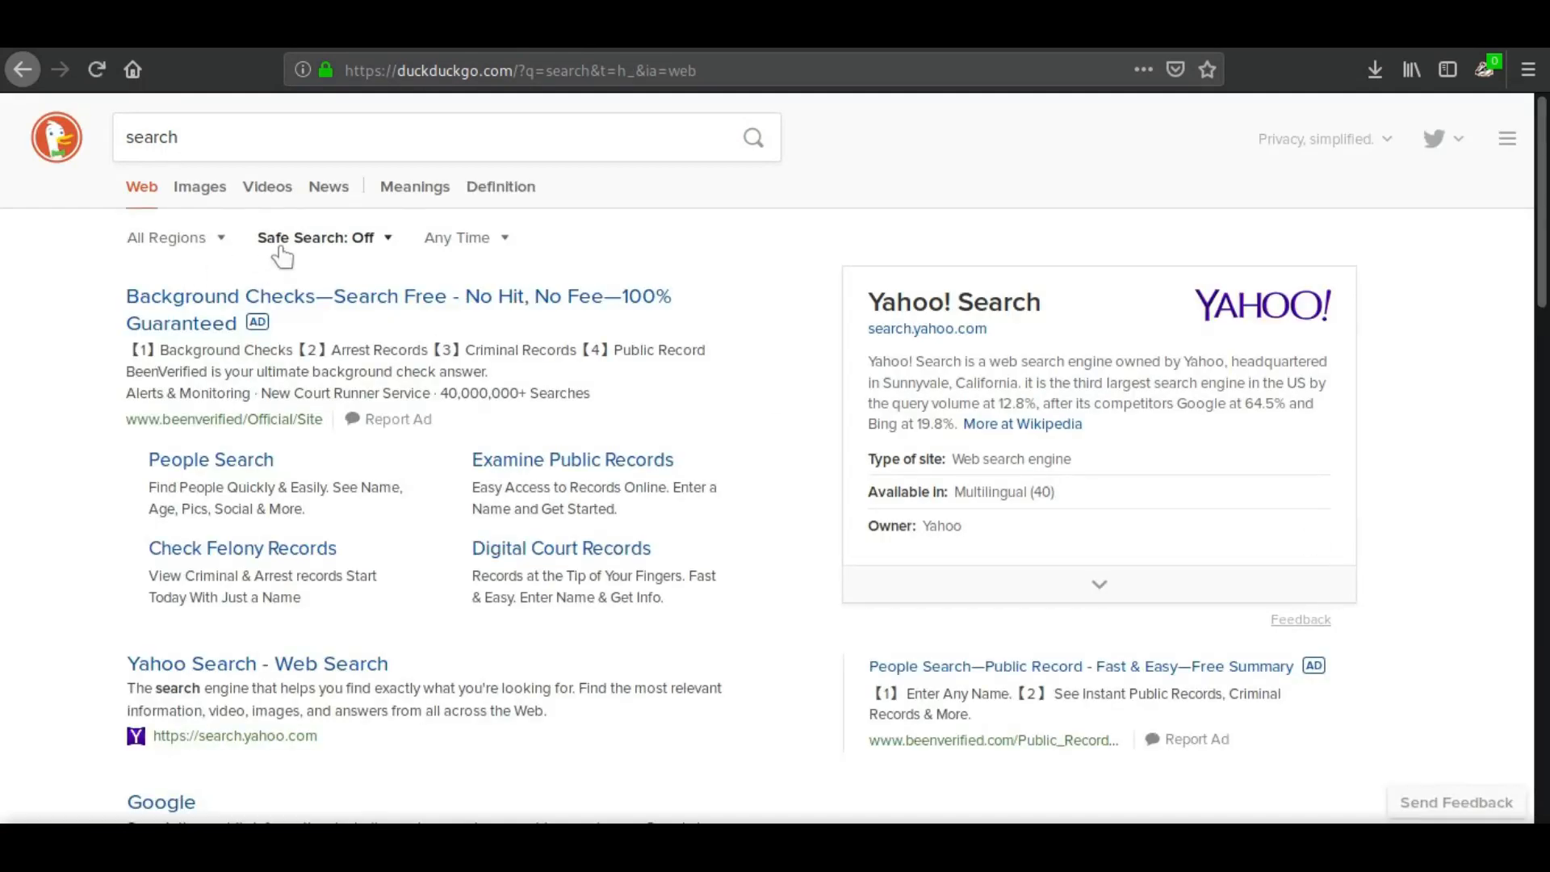
Step: Open the Safe Search options and view the Images, Videos and News results
click(316, 238)
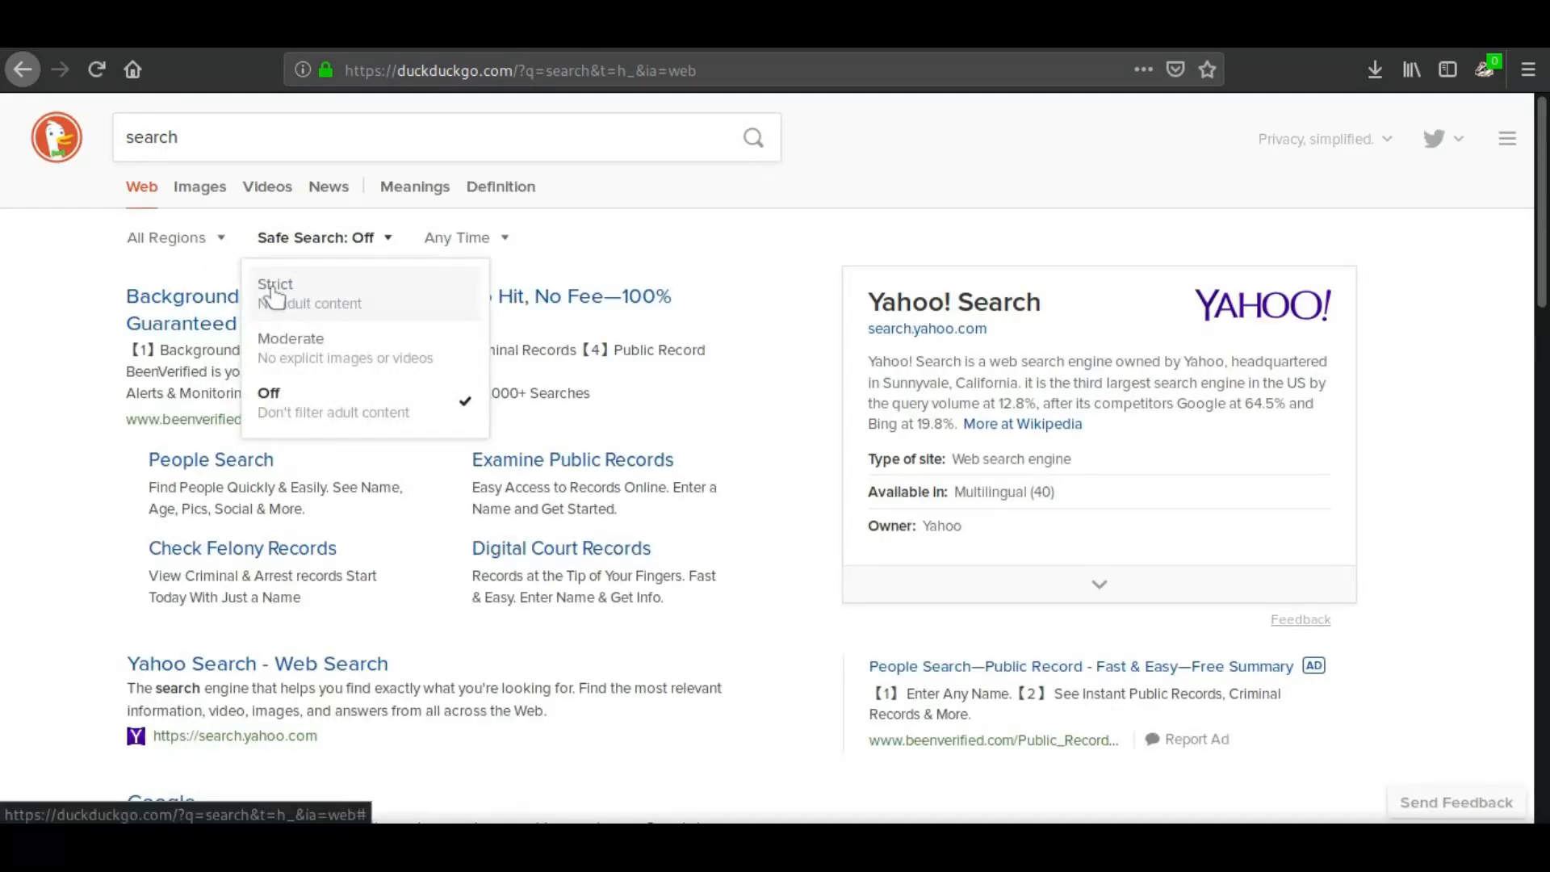
click(199, 186)
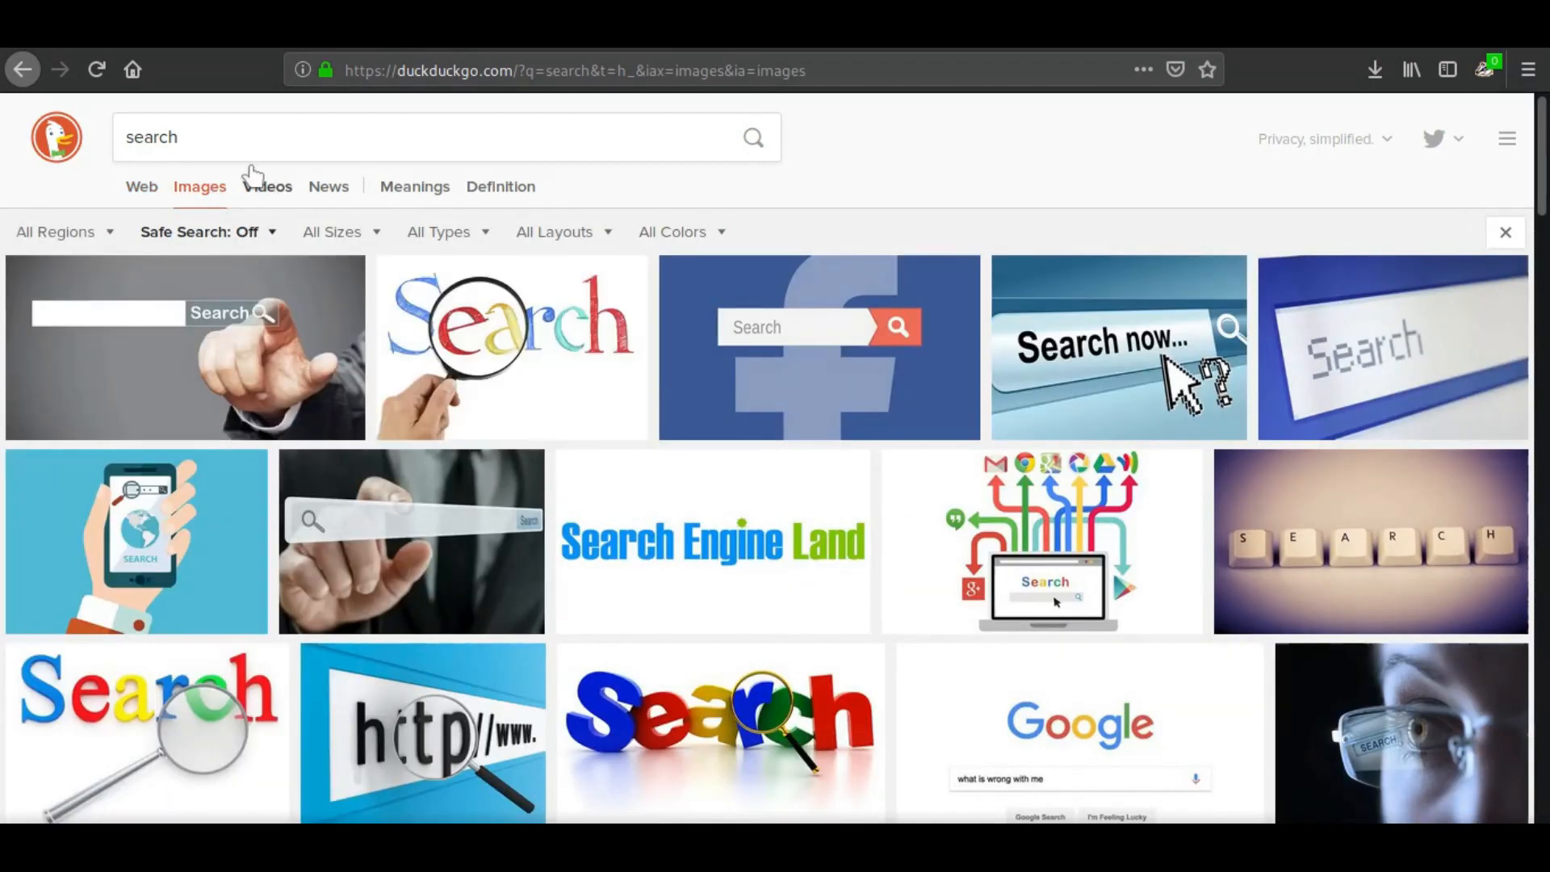
click(267, 186)
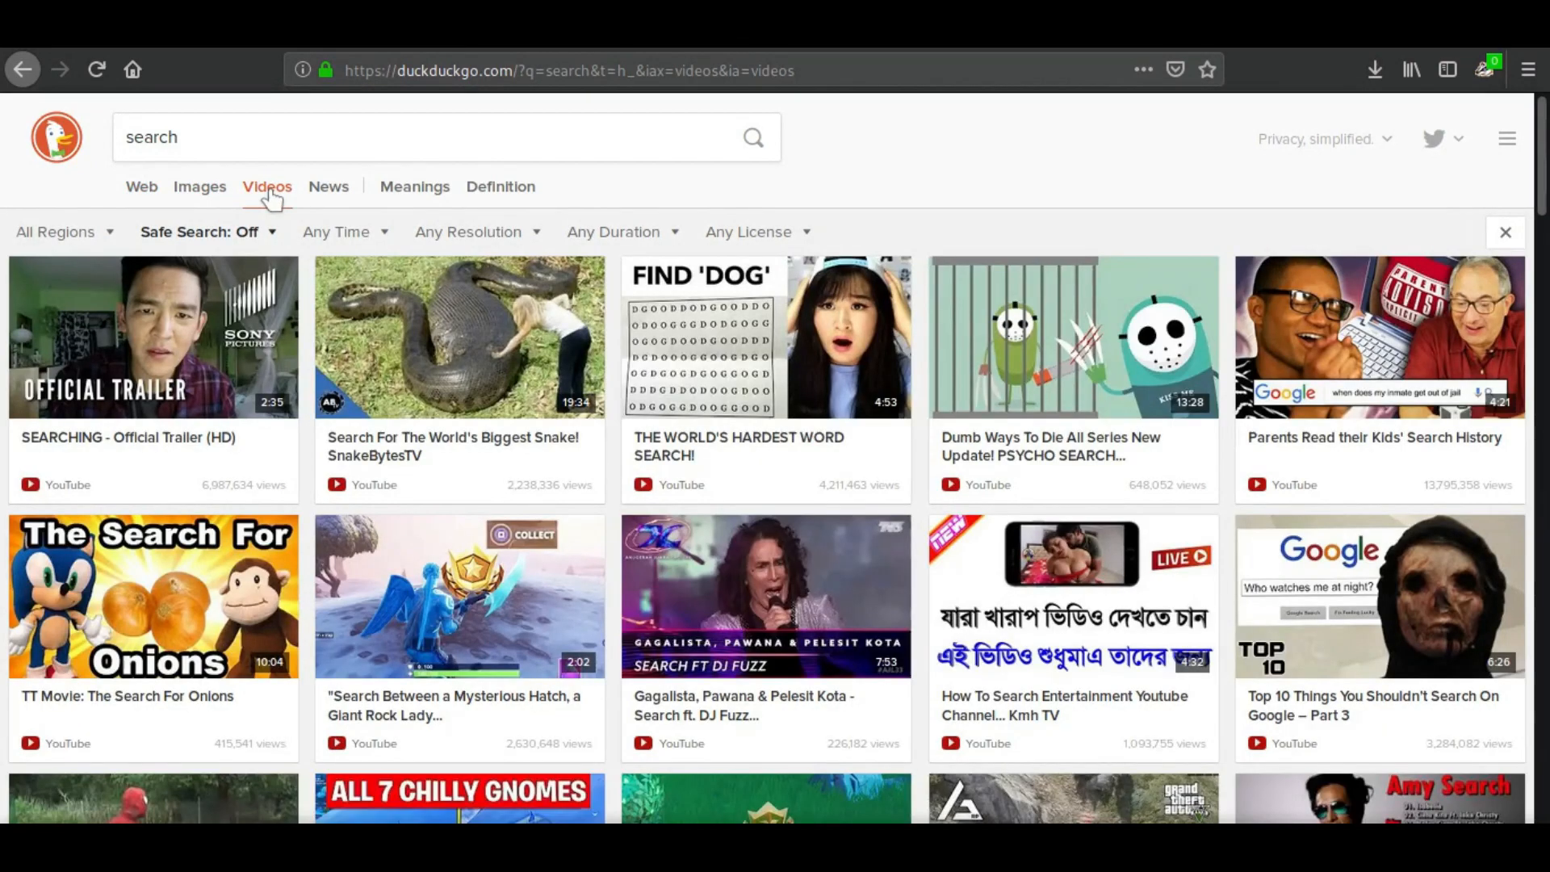
mouse_move(300, 216)
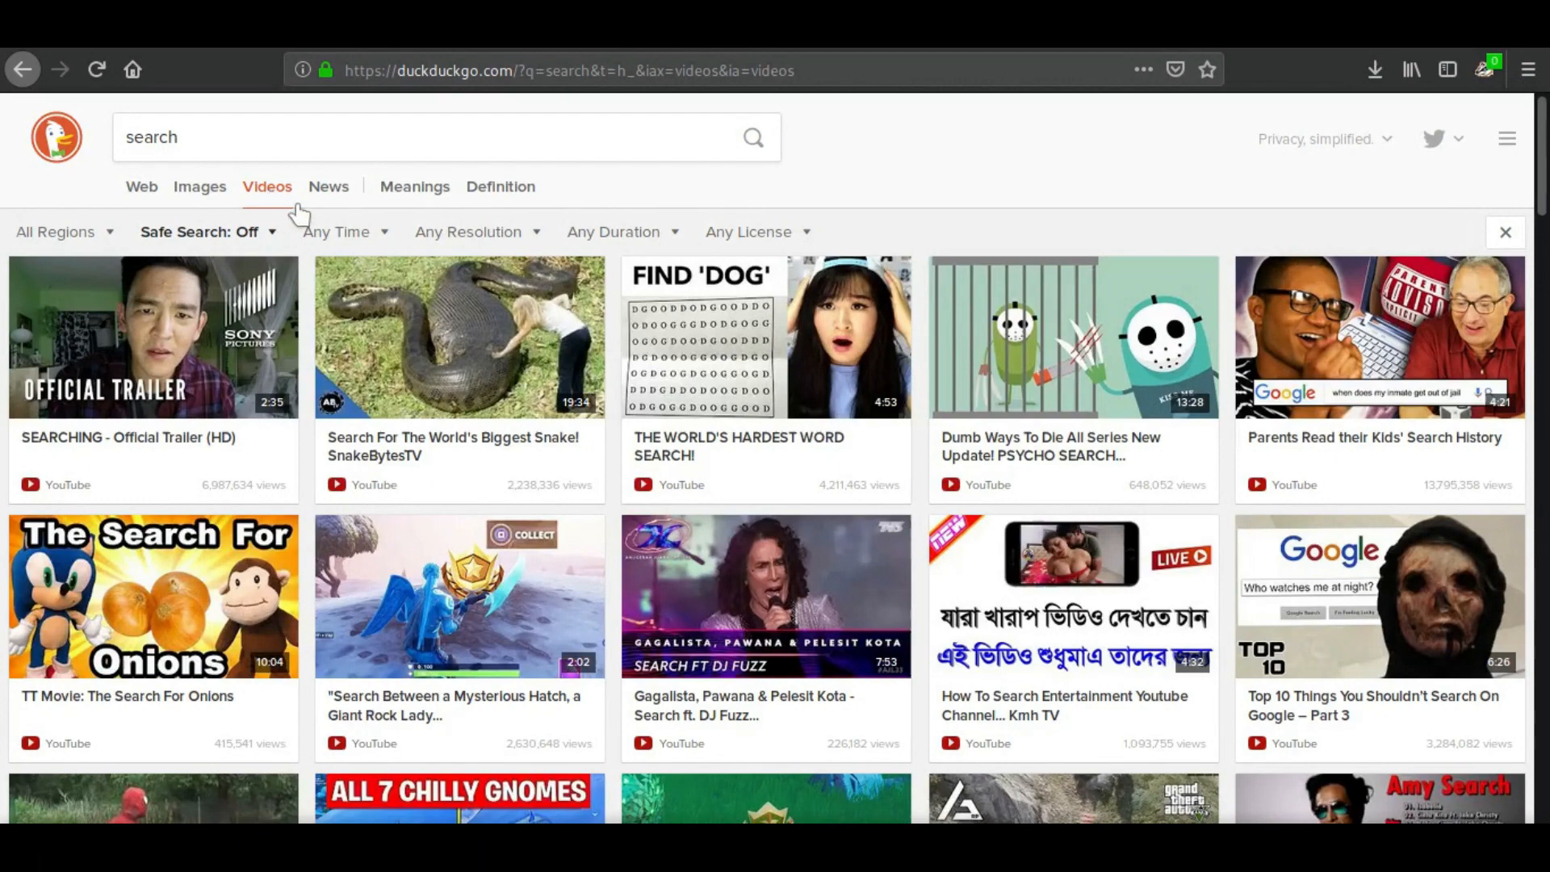
click(328, 186)
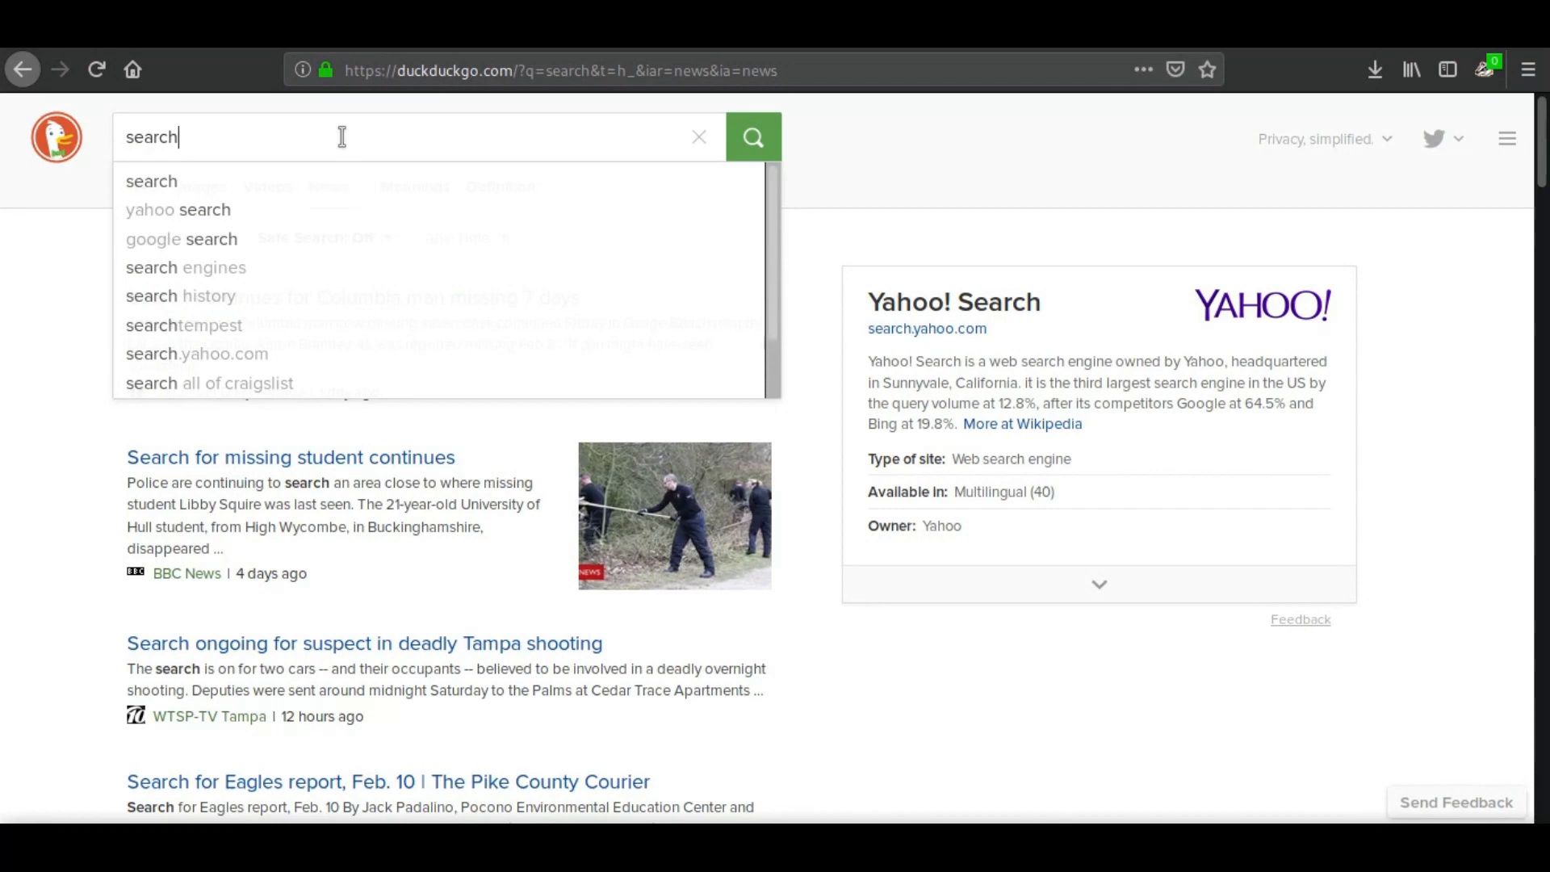
mouse_move(211, 317)
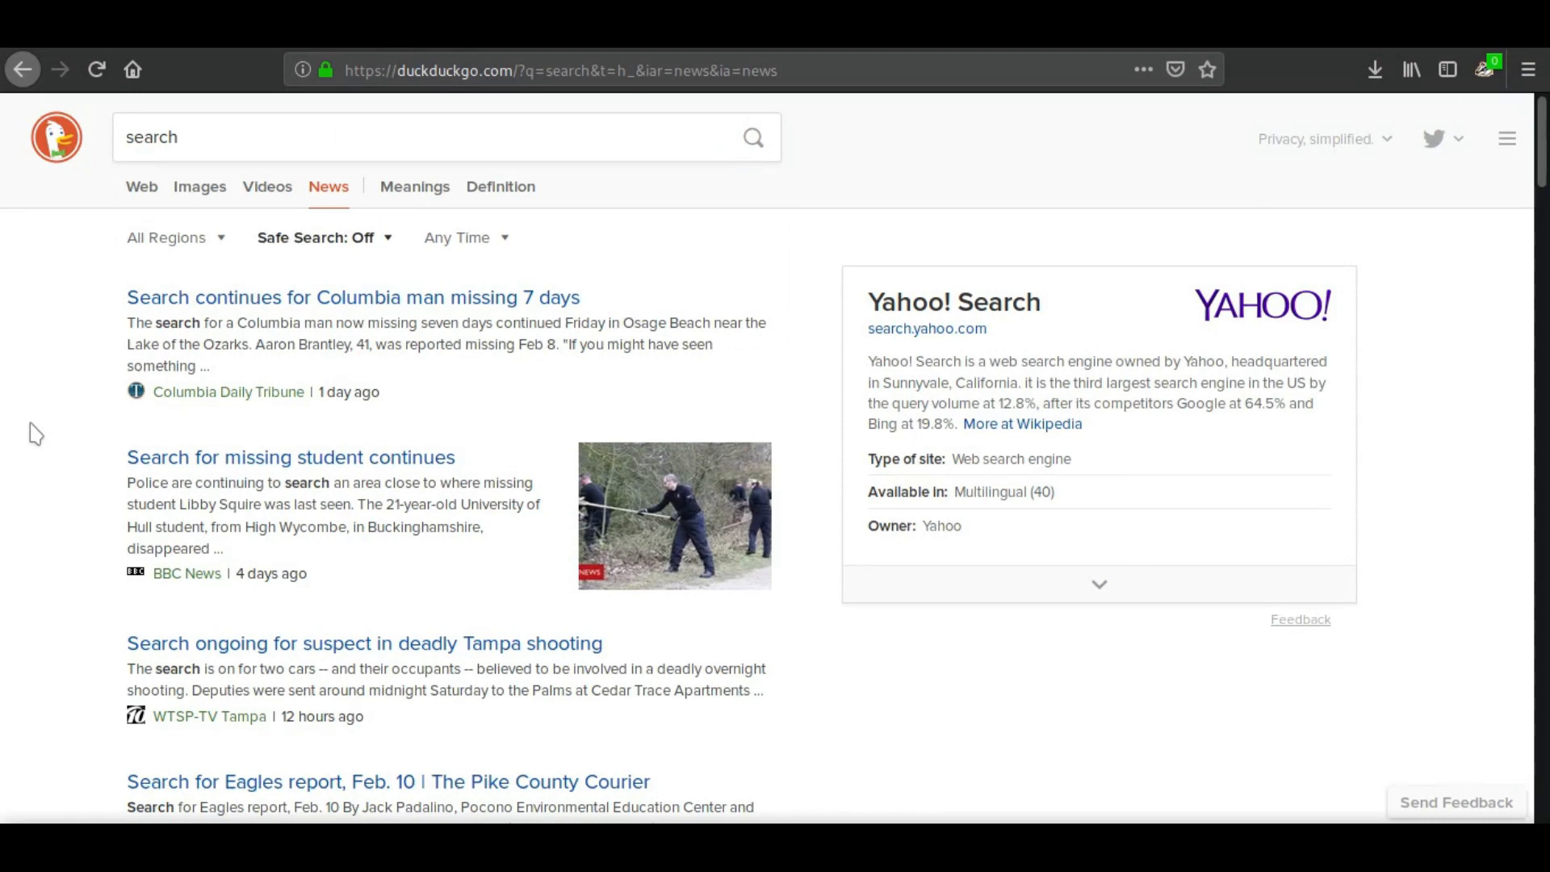
mouse_move(202, 585)
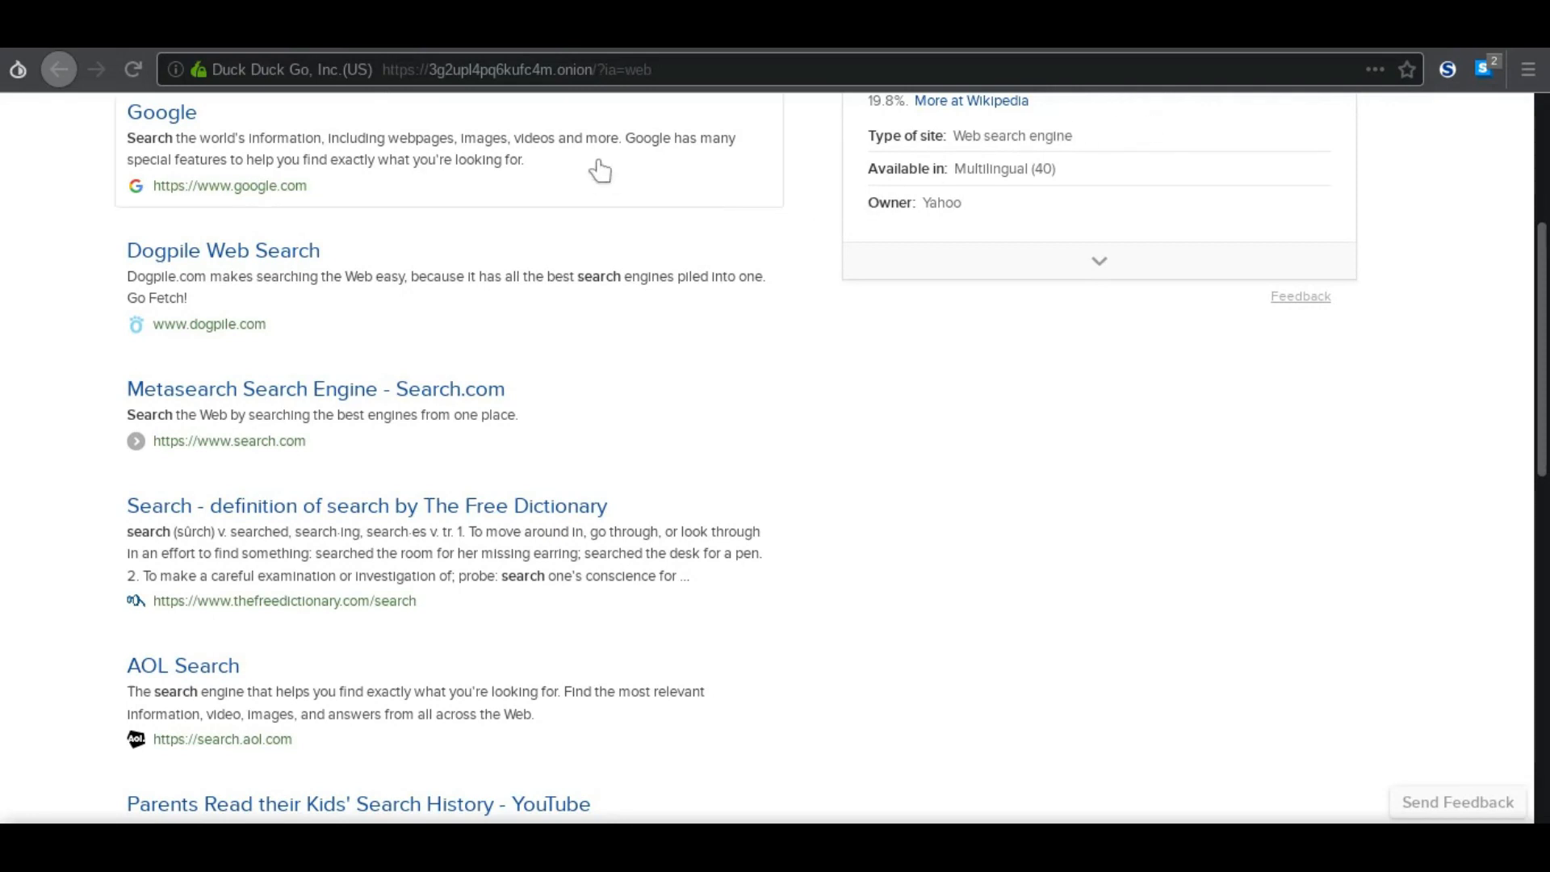
mouse_move(603, 63)
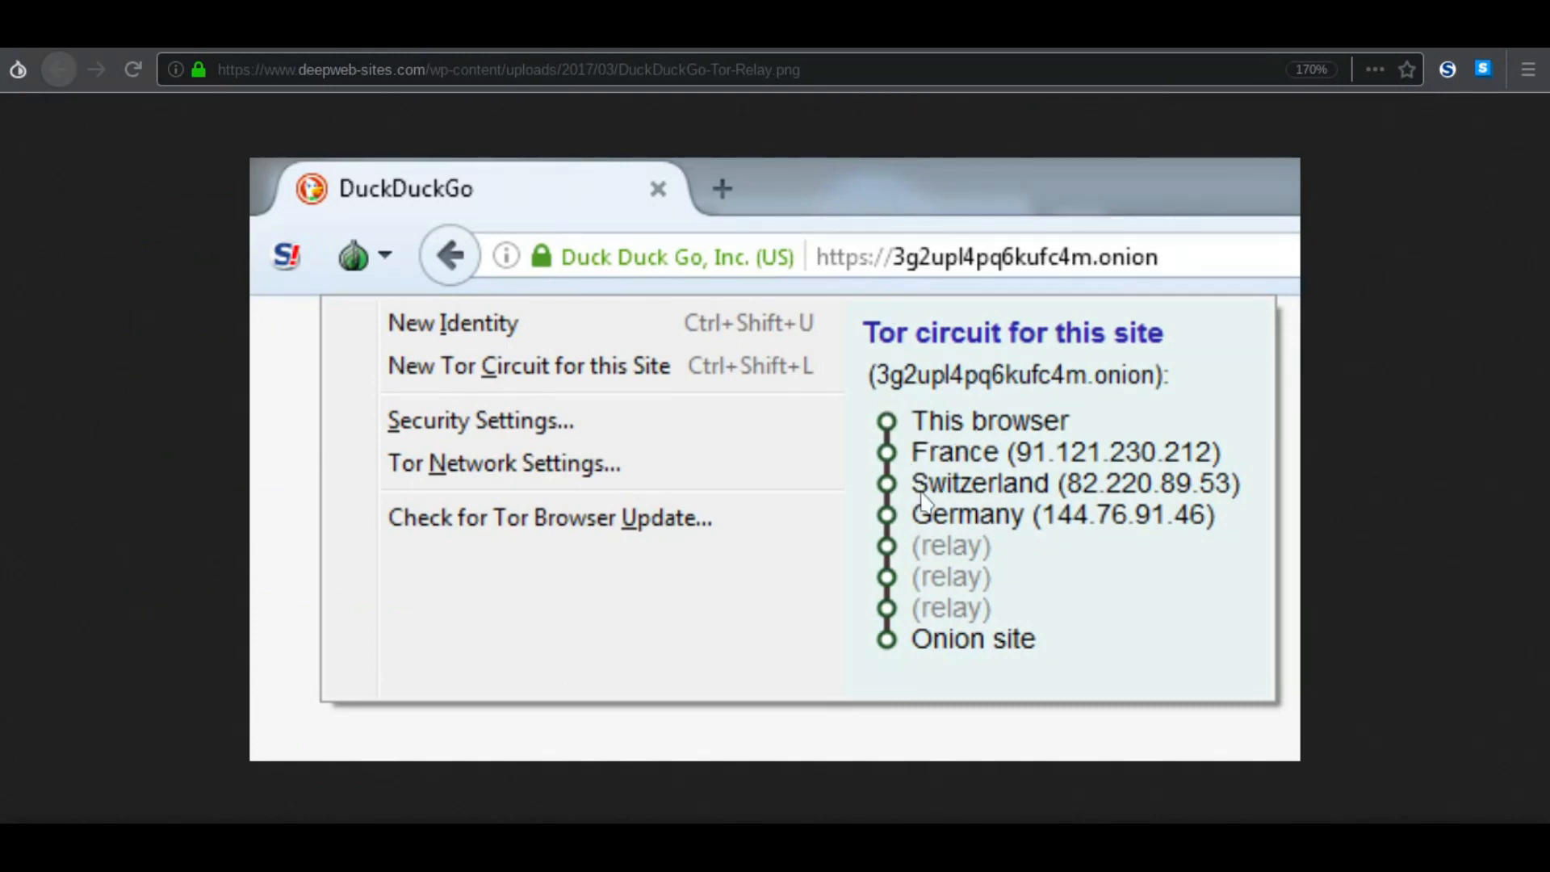
mouse_move(919, 565)
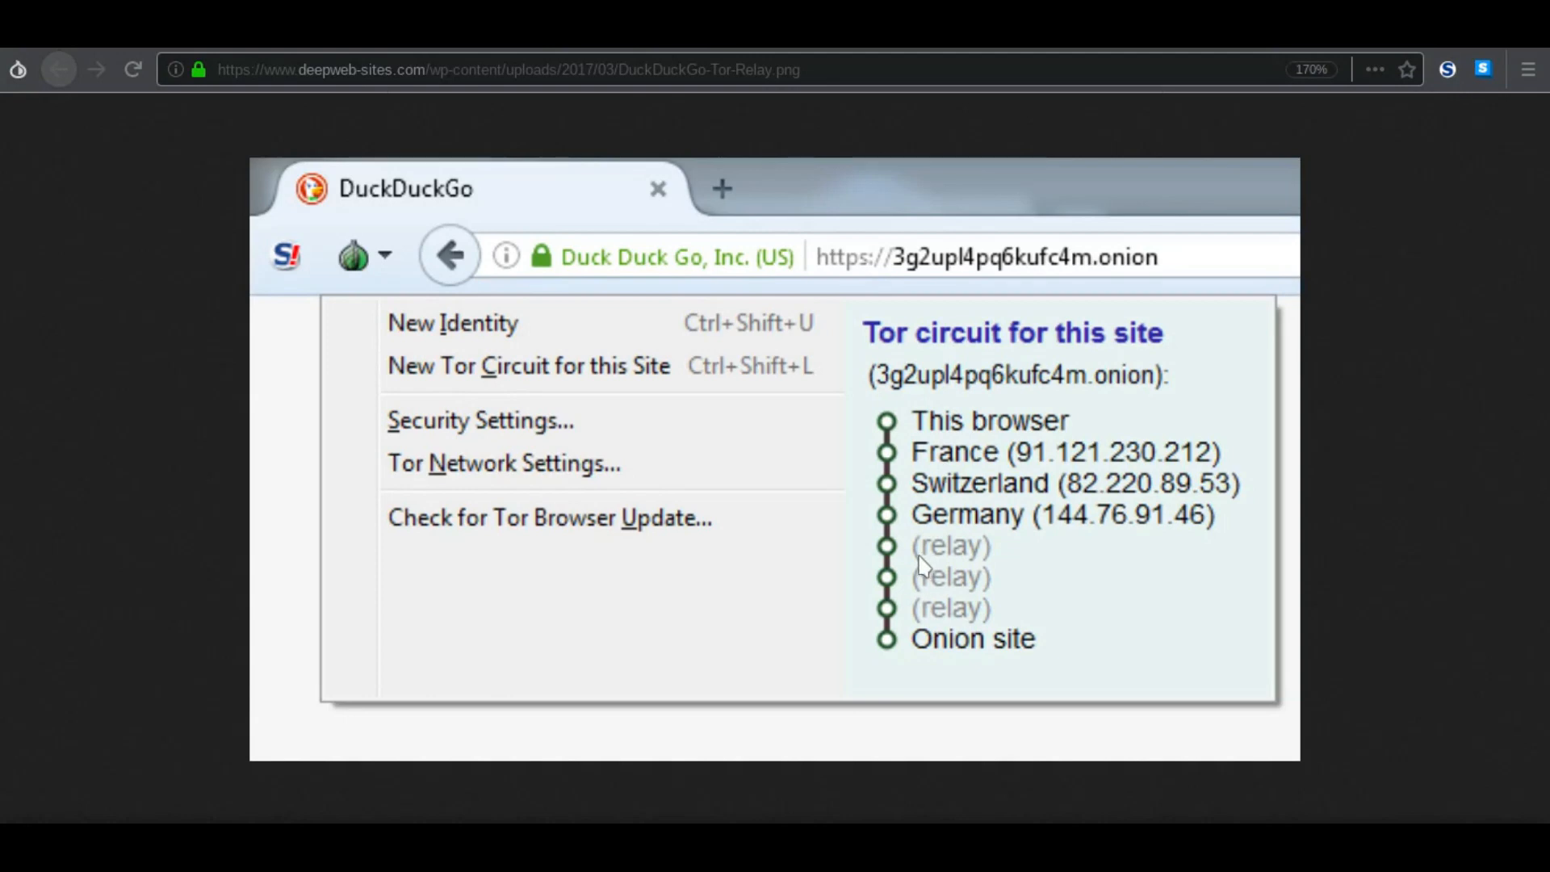
mouse_move(1118, 262)
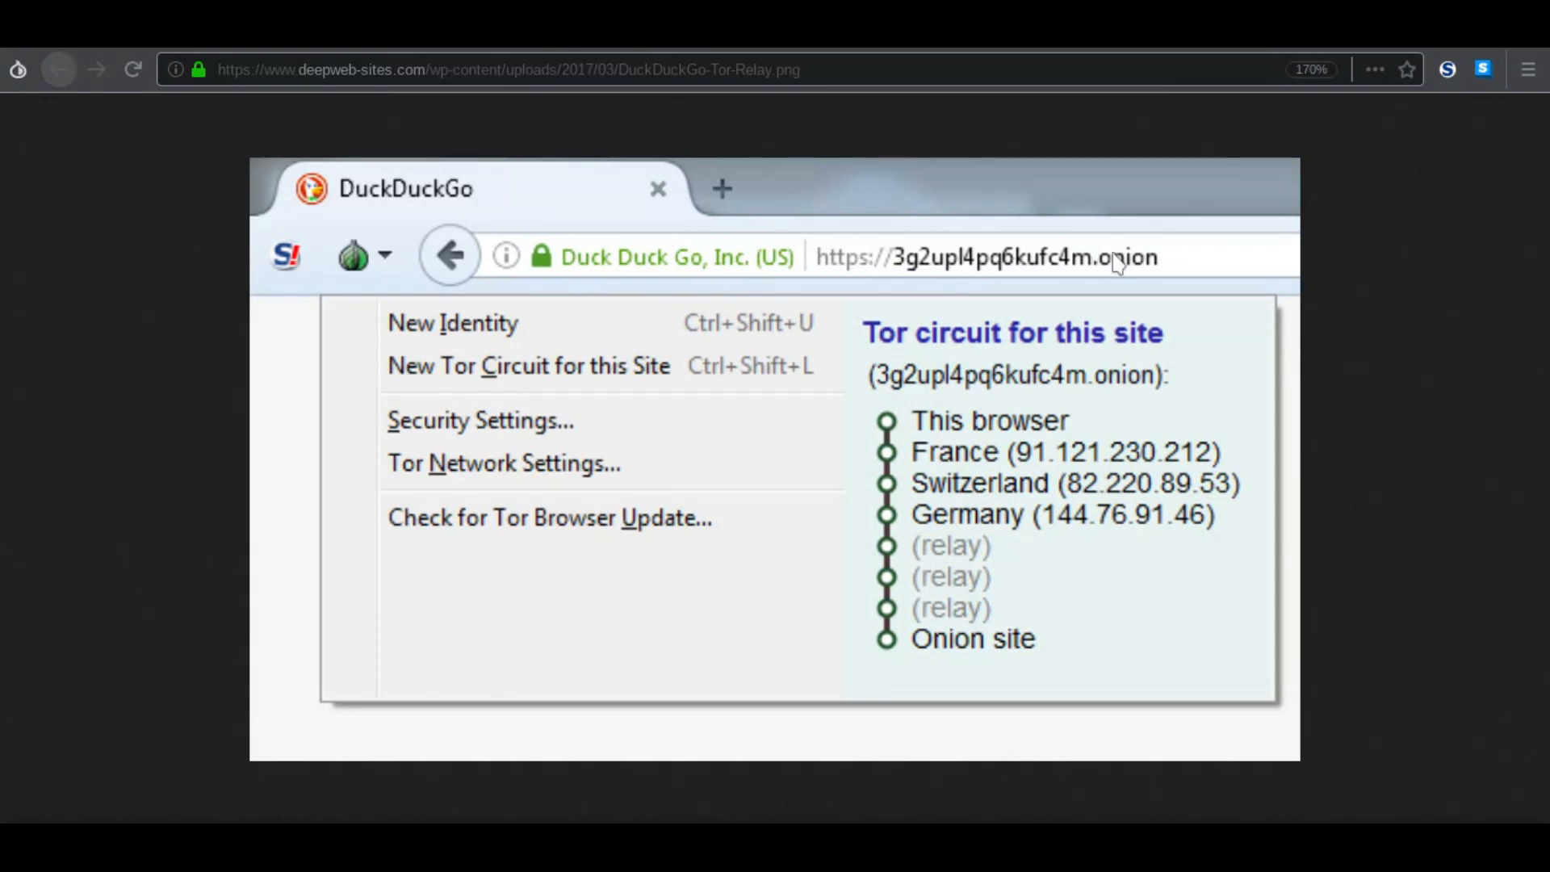
mouse_move(1109, 304)
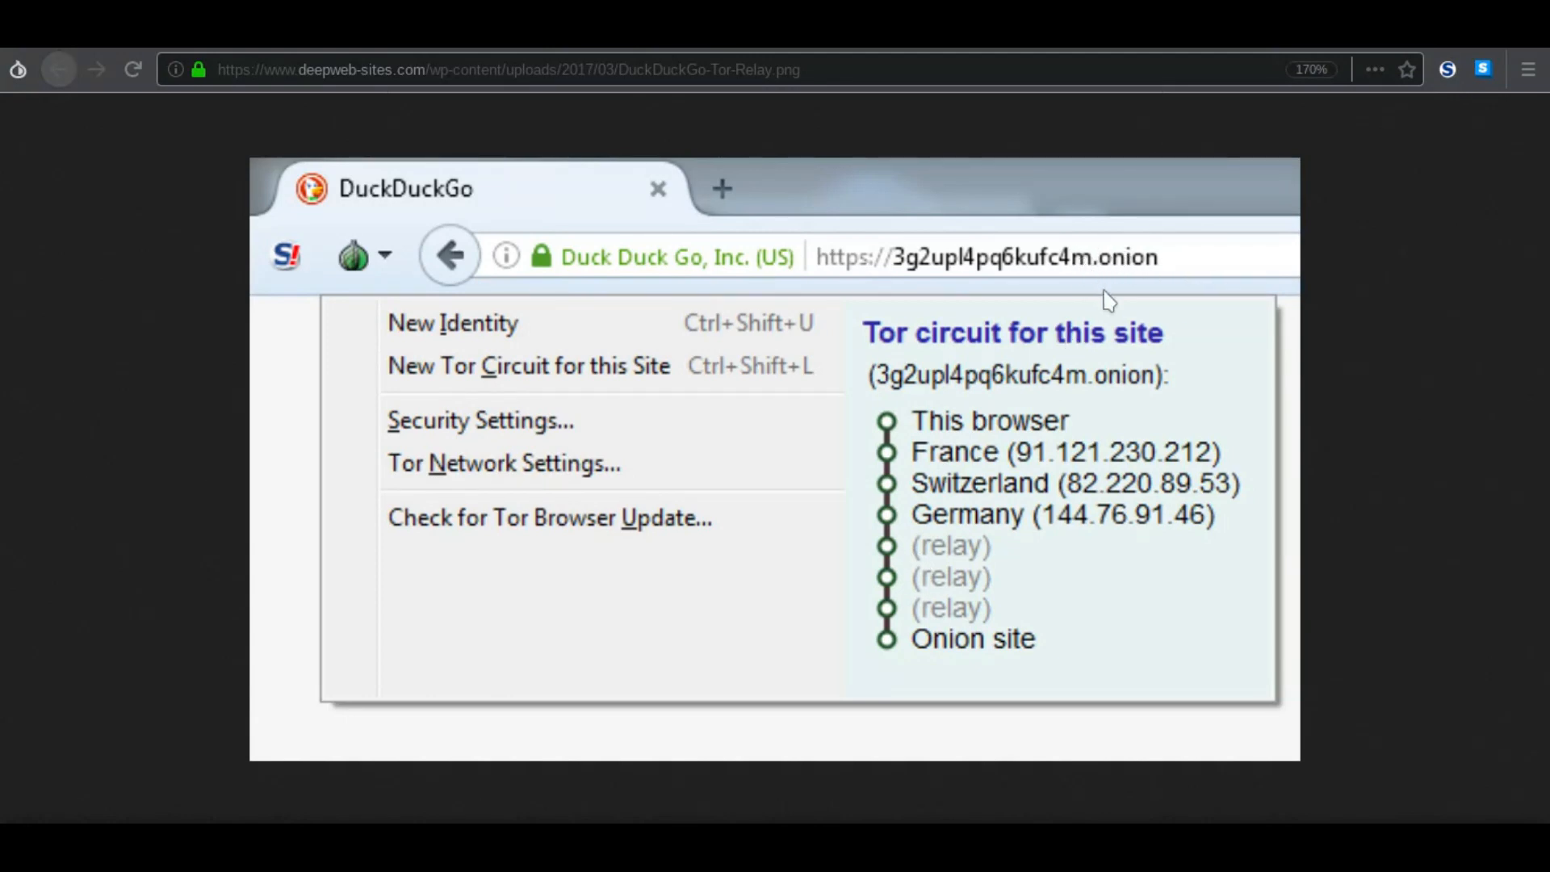
mouse_move(920, 560)
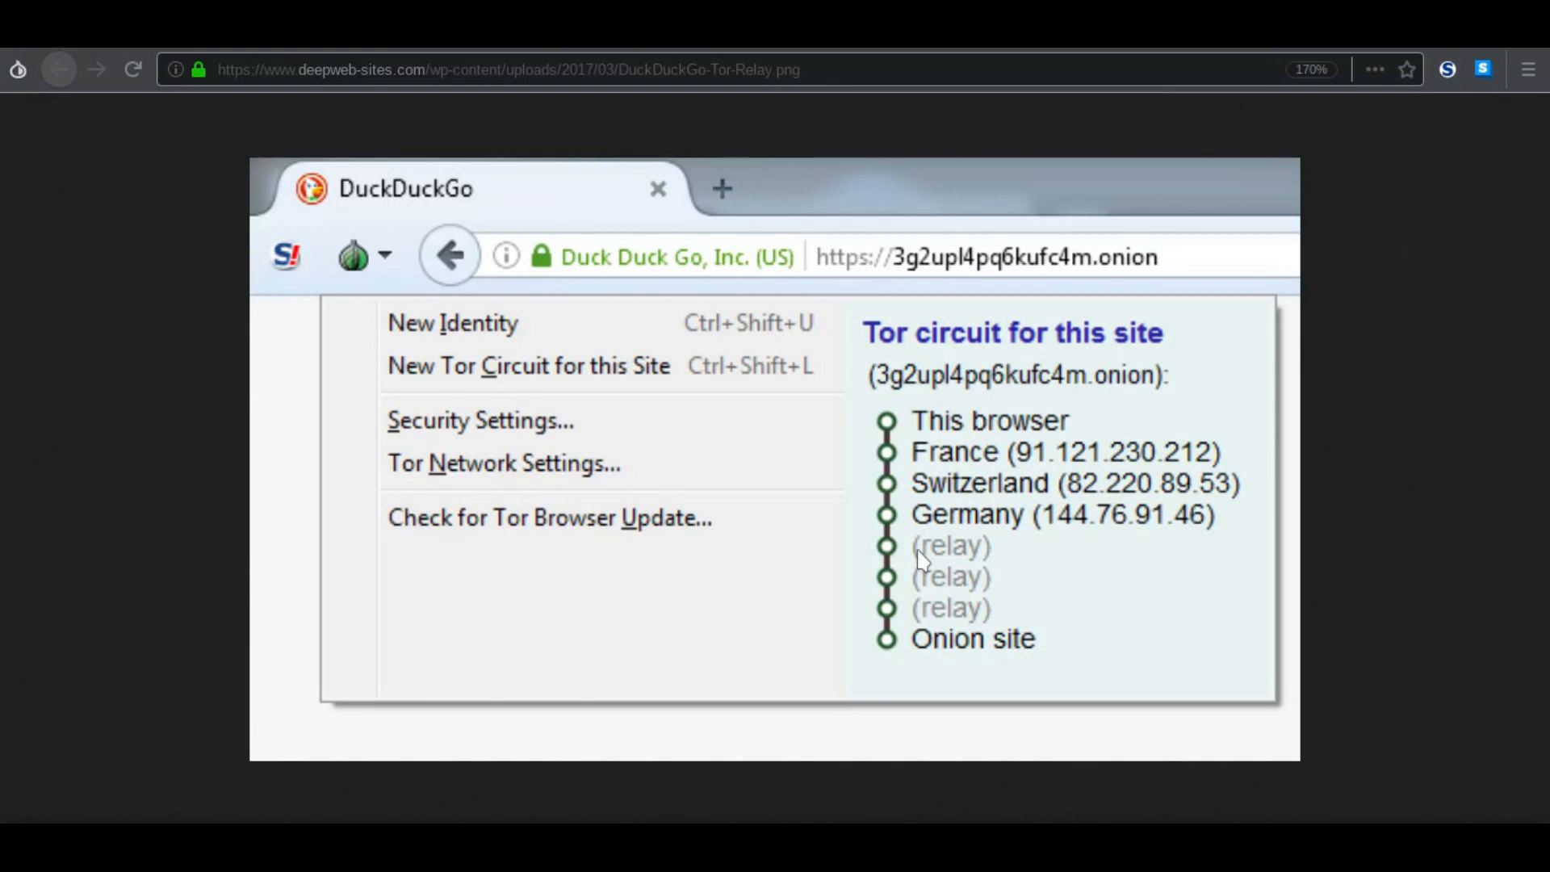
mouse_move(721, 336)
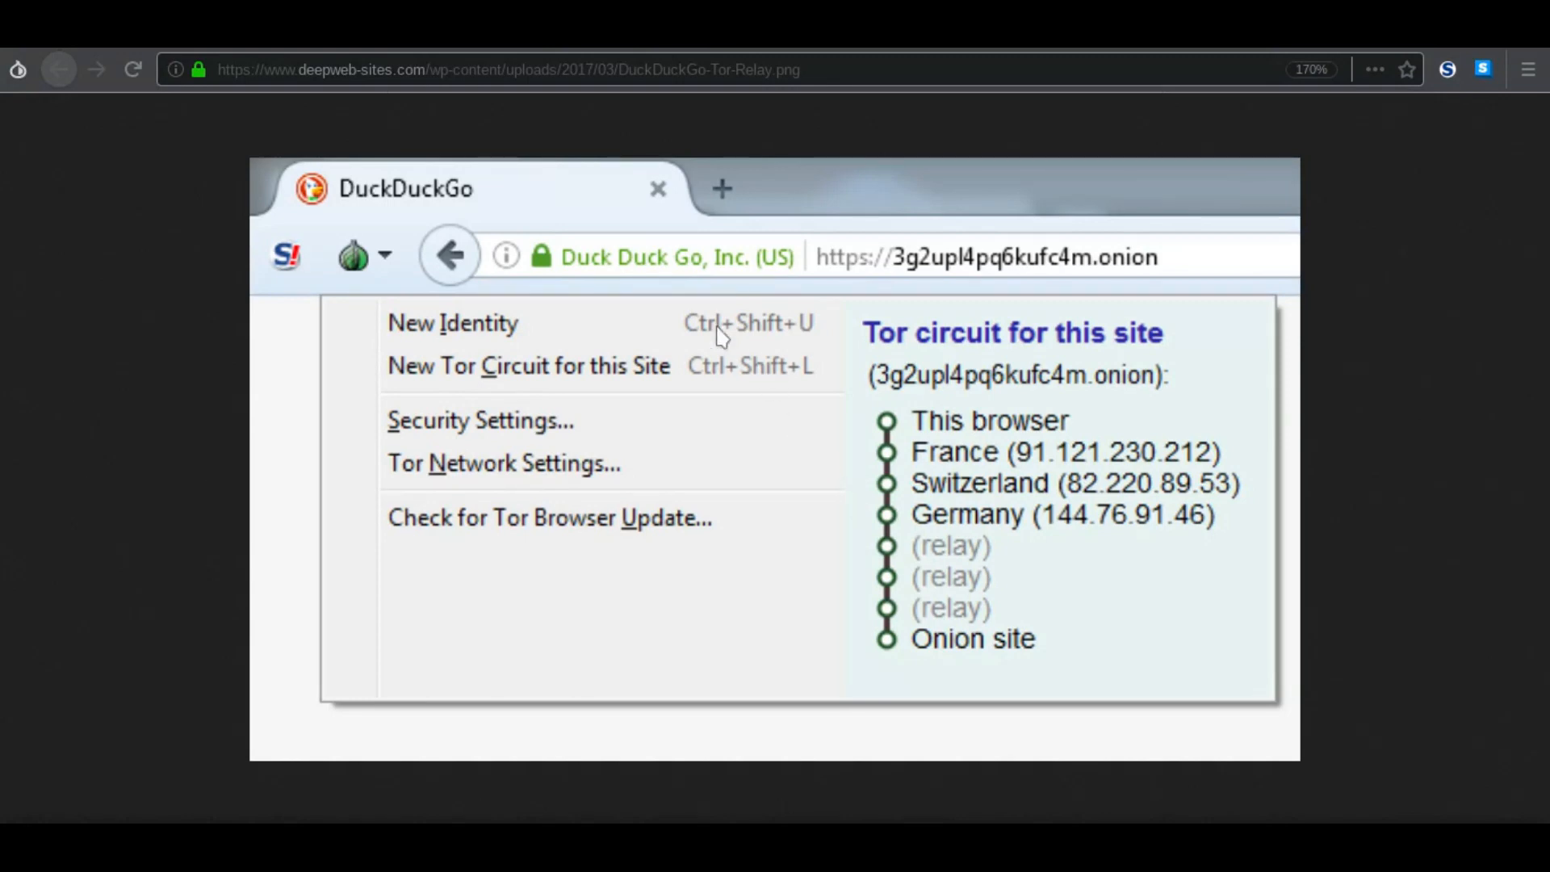
mouse_move(743, 361)
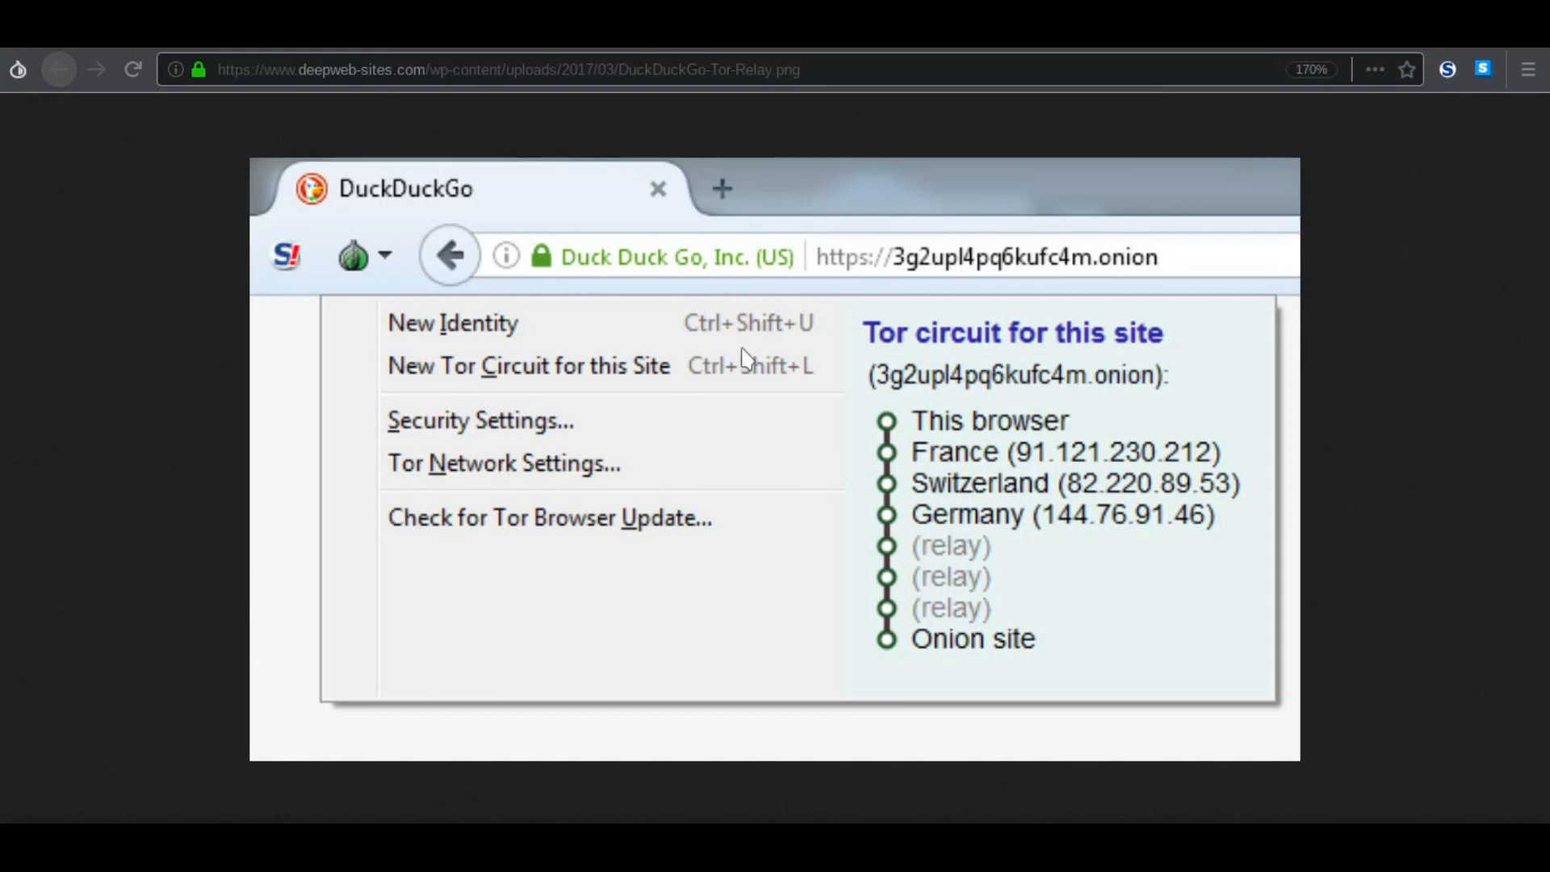
mouse_move(825, 203)
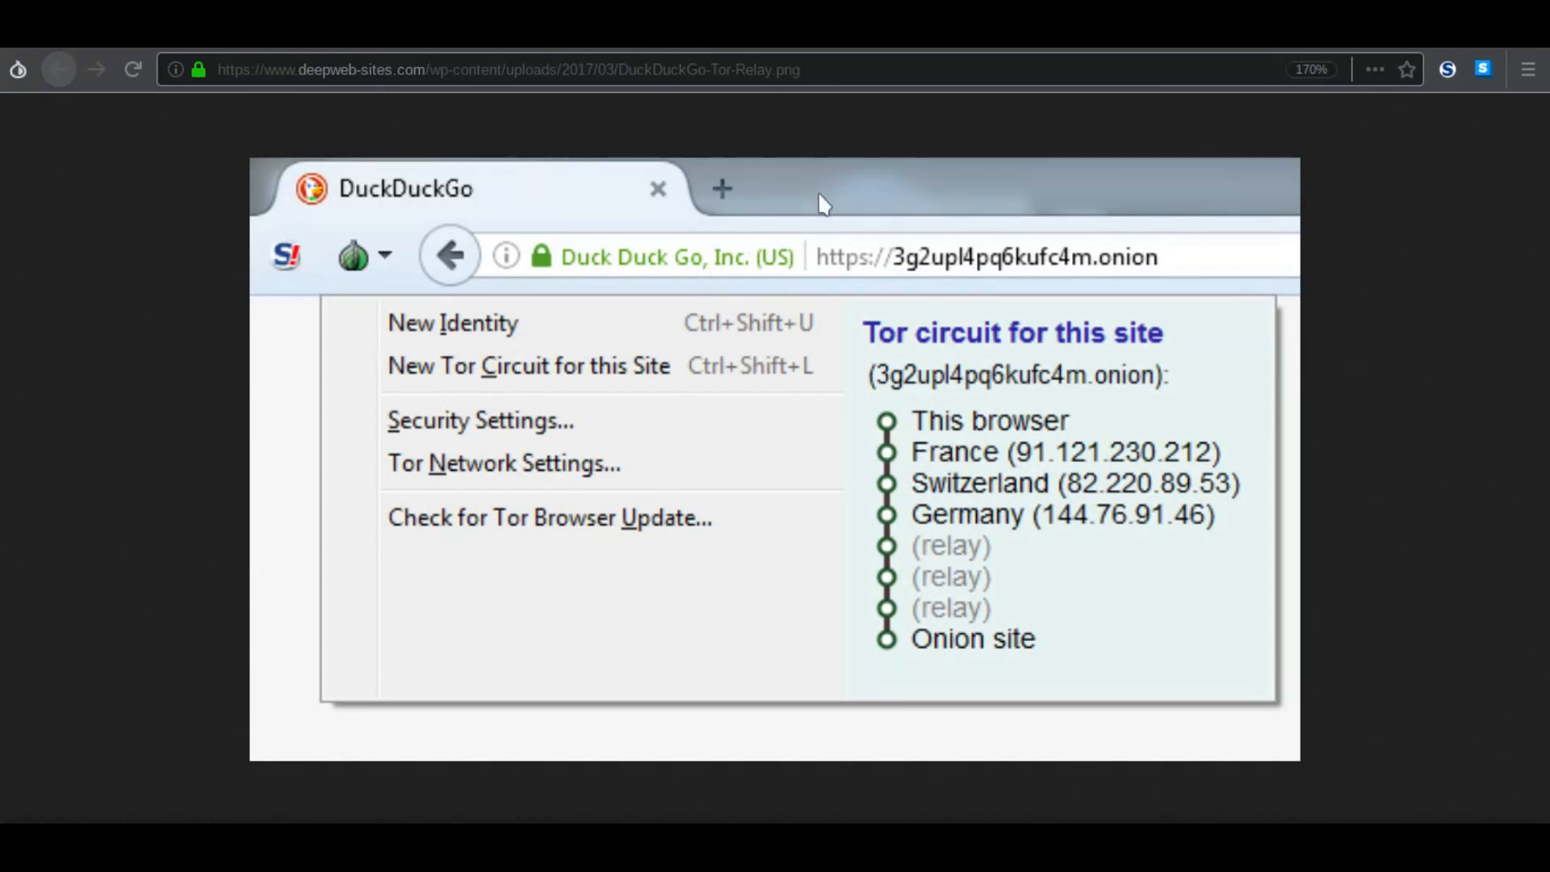
mouse_move(893, 339)
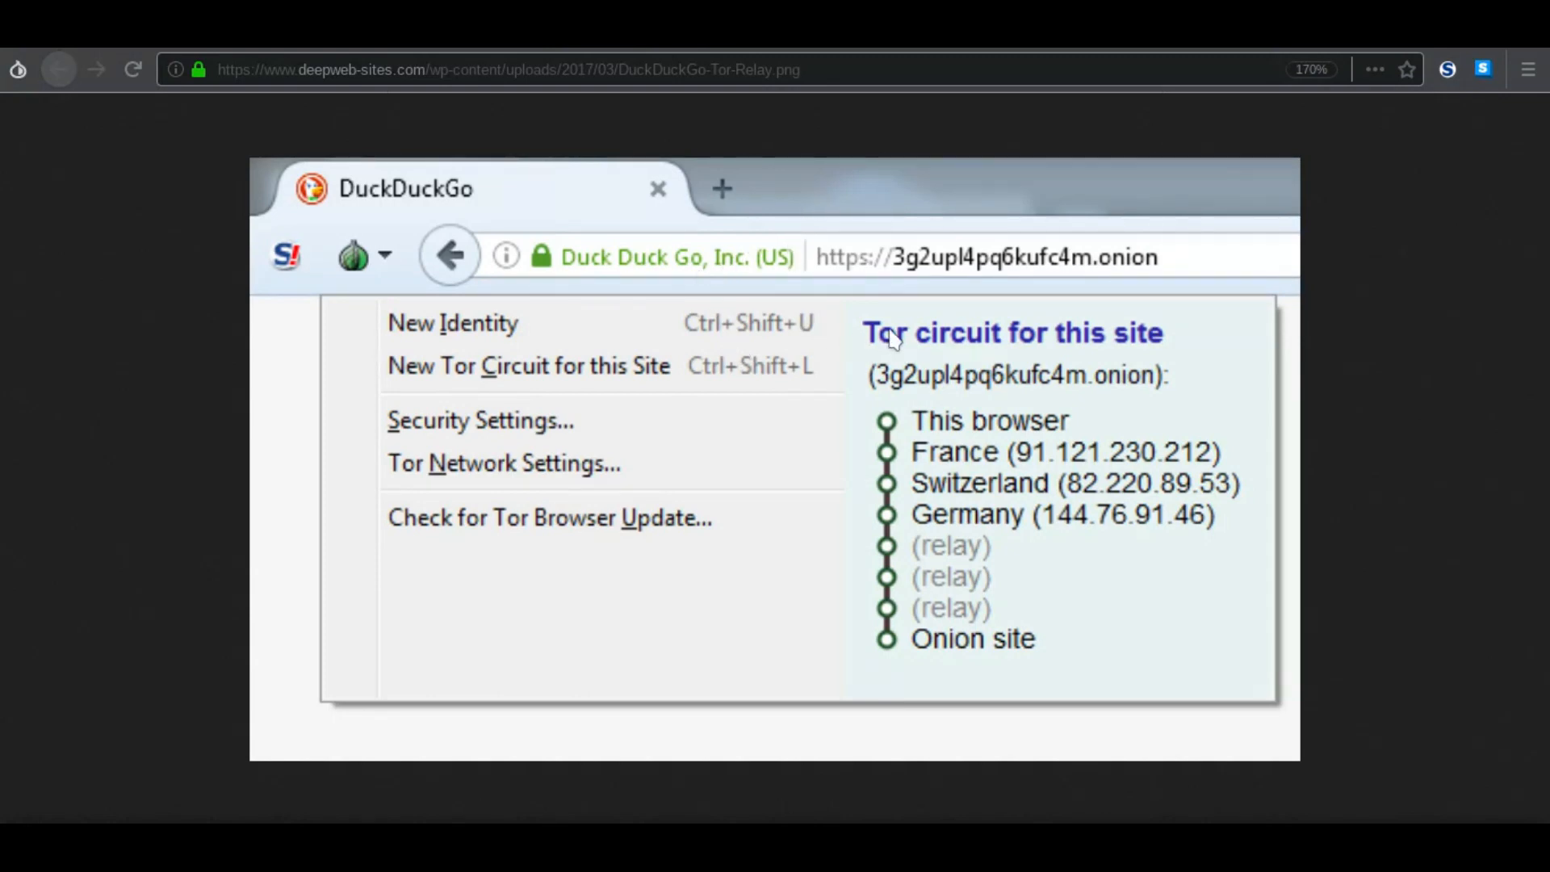
mouse_move(400, 168)
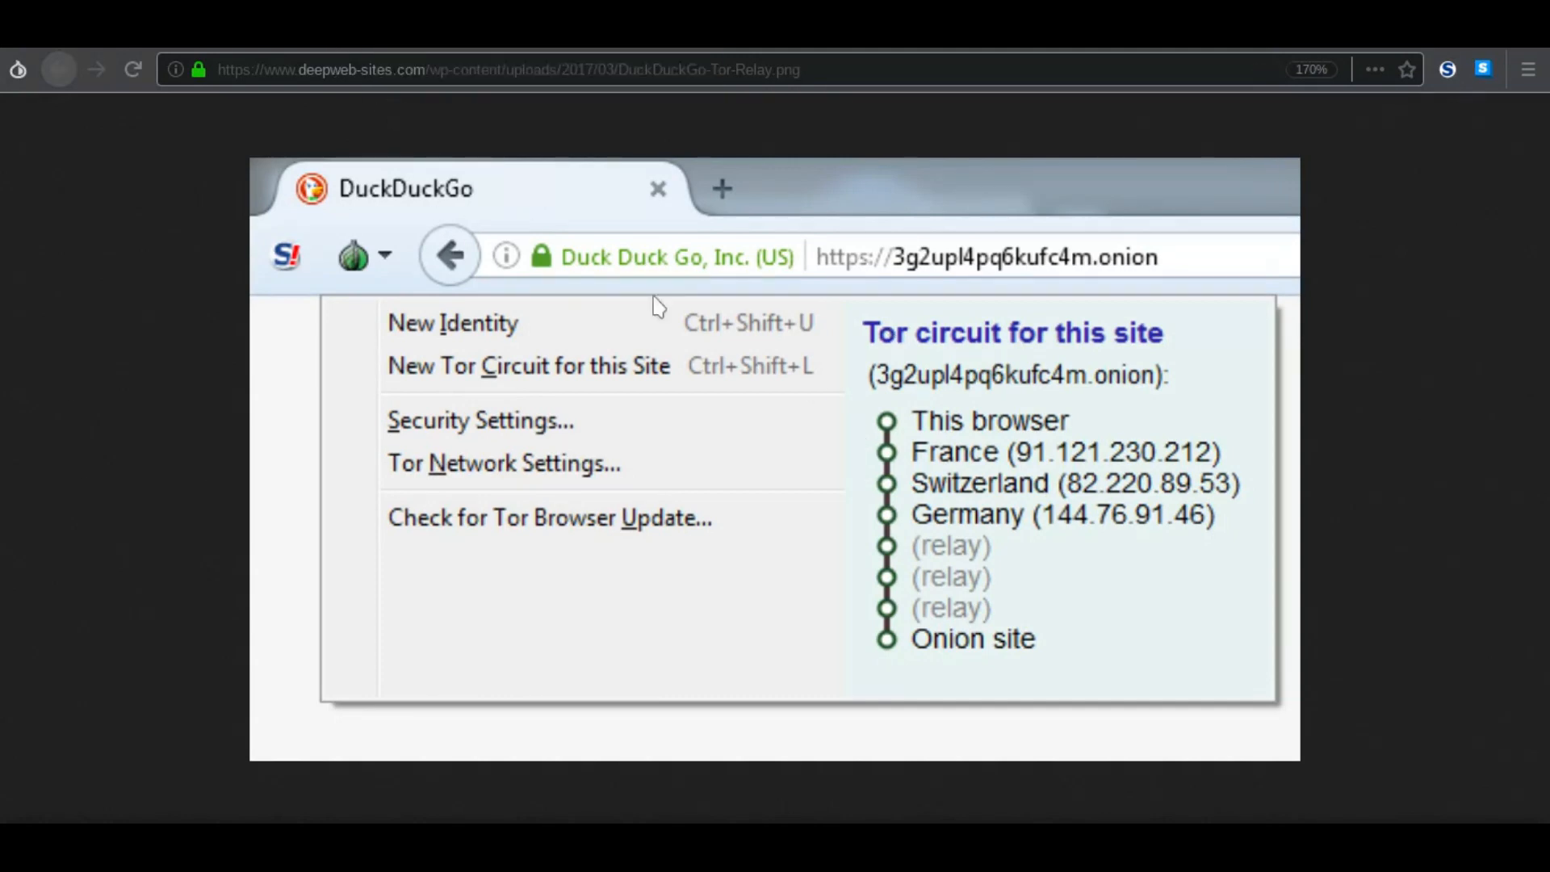
mouse_move(928, 546)
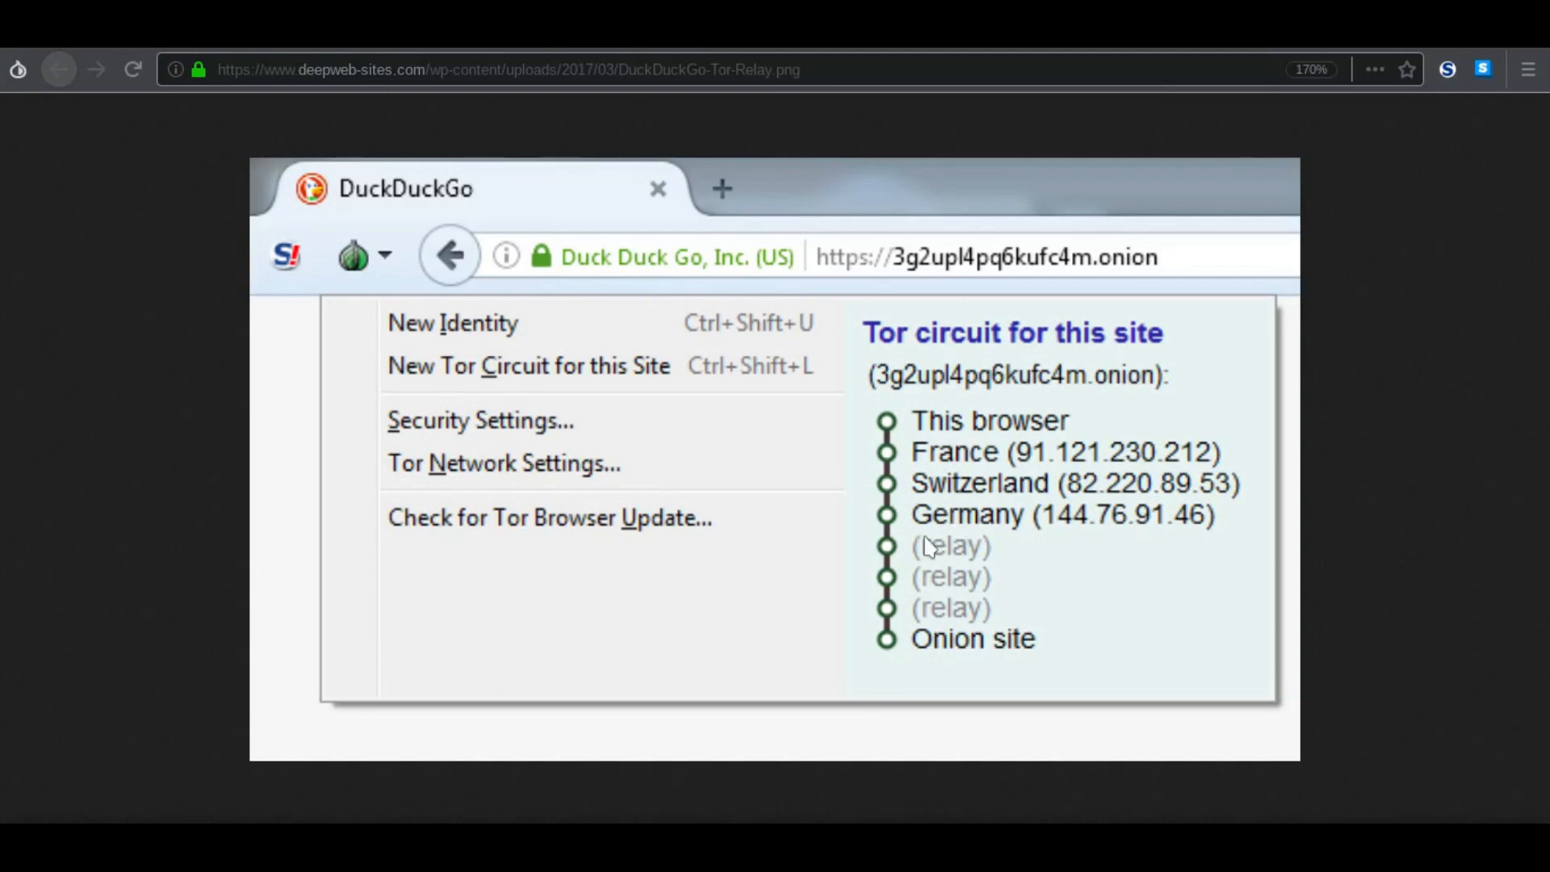
mouse_move(979, 572)
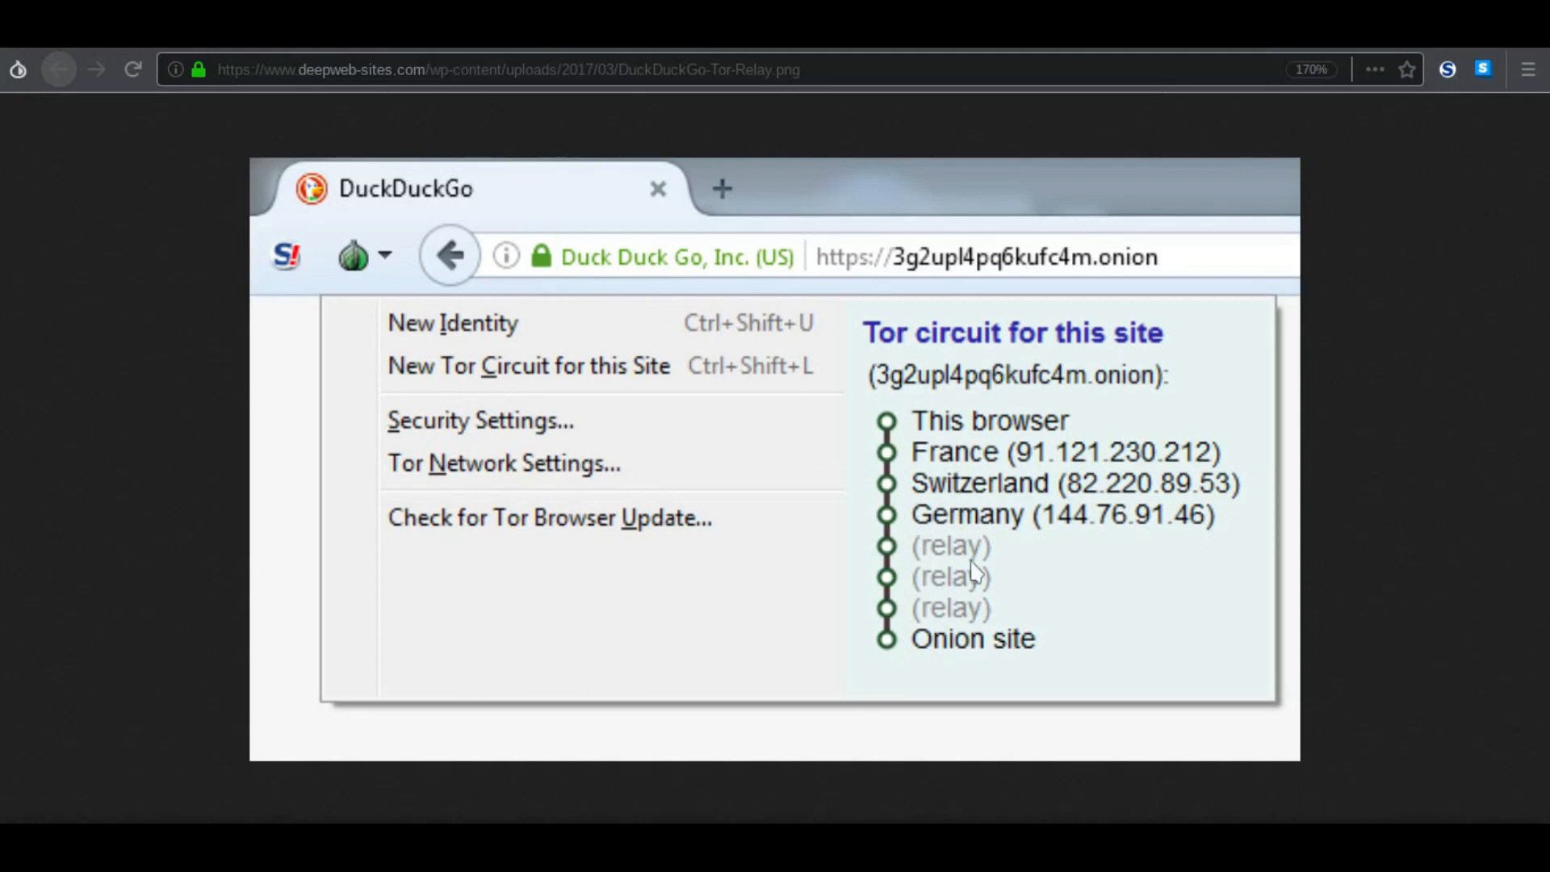
mouse_move(880, 572)
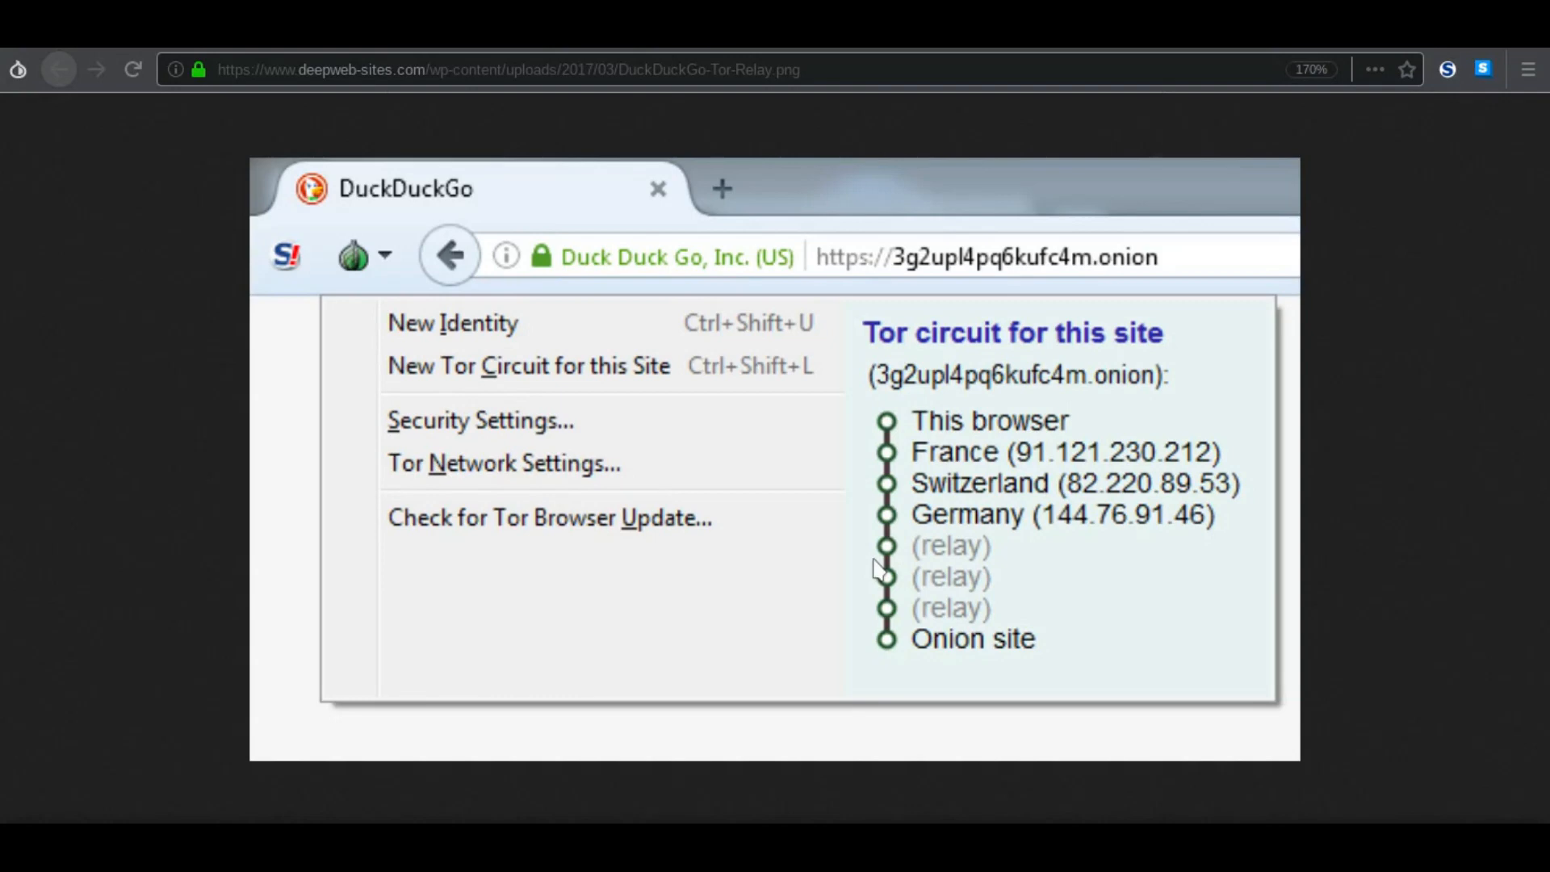
mouse_move(791, 436)
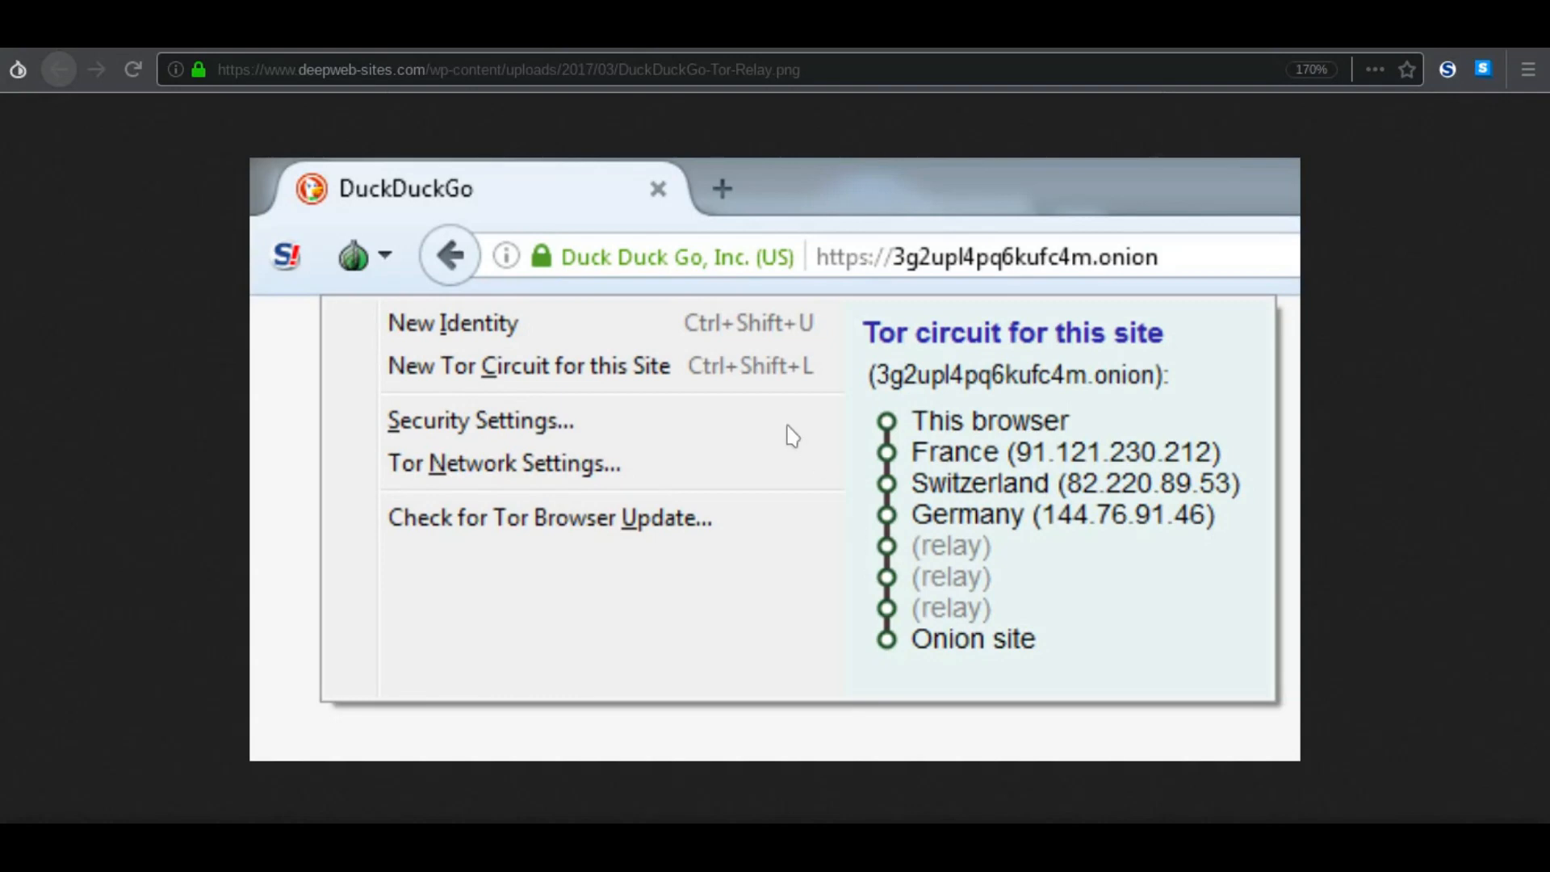
mouse_move(831, 483)
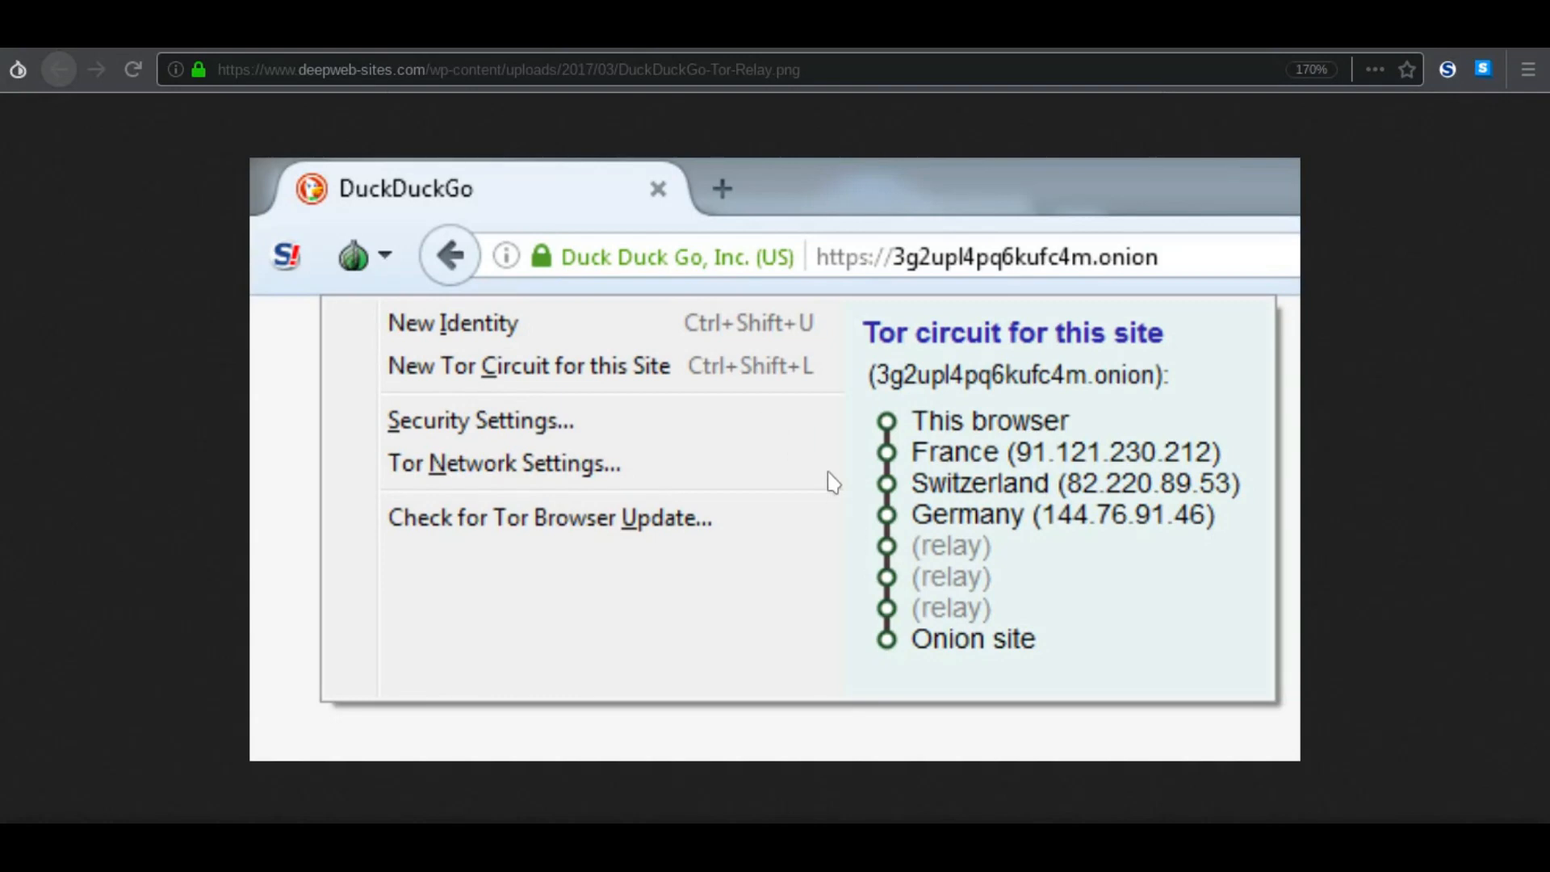